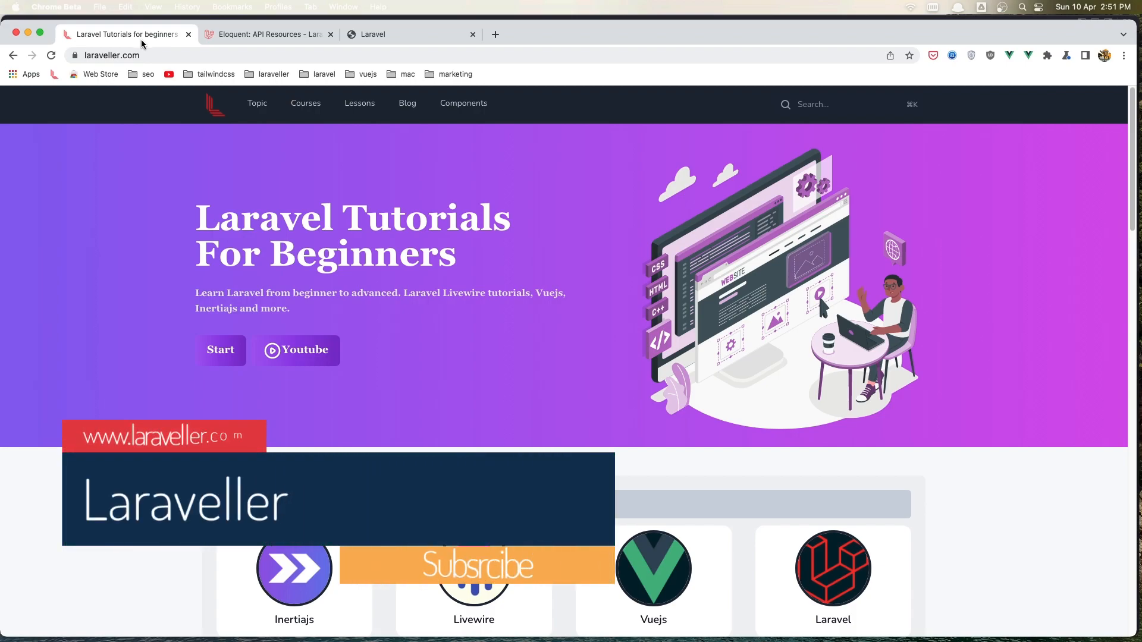
- Review the make:resource UserResource command in the Generating Resources docs section
click(408, 35)
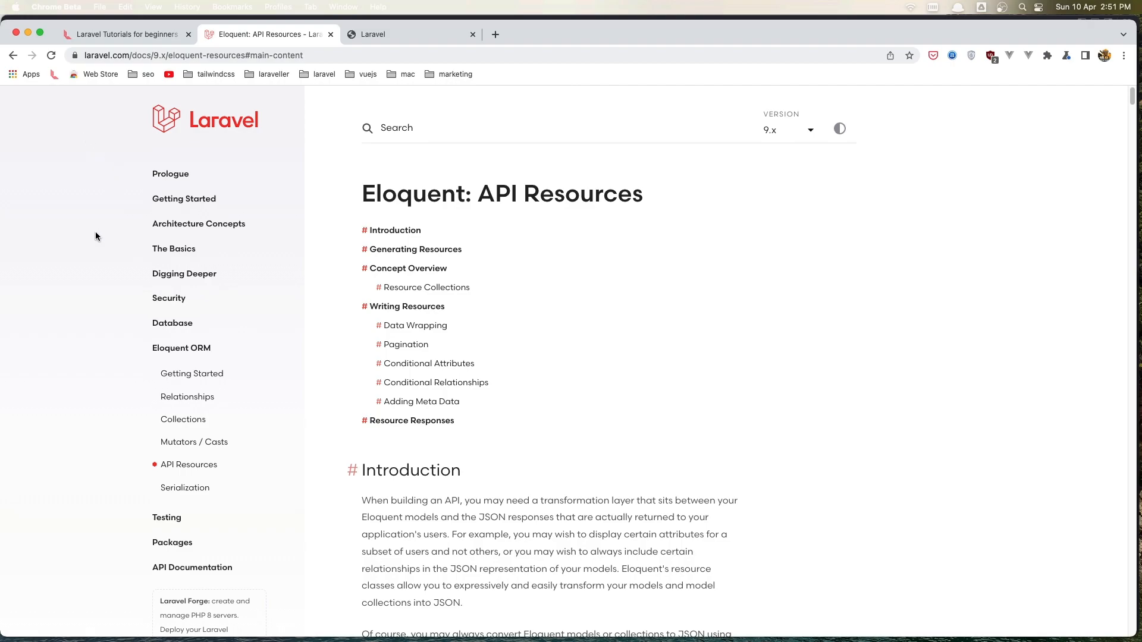
mouse_move(551, 196)
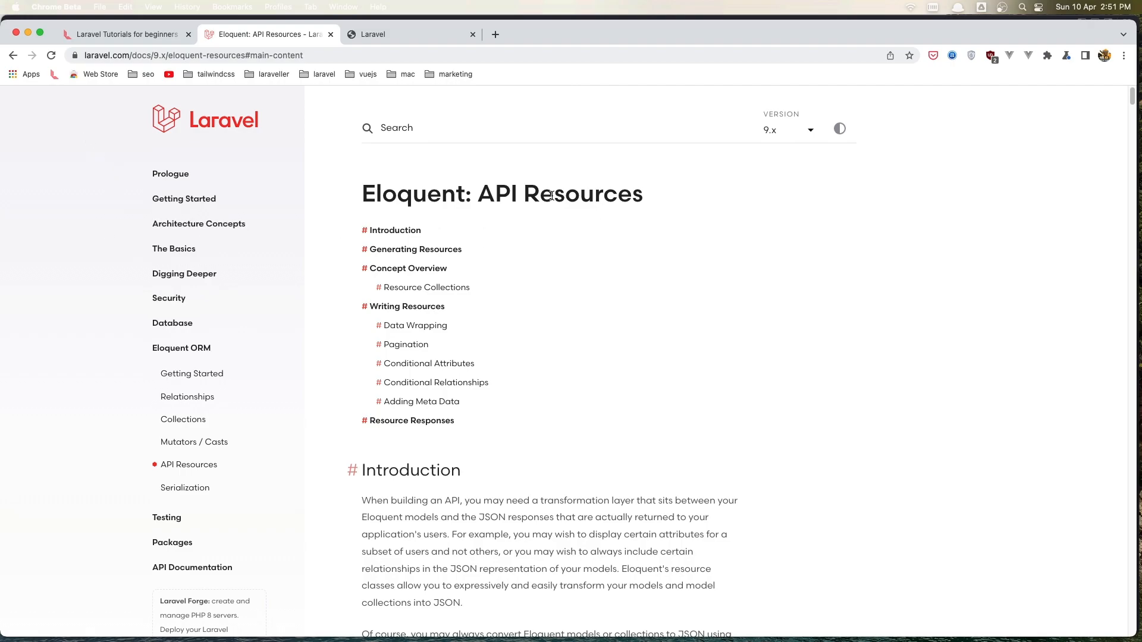
scroll(down, 3)
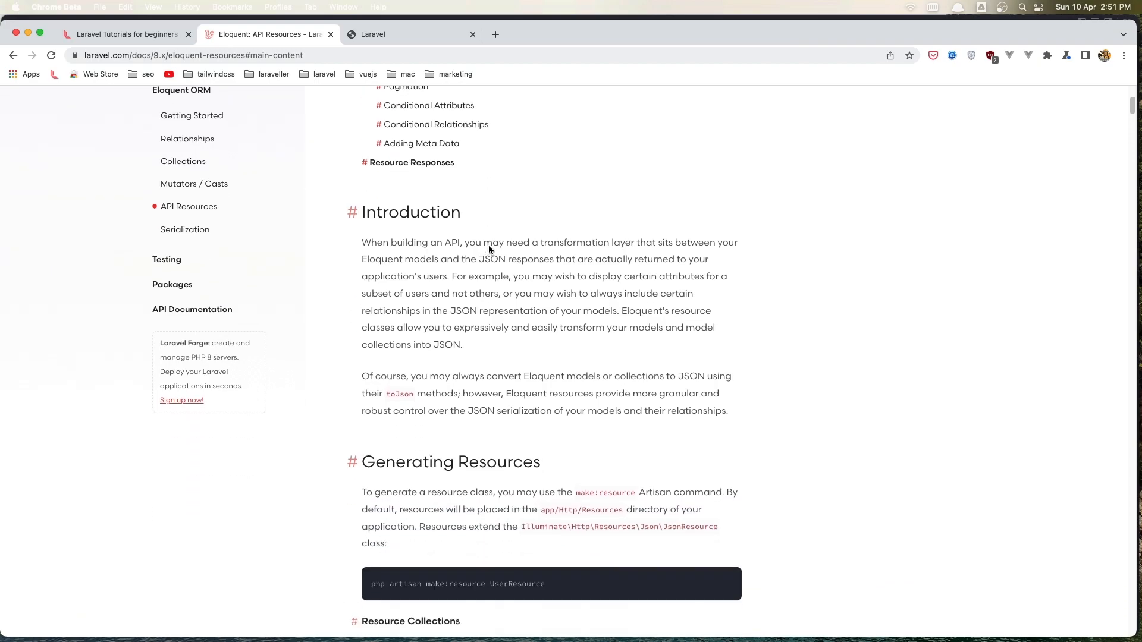
scroll(down, 3)
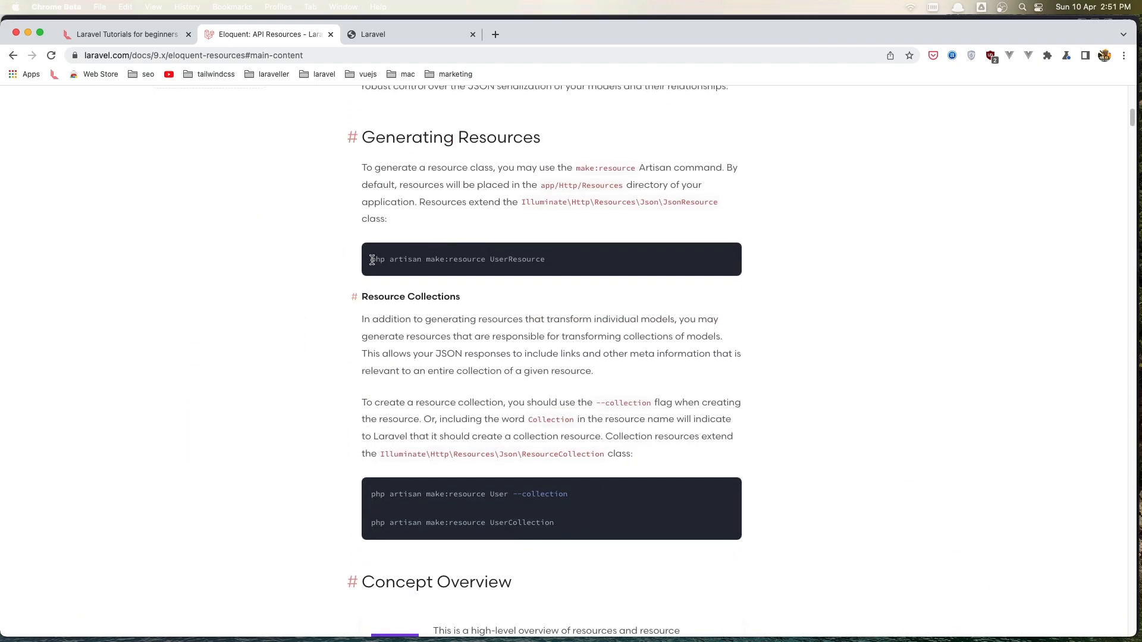
drag(371, 258, 482, 258)
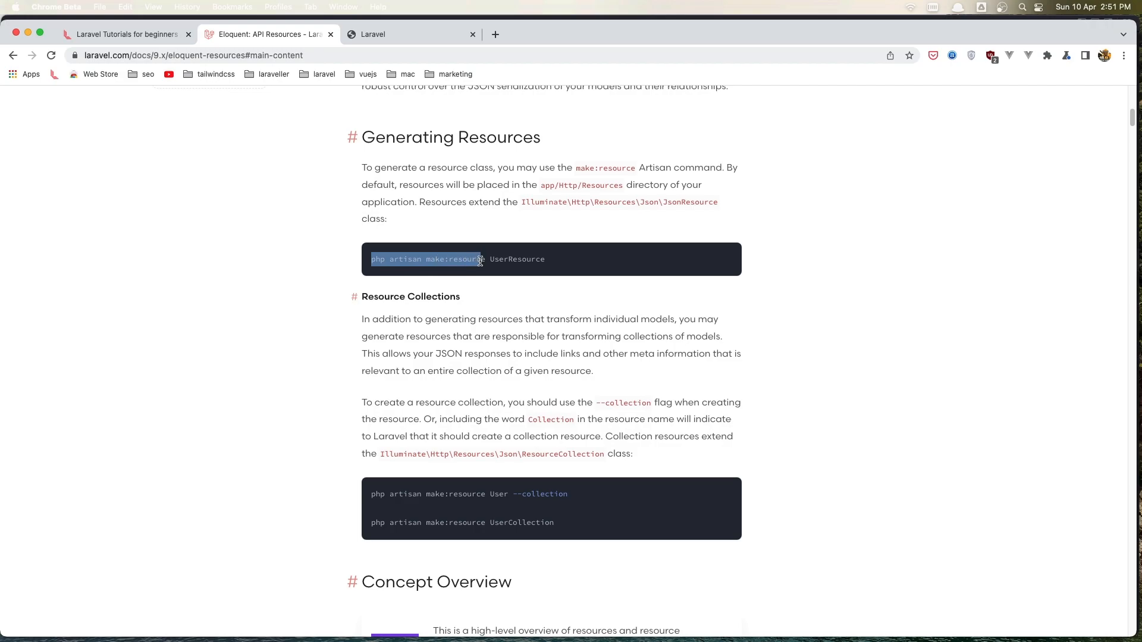
double_click(517, 259)
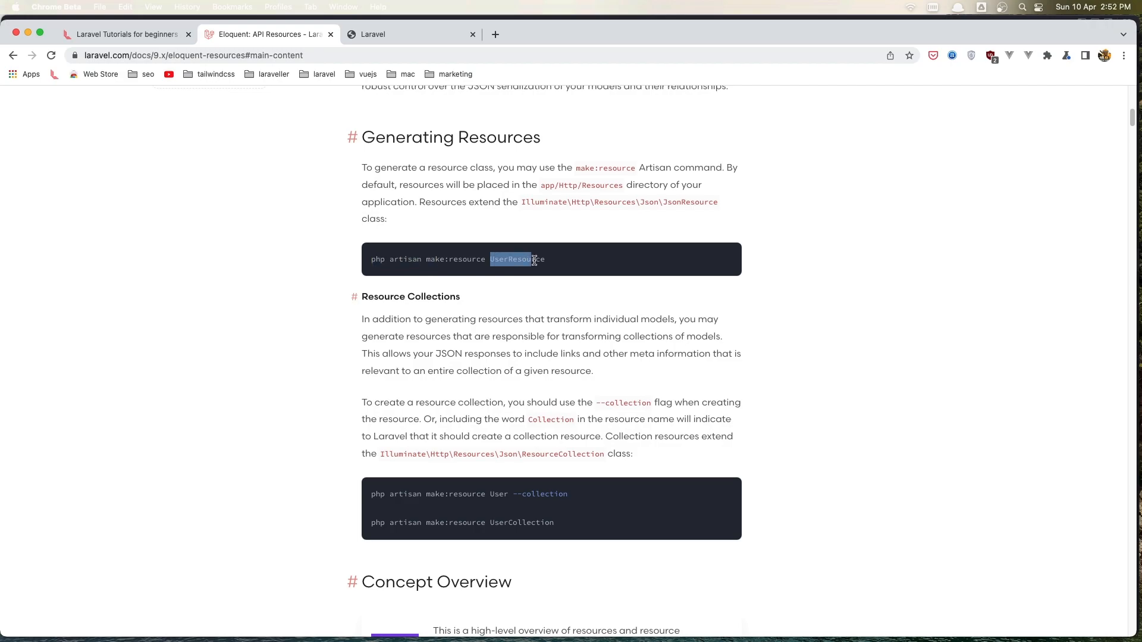
- Review the make:resource UserCollection command in the Resource Collections section
scroll(down, 3)
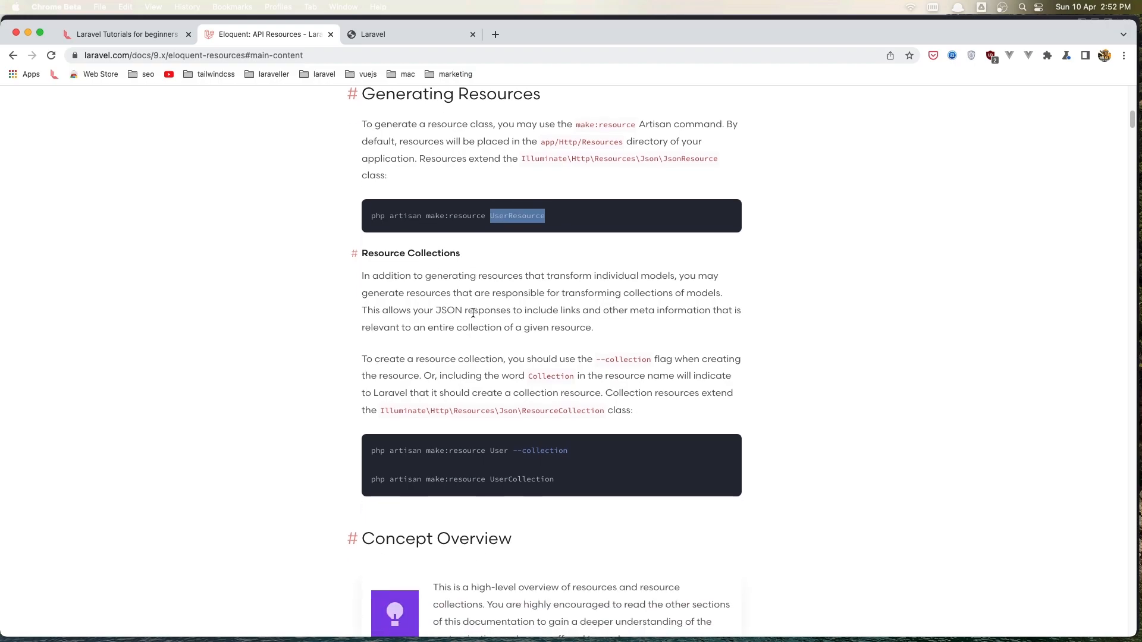
scroll(down, 3)
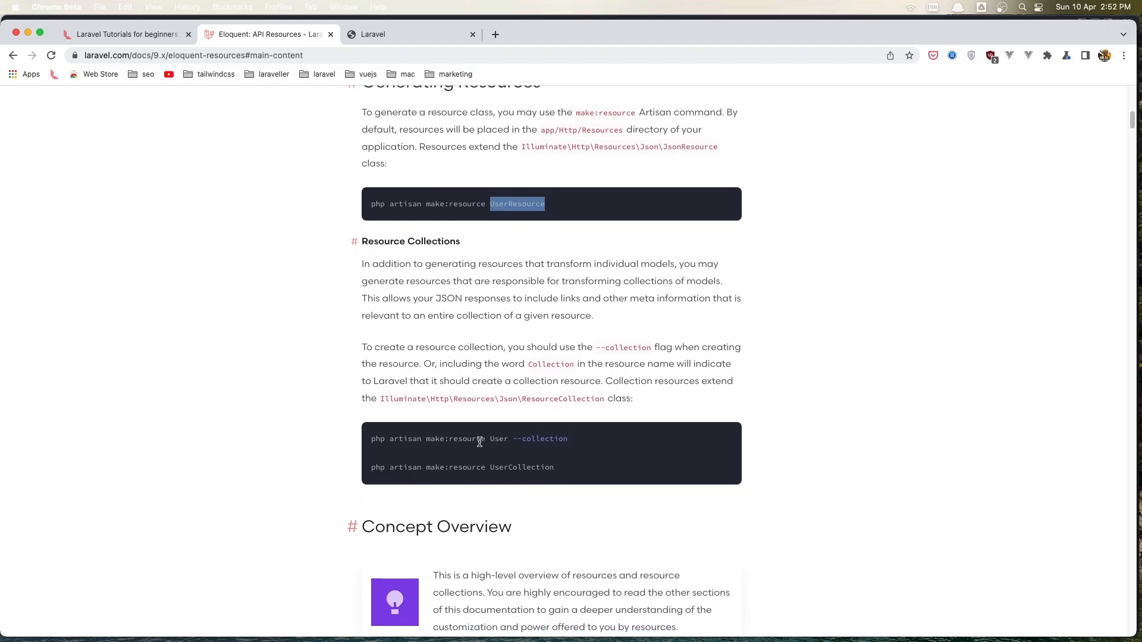
mouse_move(485, 441)
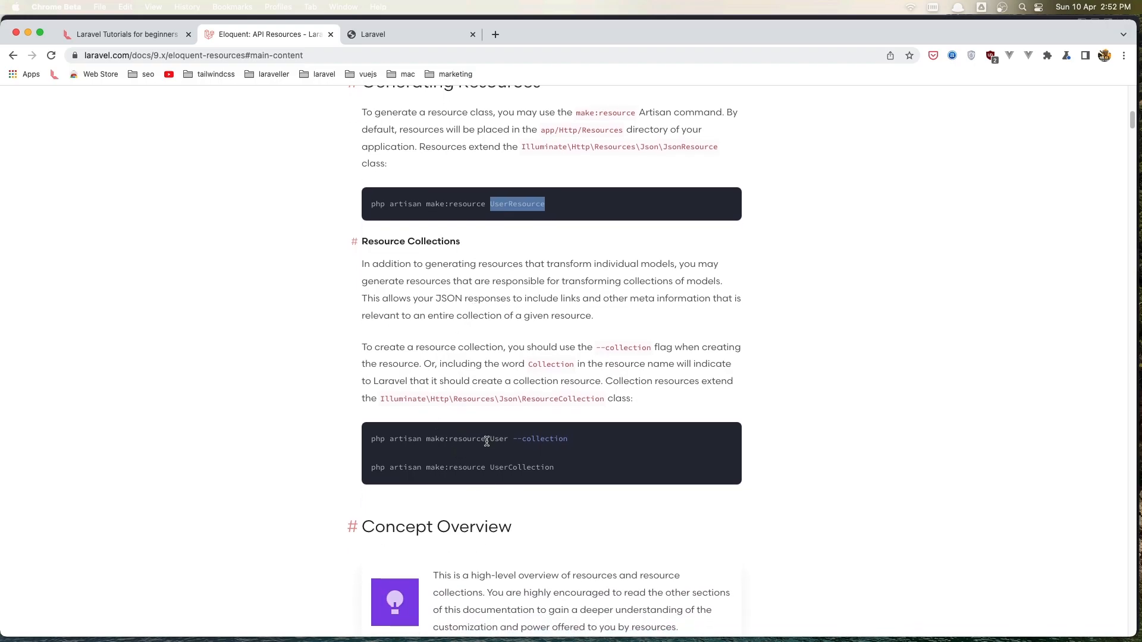
double_click(498, 439)
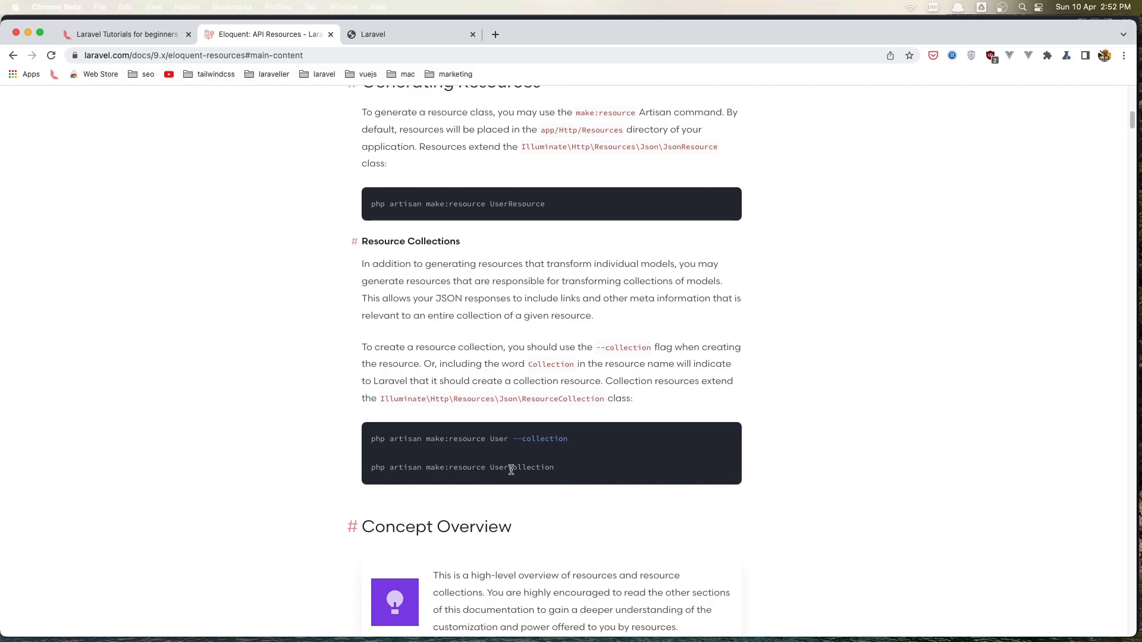
double_click(531, 466)
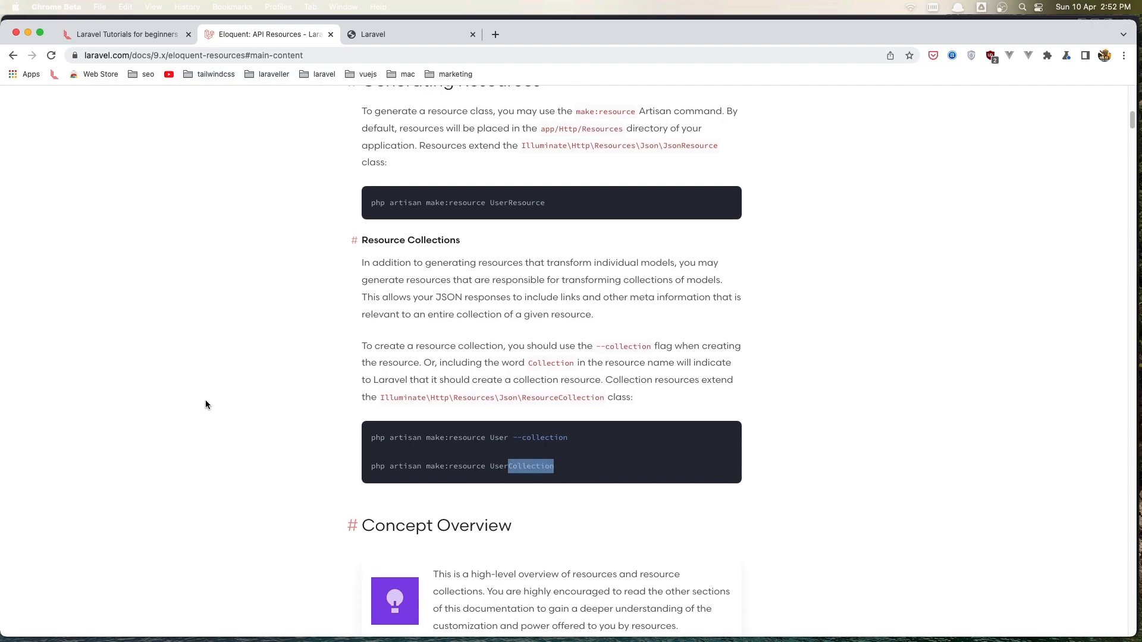
scroll(down, 3)
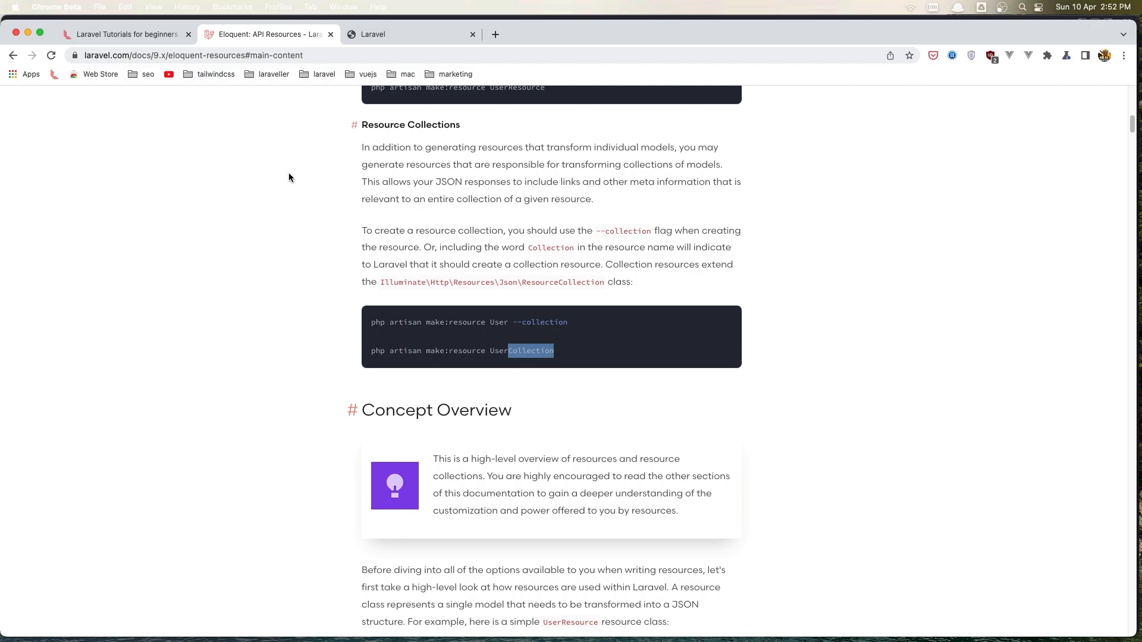
- View the local api-resource.test welcome page and check the posts table in TablePlus
click(408, 35)
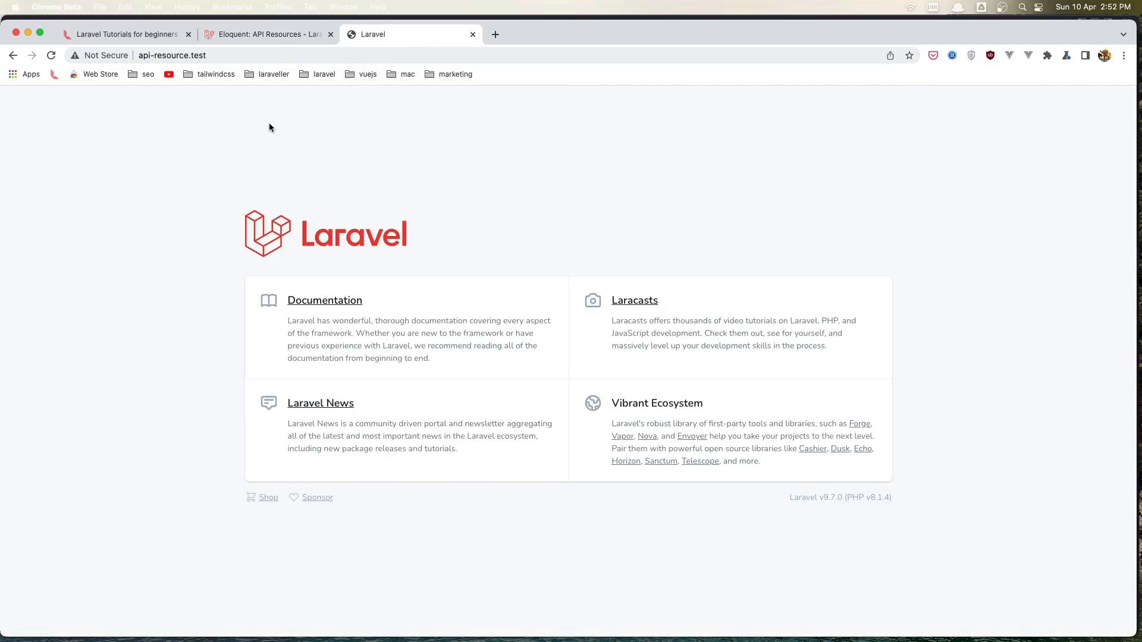
key(cmd+tab)
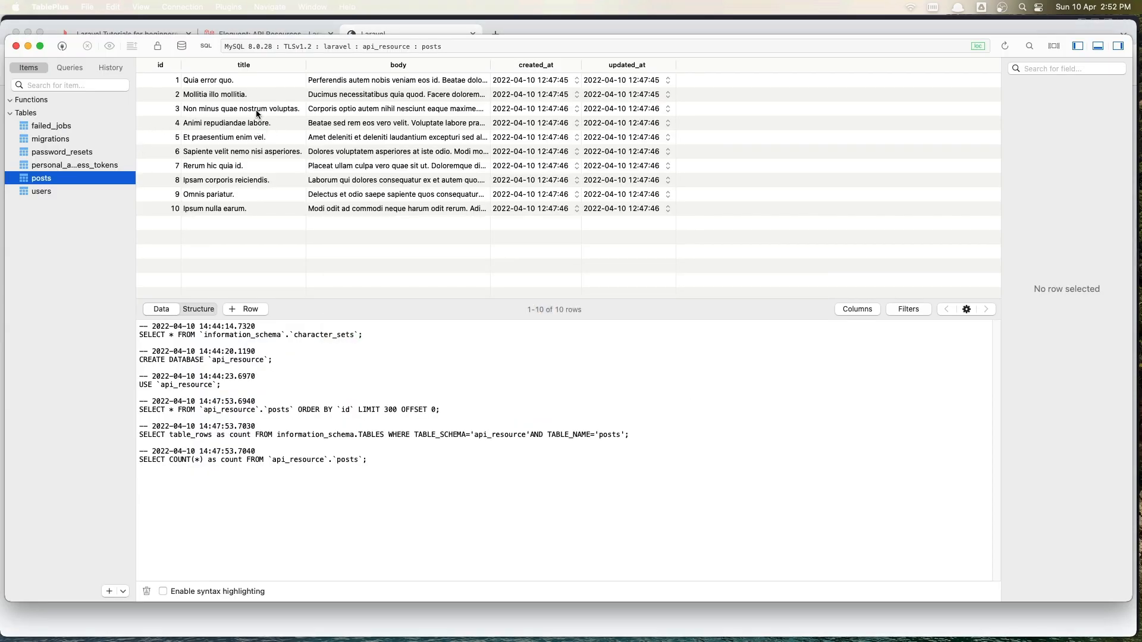
mouse_move(287, 209)
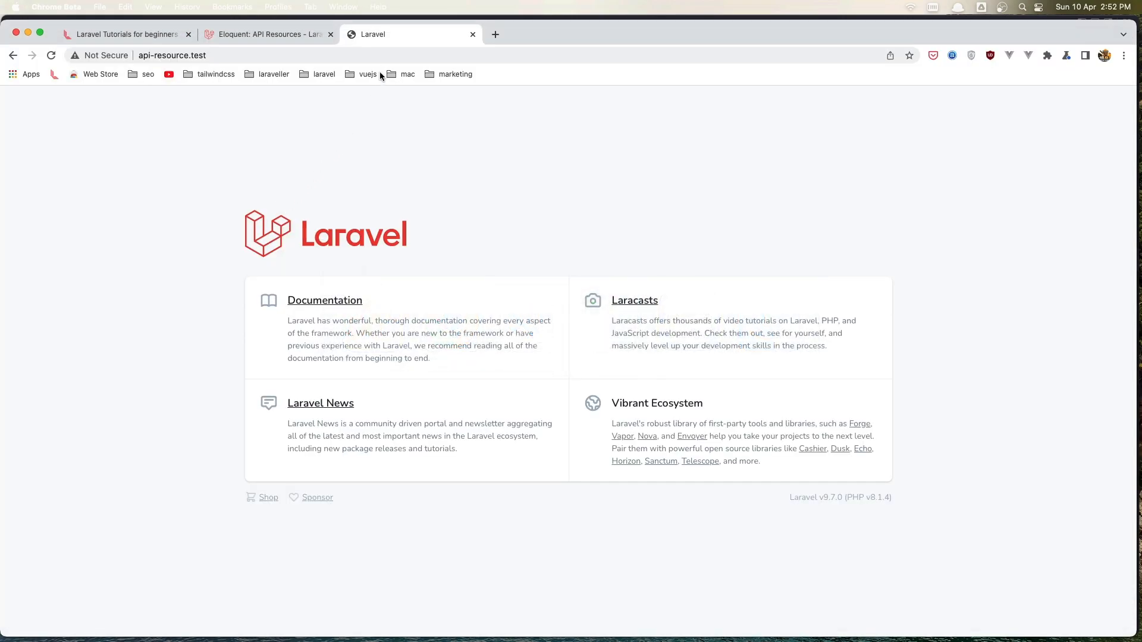
mouse_move(326, 176)
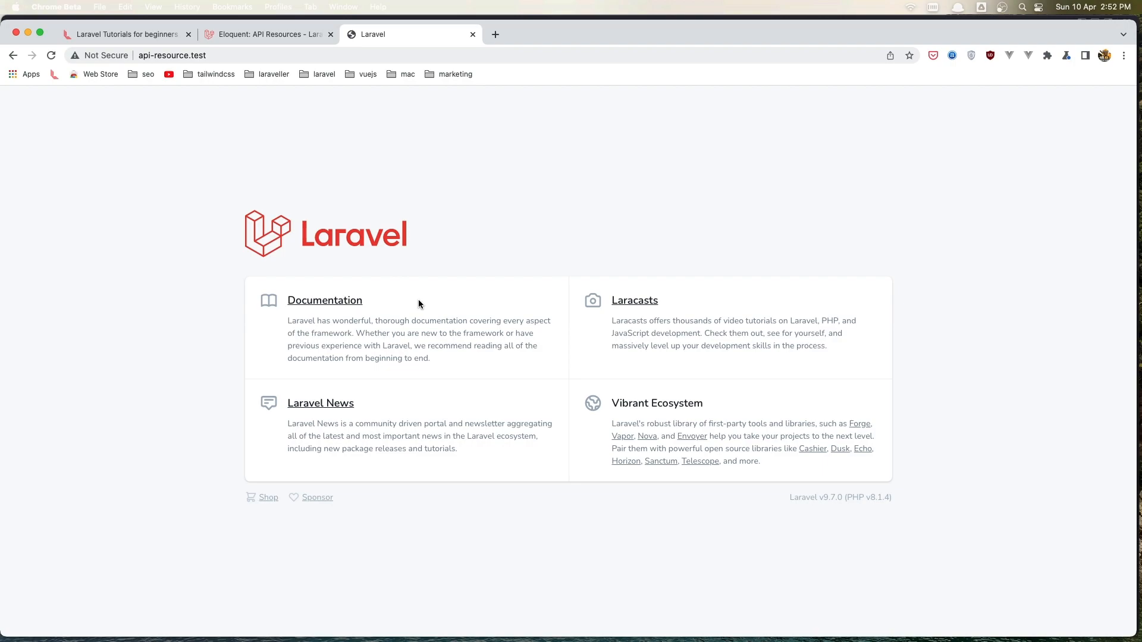
mouse_move(266, 213)
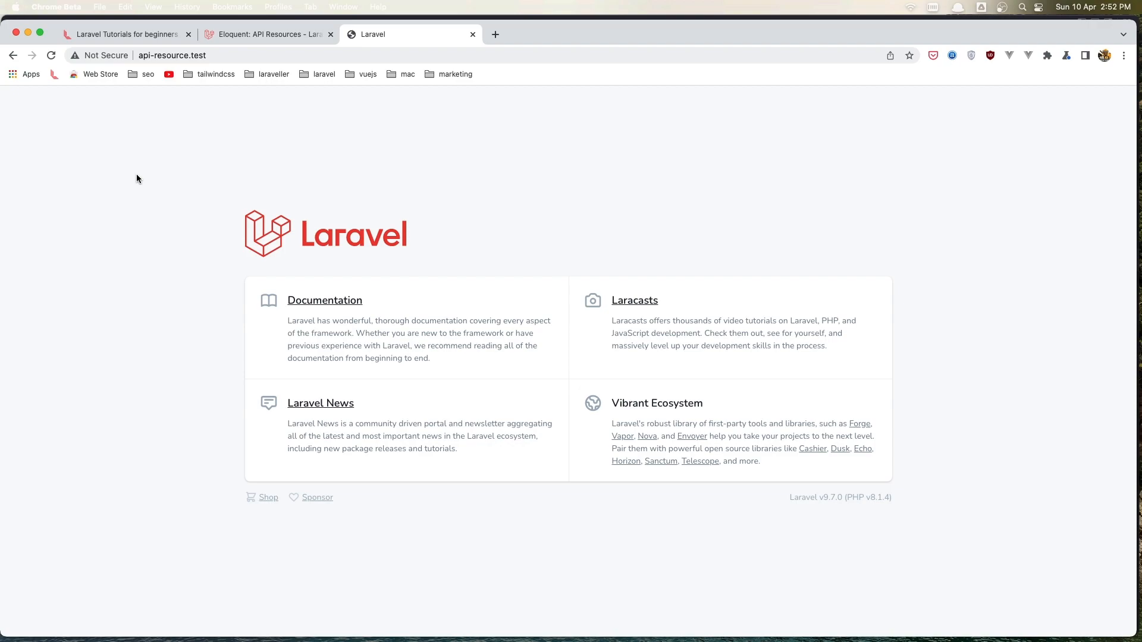
mouse_move(333, 157)
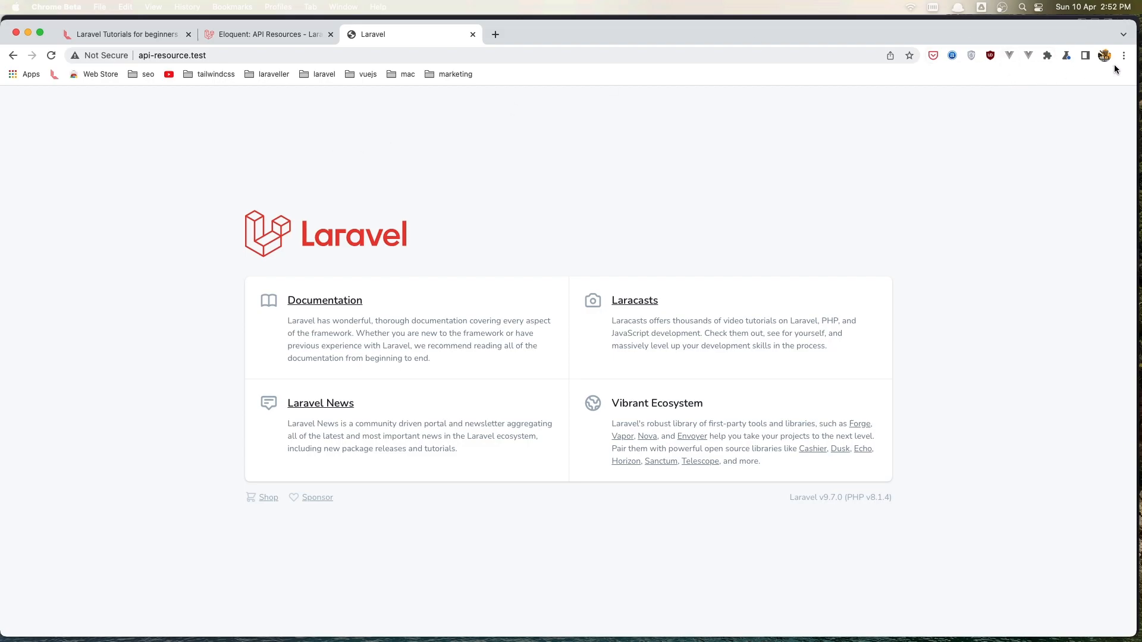
mouse_move(532, 104)
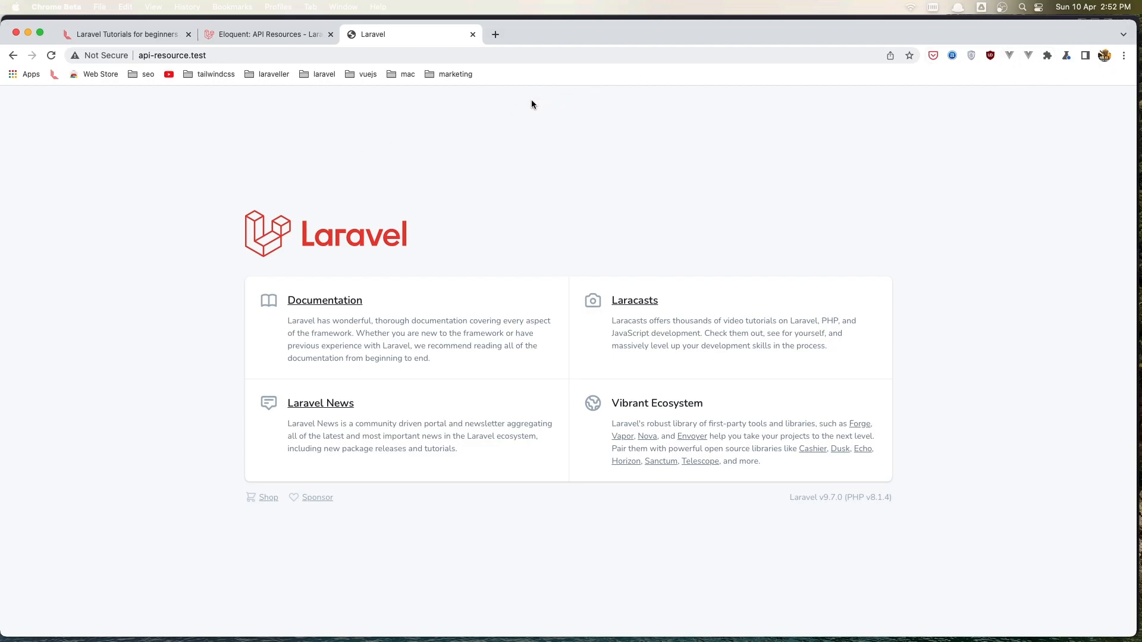
text(in)
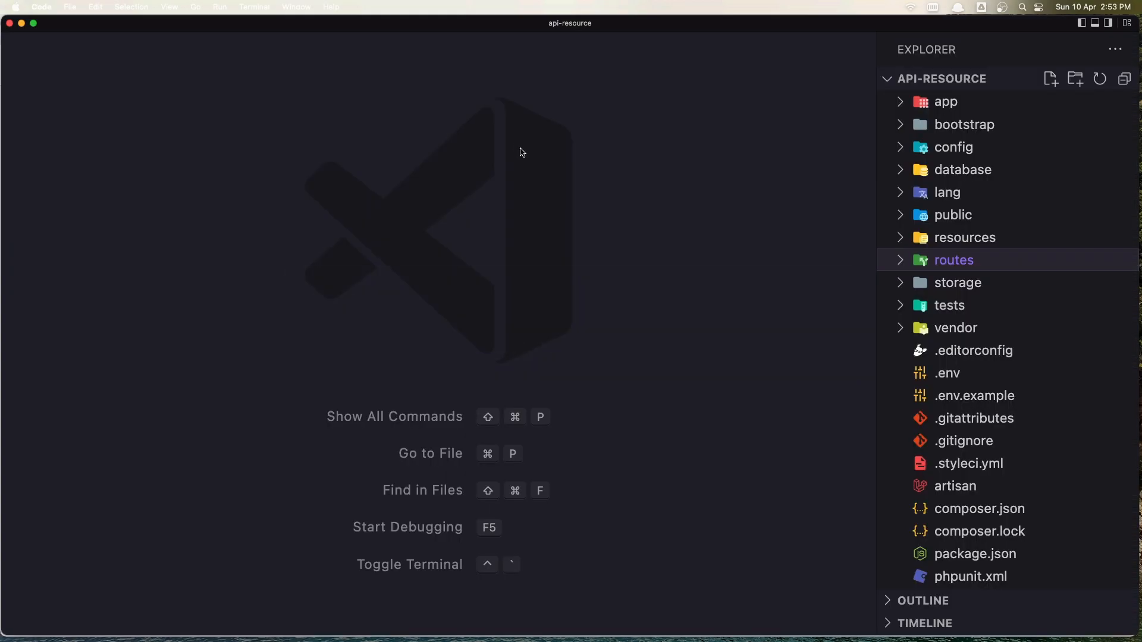
- Add $post = Post::findOrFail(1); to the home route in routes/web.php, still returning view('welcome')
click(954, 260)
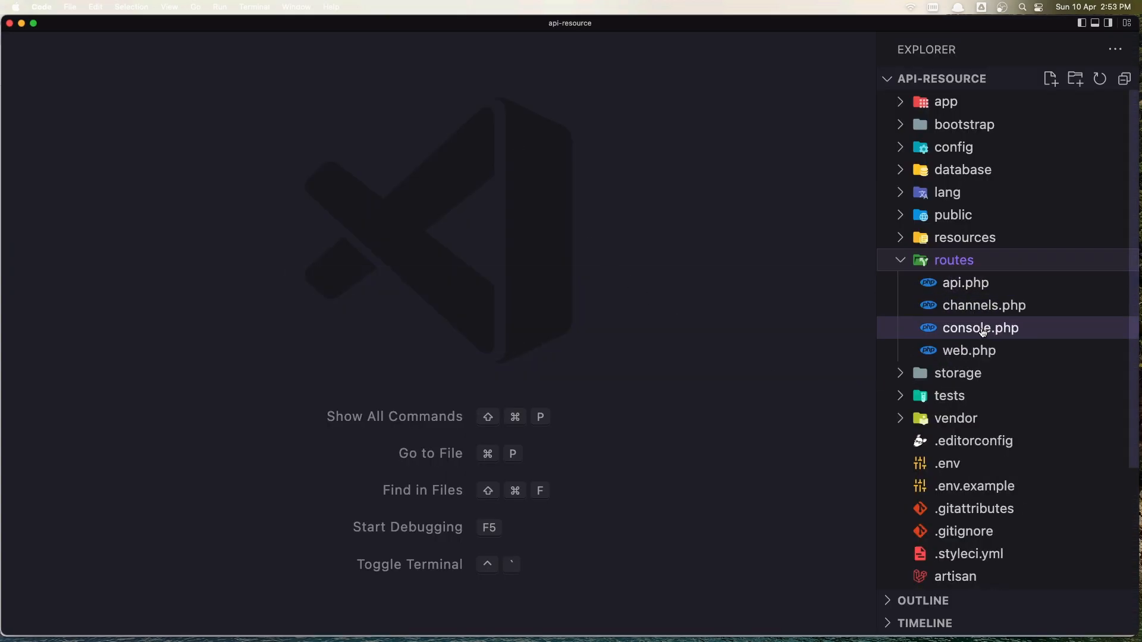
click(970, 350)
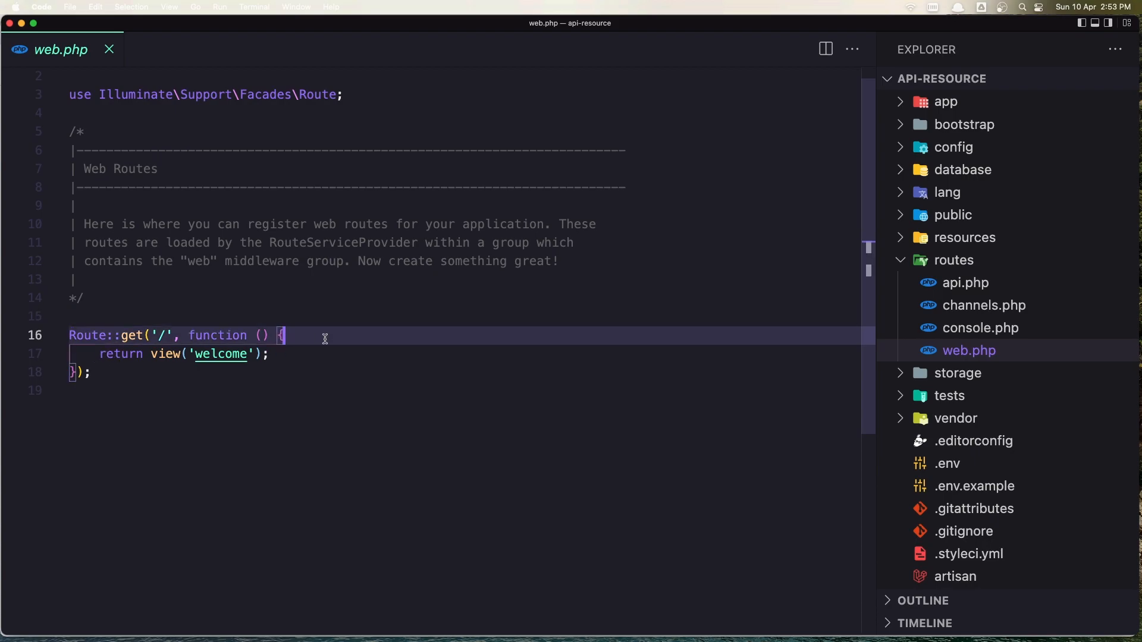
text($)
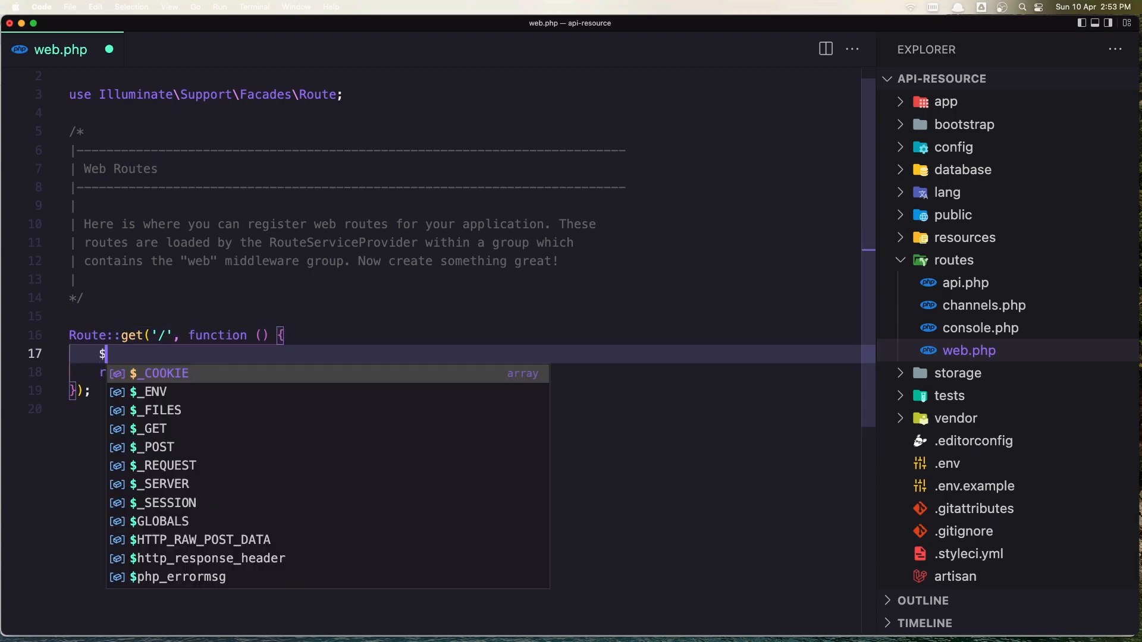
text(post =)
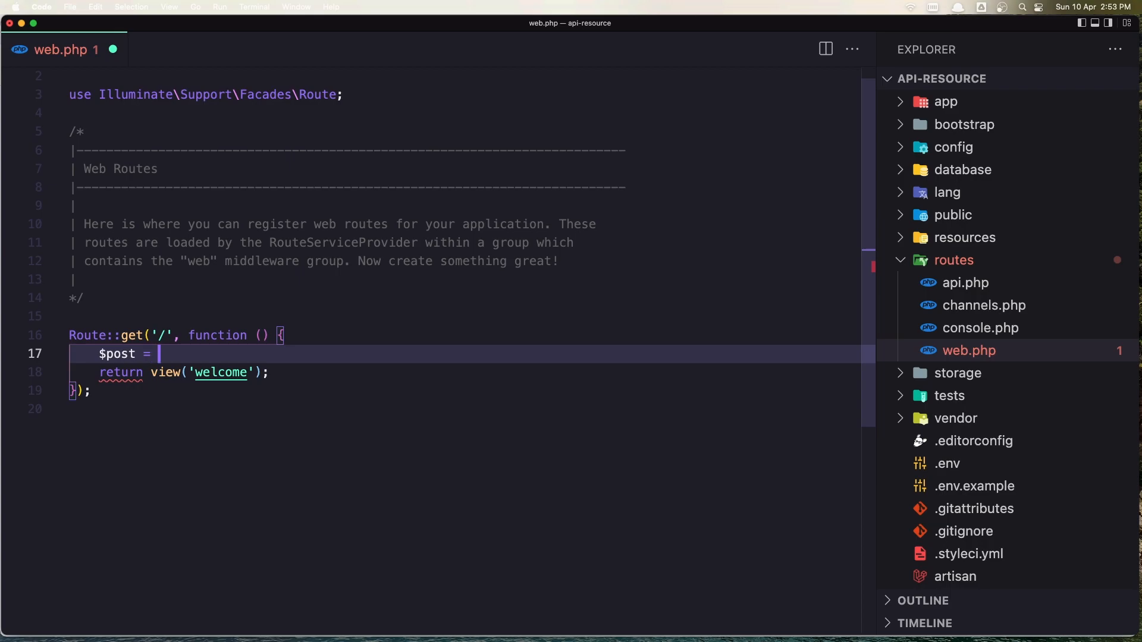
text(Post)
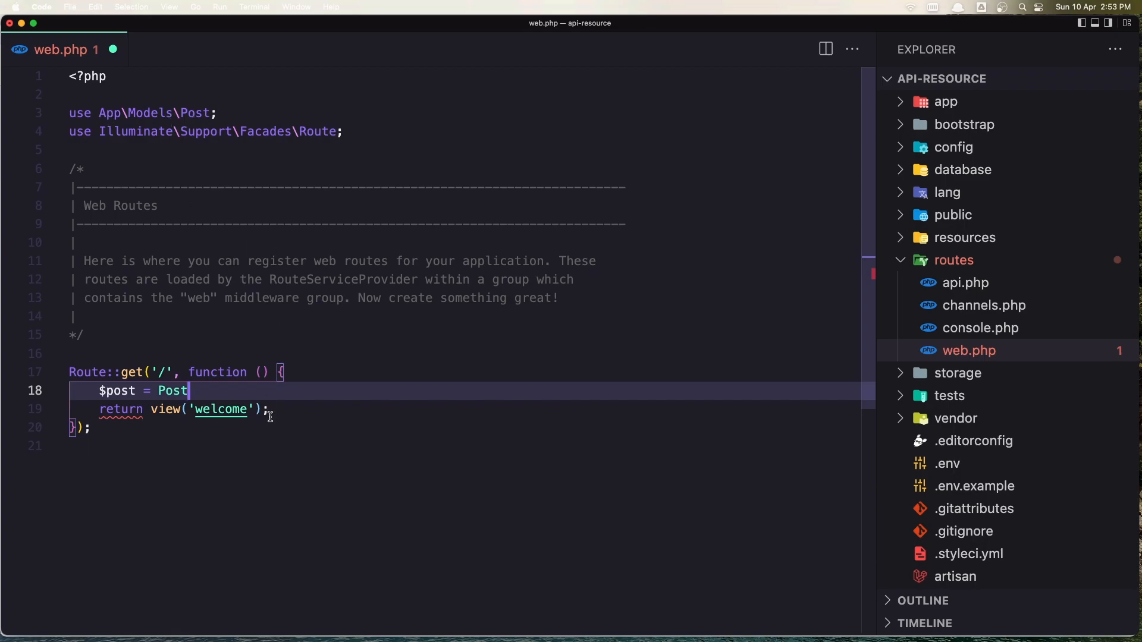
text(::)
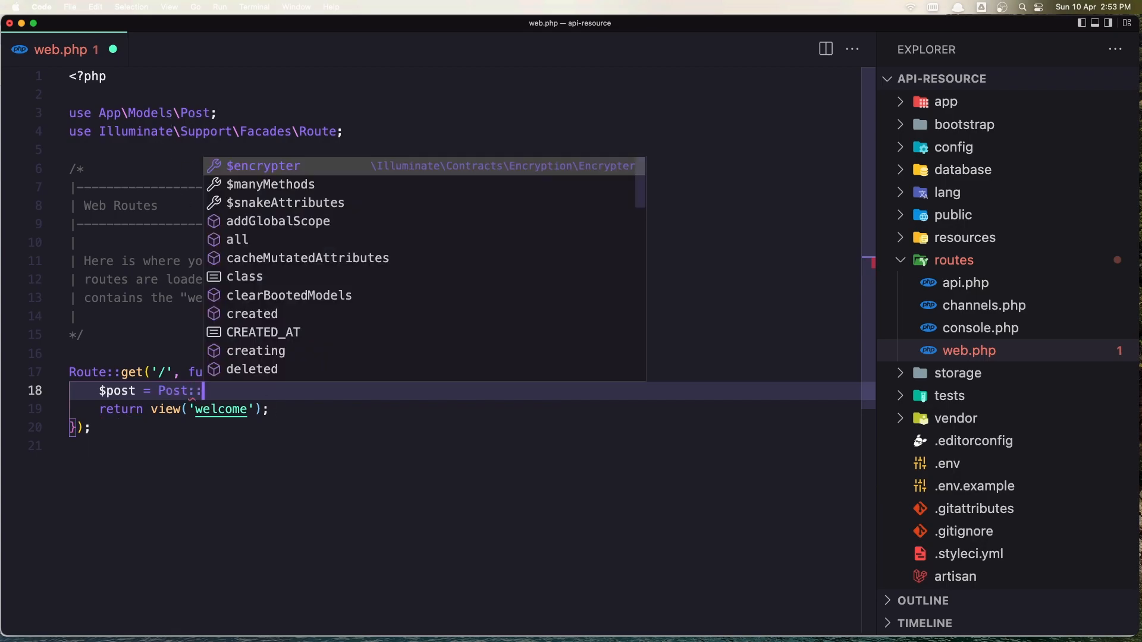
text(find)
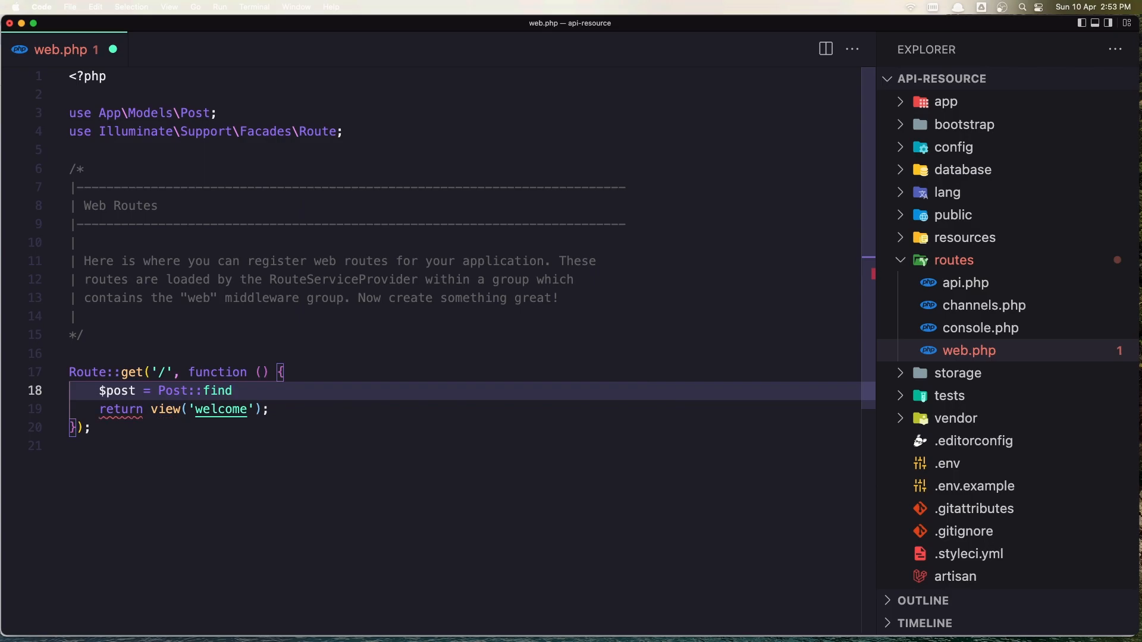
text(Or)
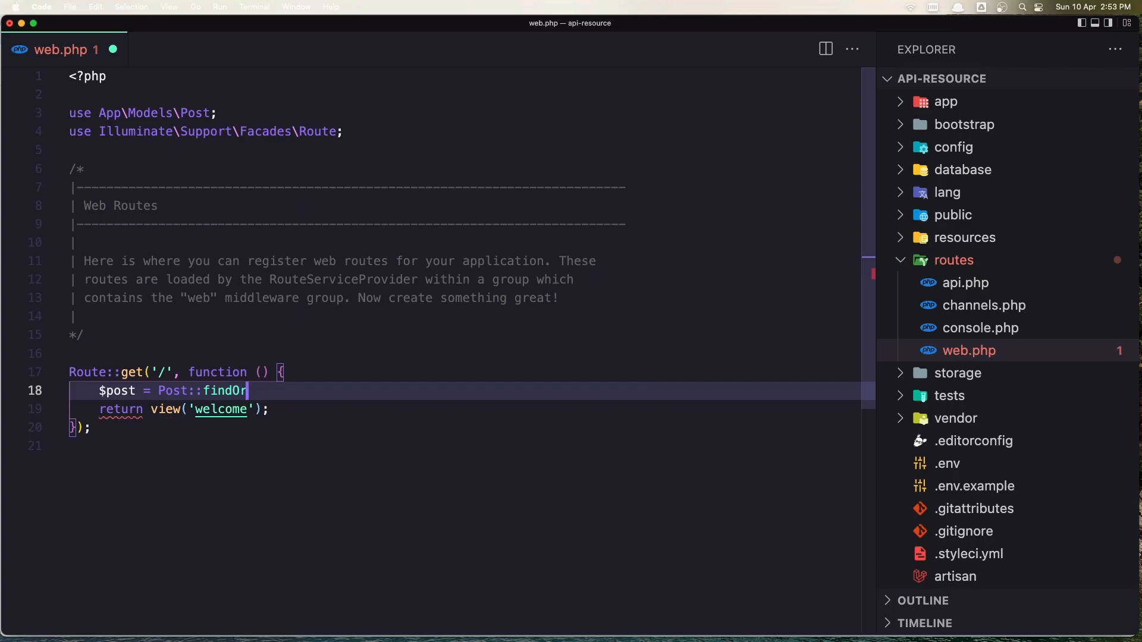
text(Fail())
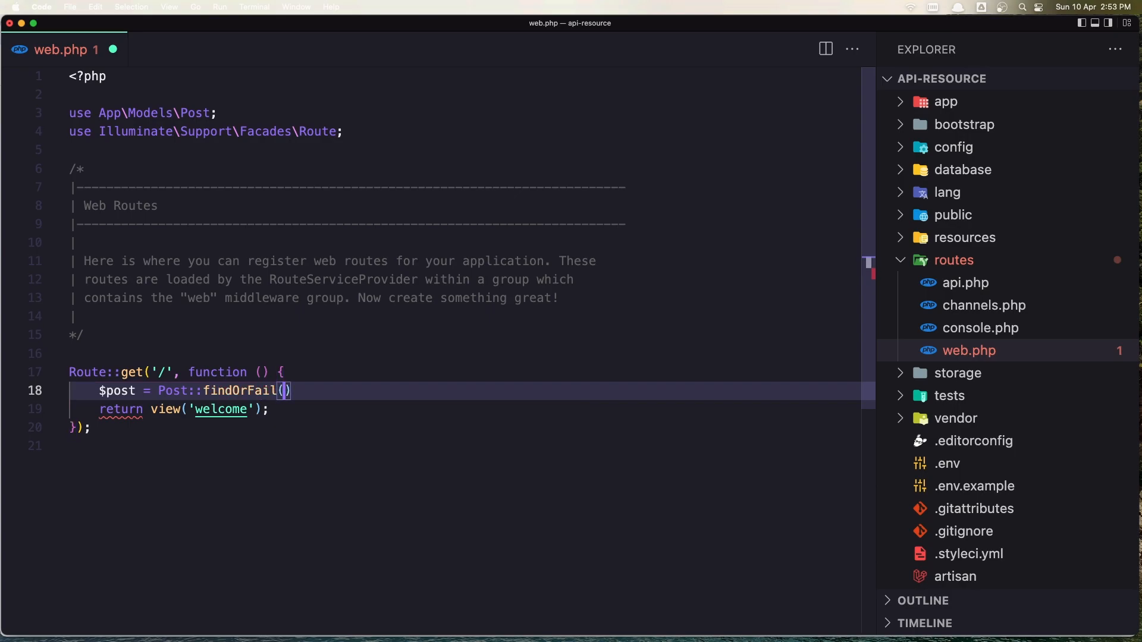
text(1)
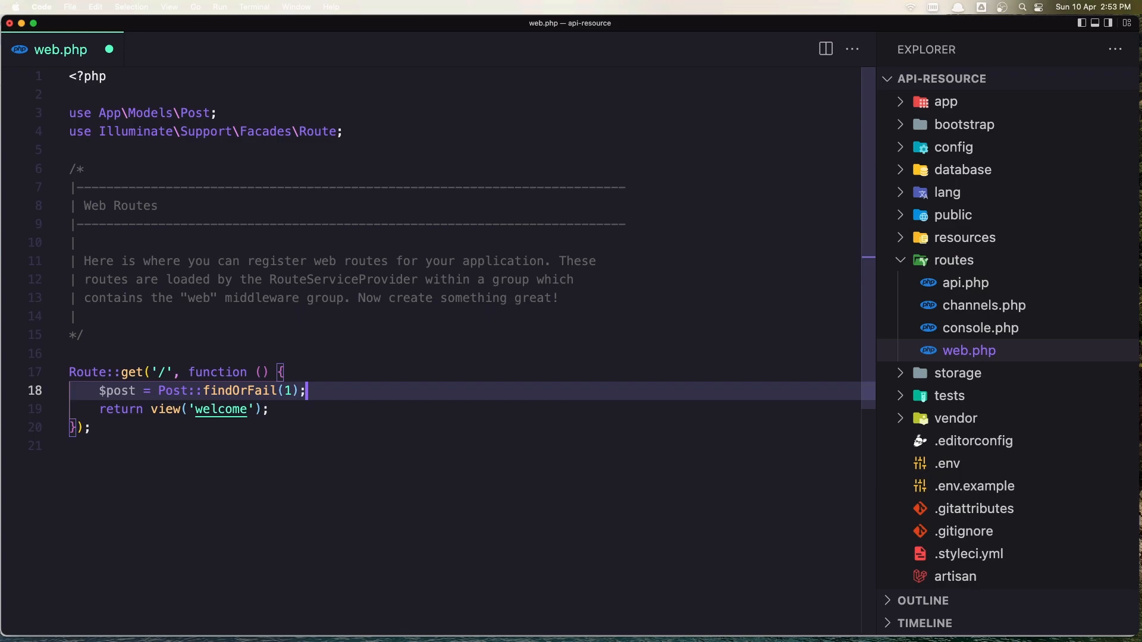
mouse_move(164, 410)
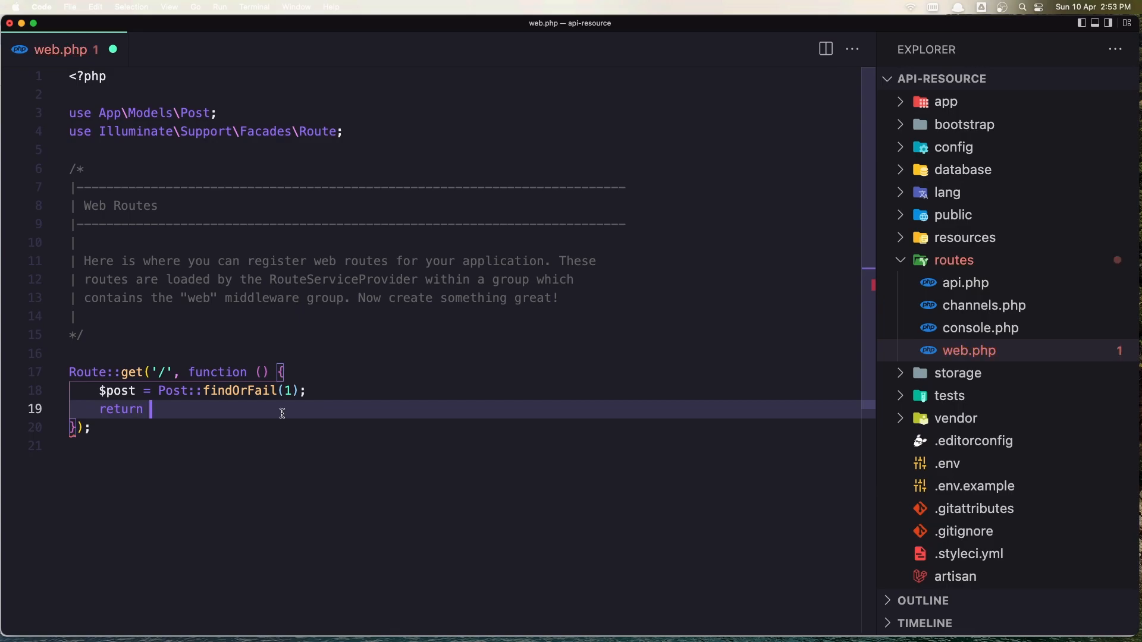
text(view('welcome');)
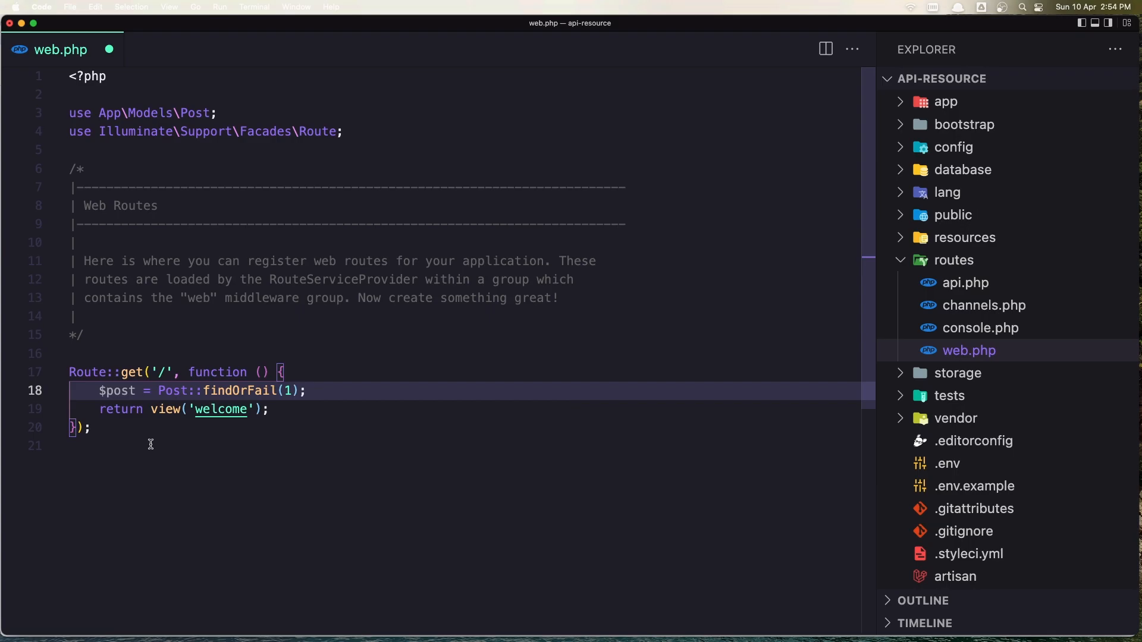
mouse_move(467, 400)
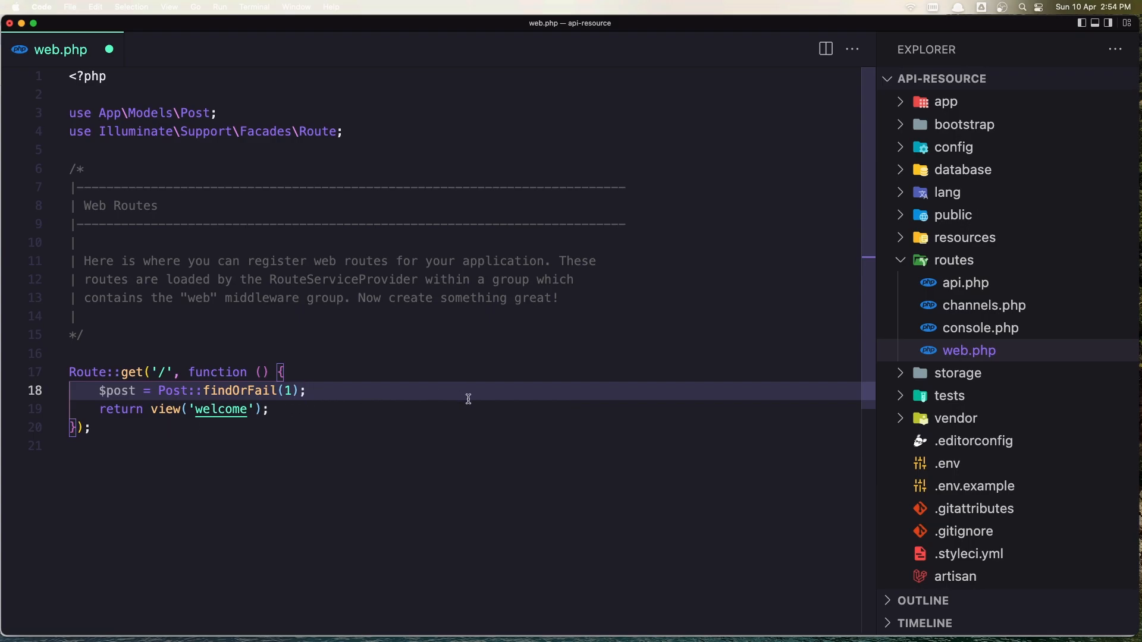
- Run php artisan make:resource PostResource in iTerm and return to the editor
key(Cmd+Tab)
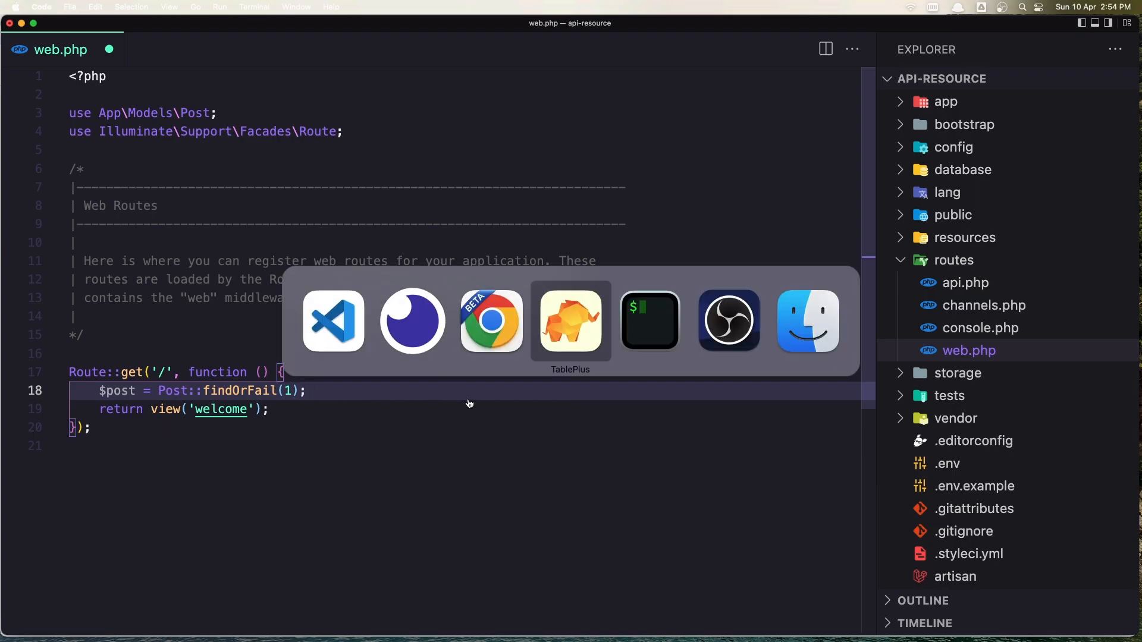
click(650, 320)
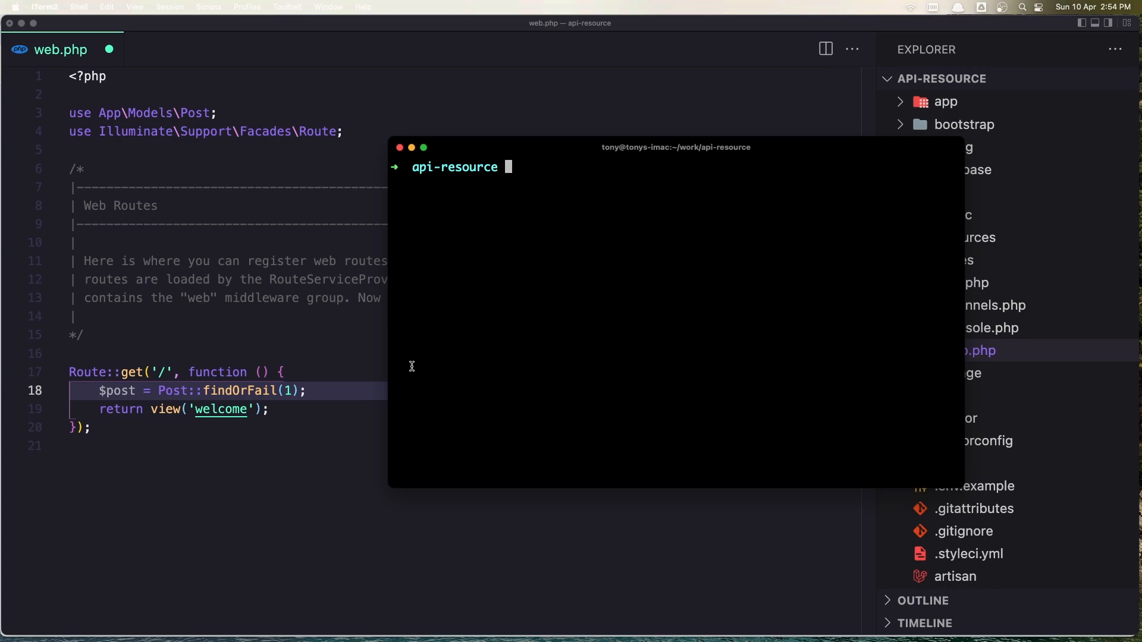
mouse_move(501, 282)
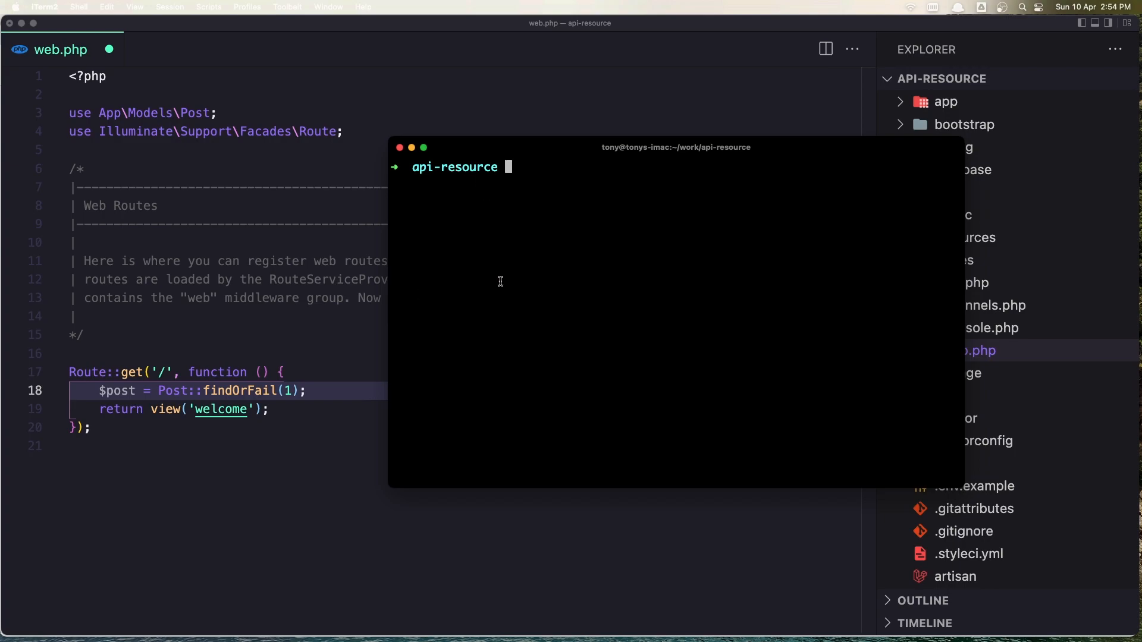
text(a ma)
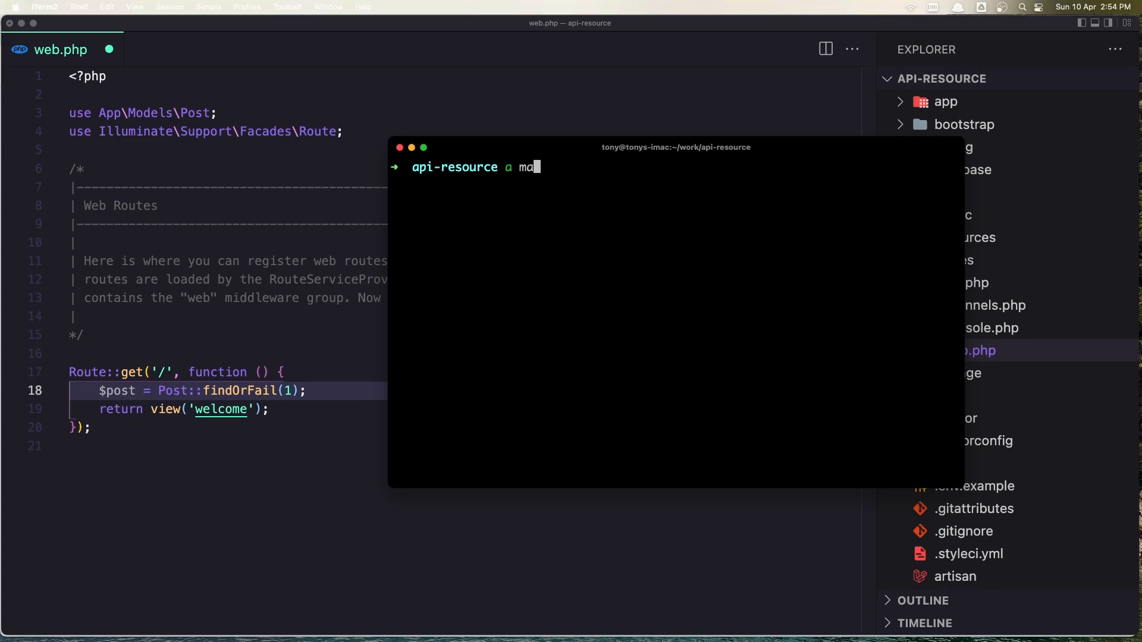
text(ke:reso)
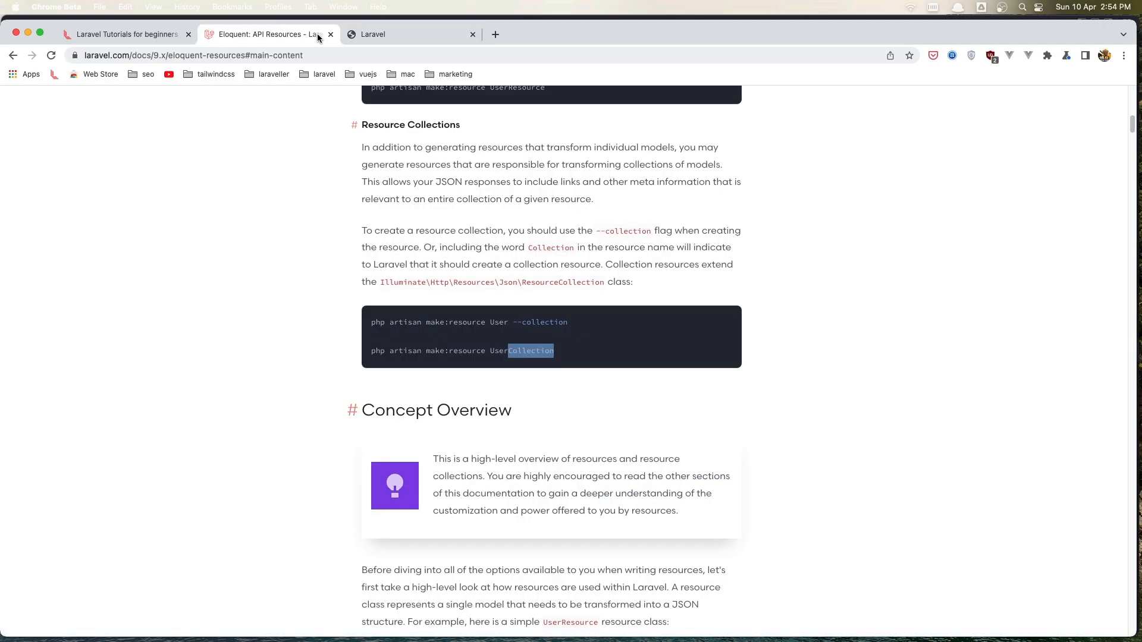
scroll(up, 3)
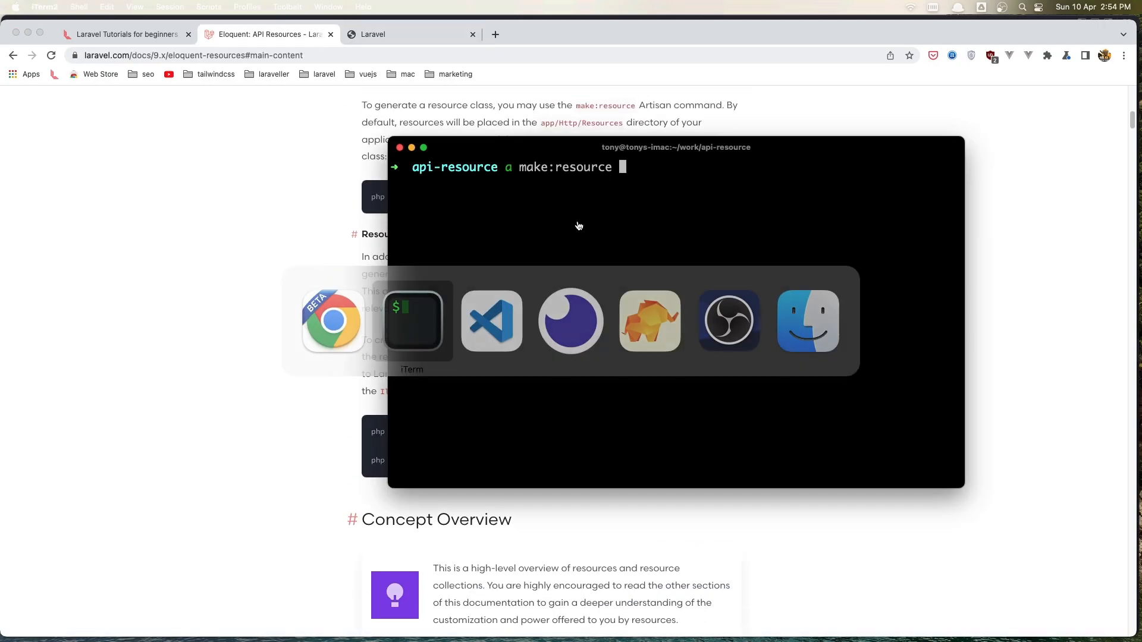
text(P)
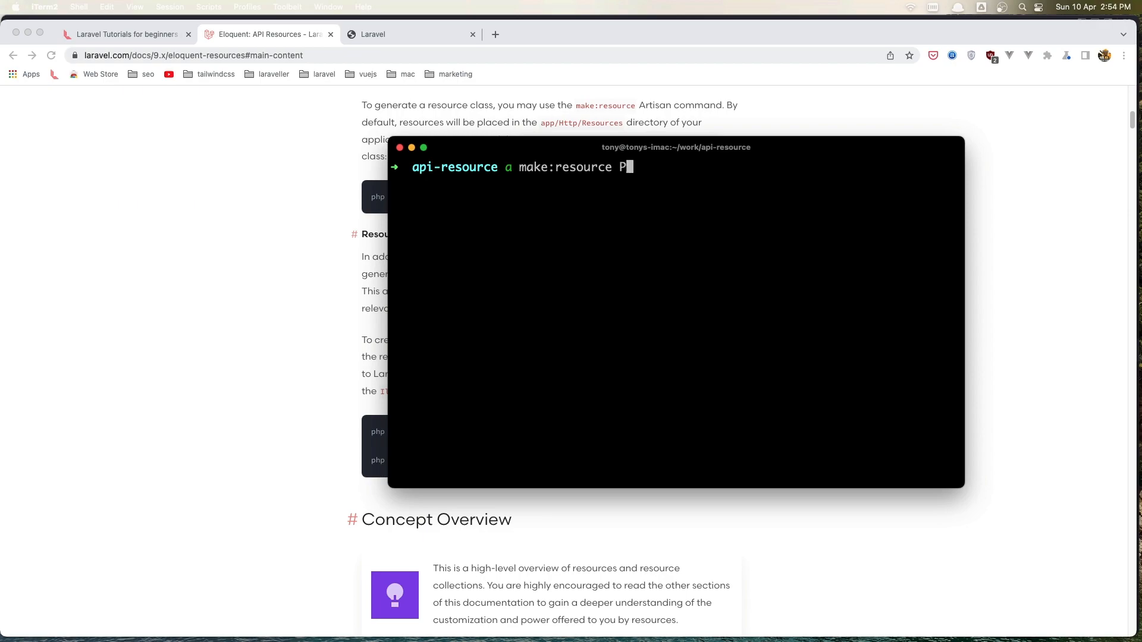
text(ostRe)
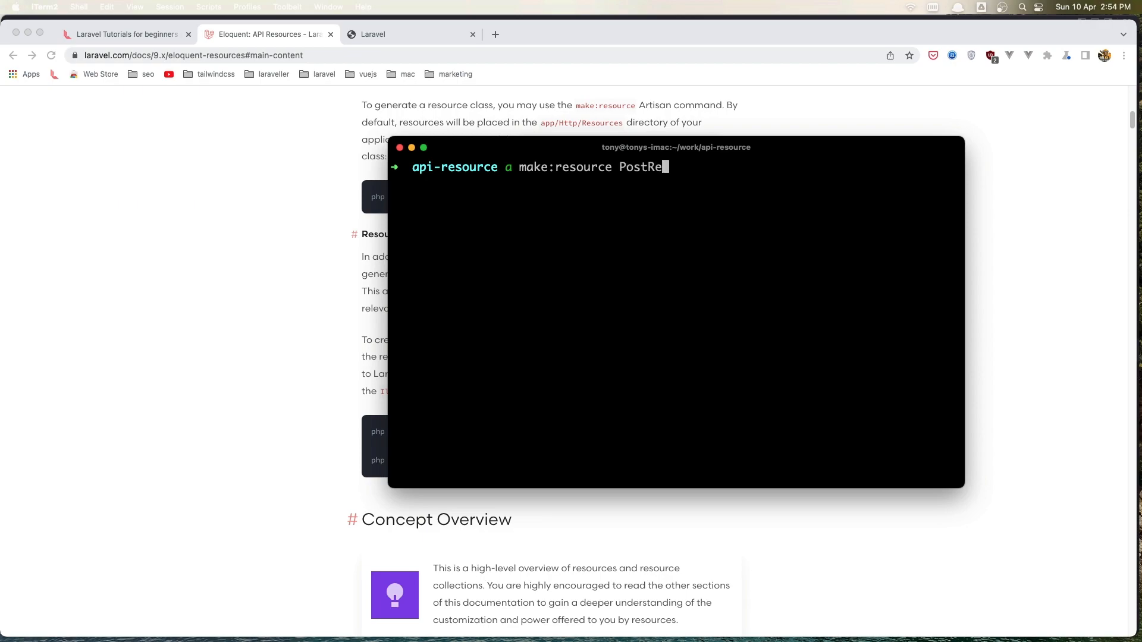
text(source)
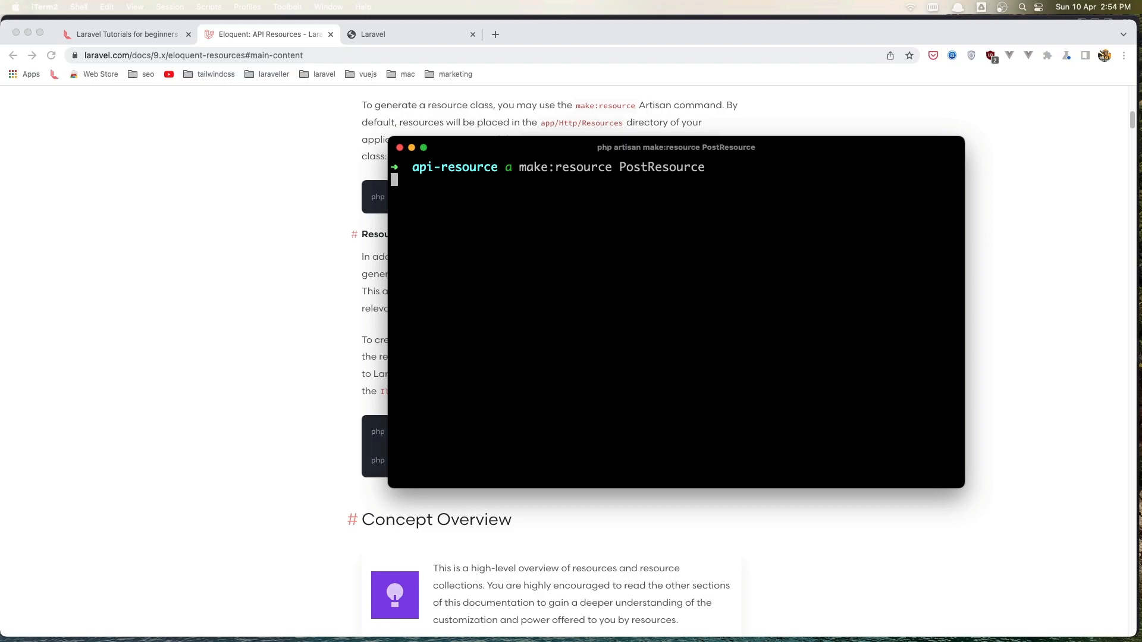
key(cmd+tab)
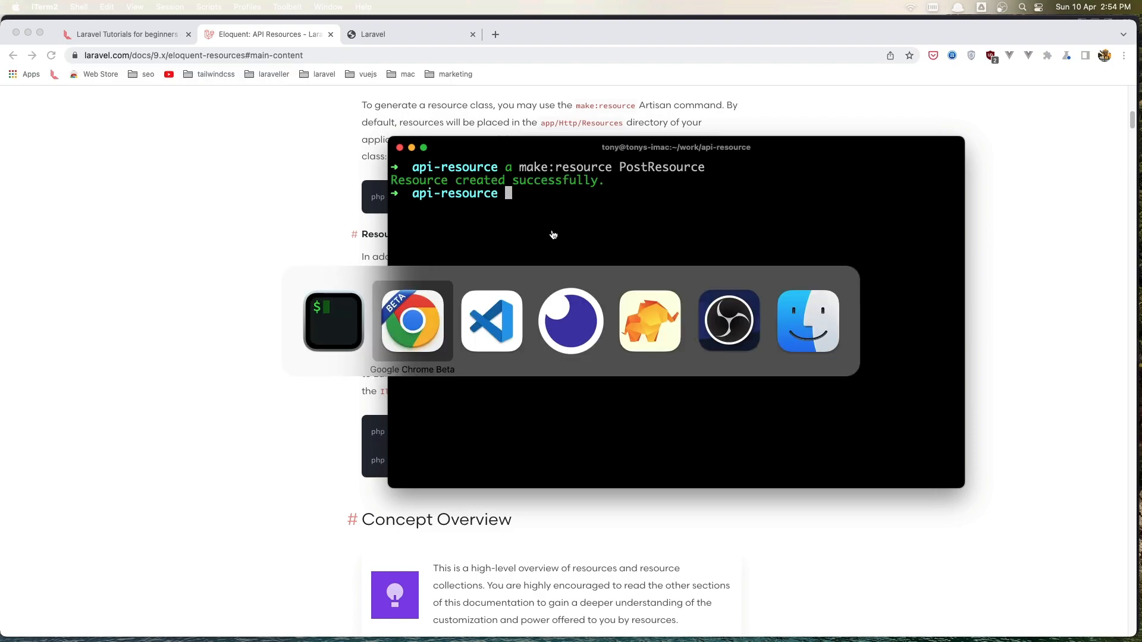
click(491, 320)
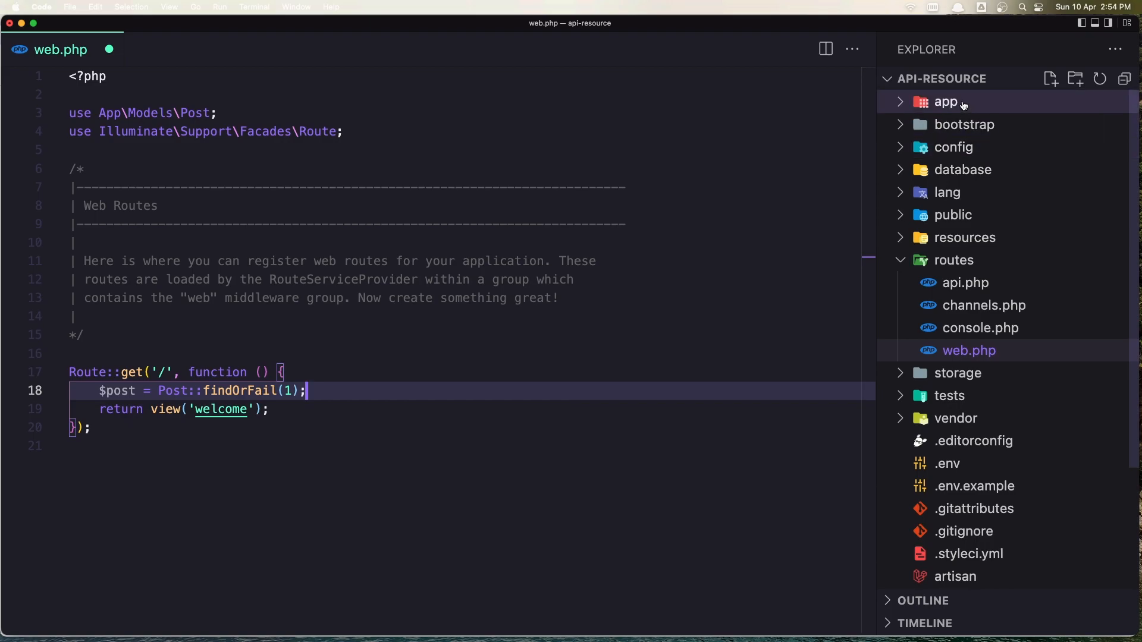
- Reveal PostResource.php under app/Http/Resources in the Explorer
click(946, 102)
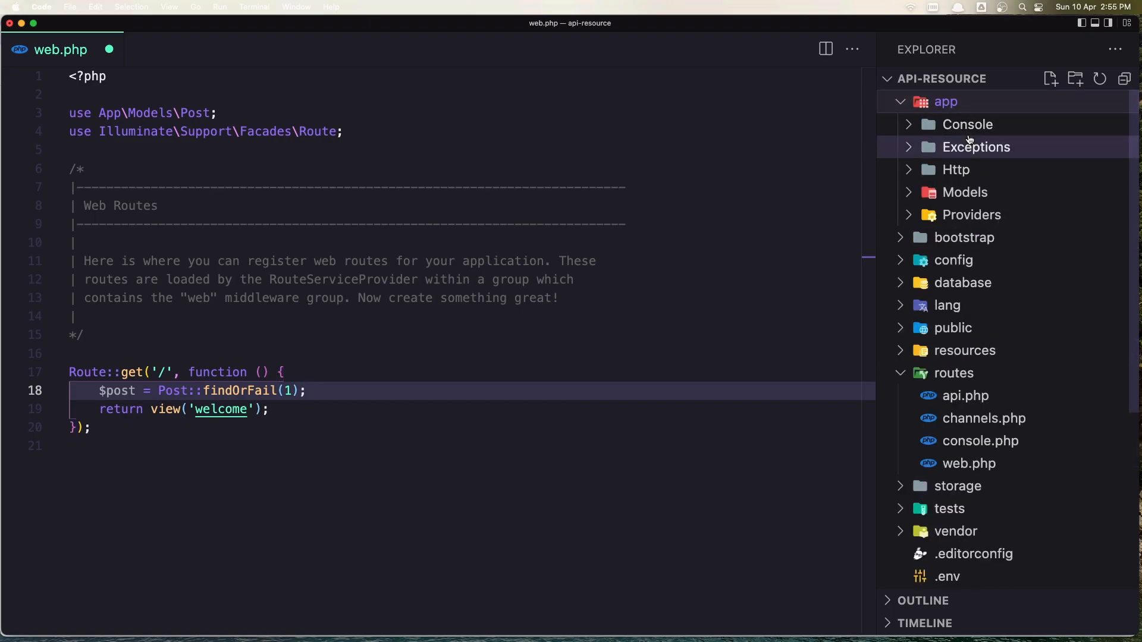
mouse_move(955, 169)
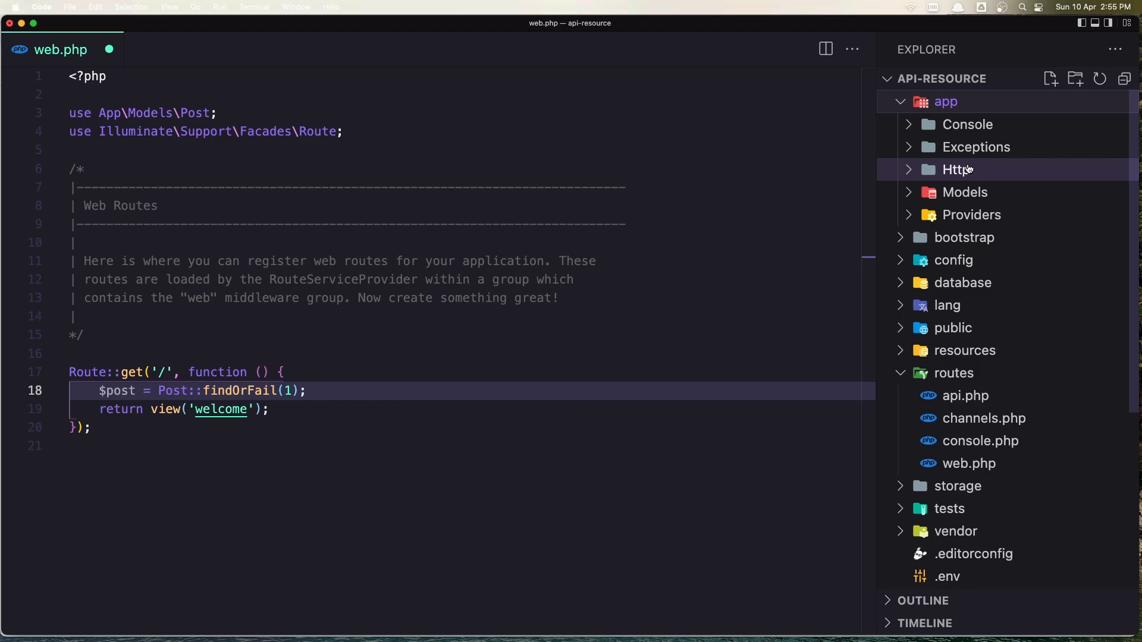
click(956, 169)
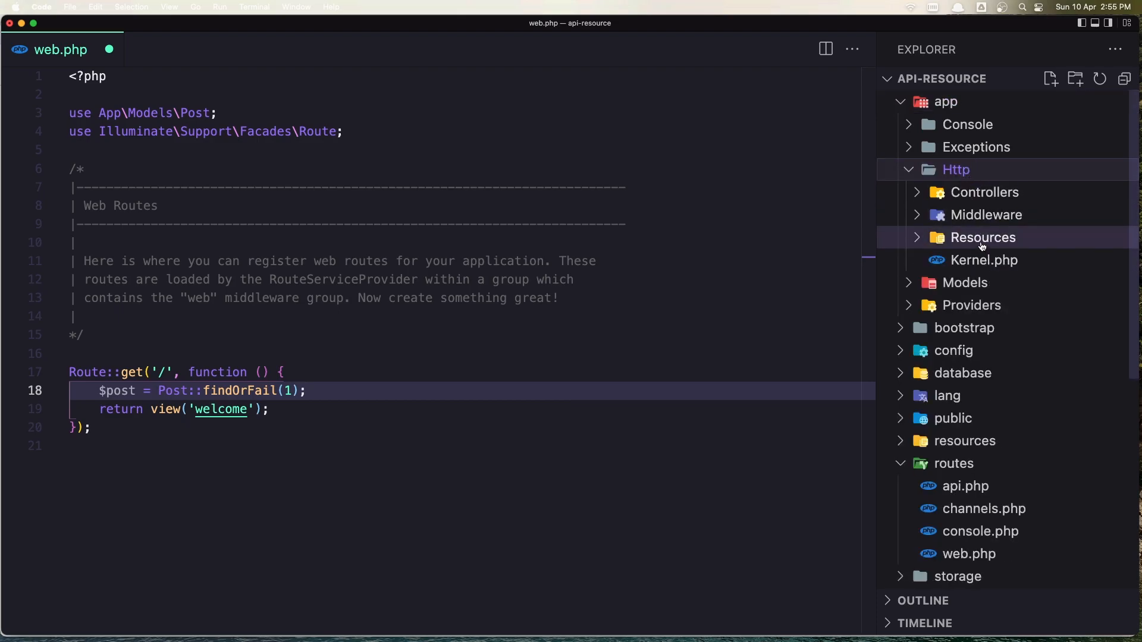
click(1015, 260)
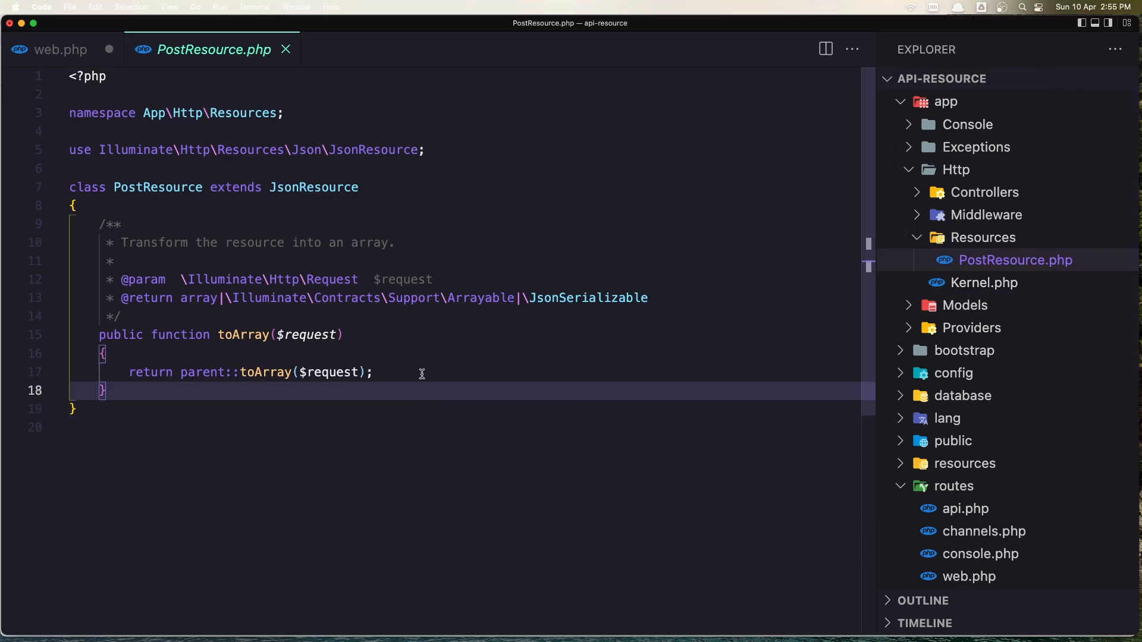
mouse_move(212, 373)
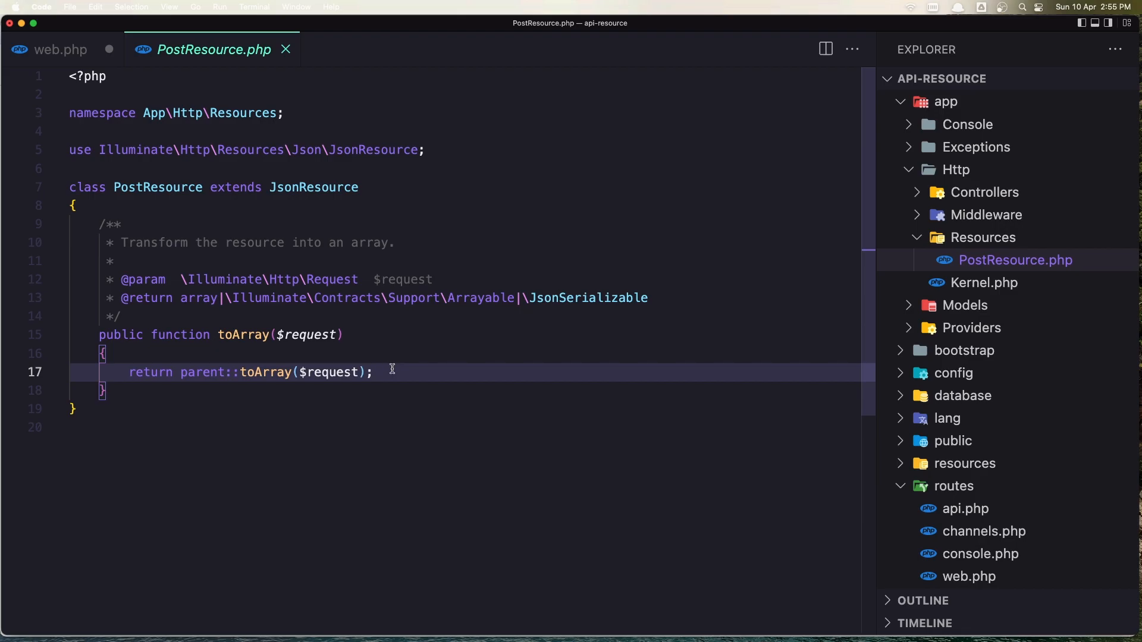
mouse_move(518, 345)
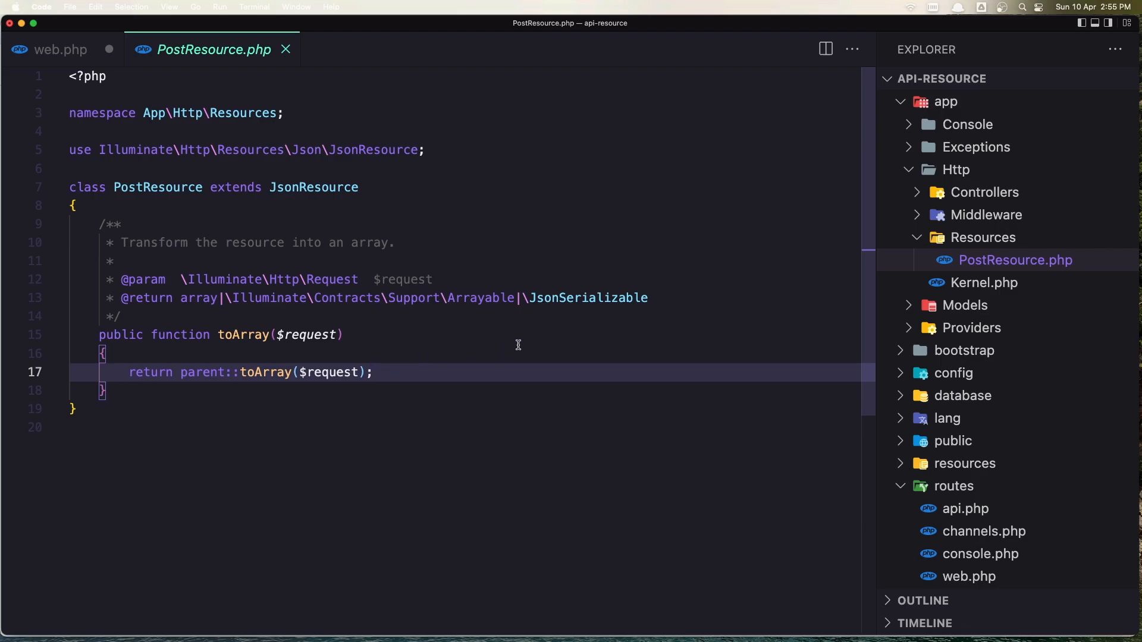
mouse_move(470, 361)
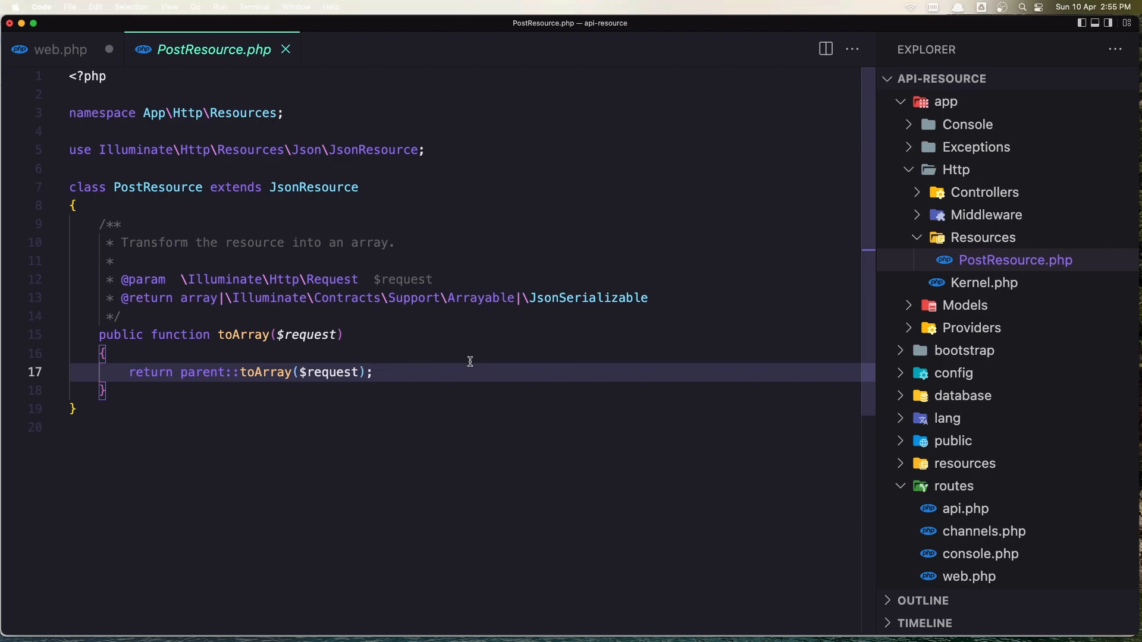
mouse_move(202, 373)
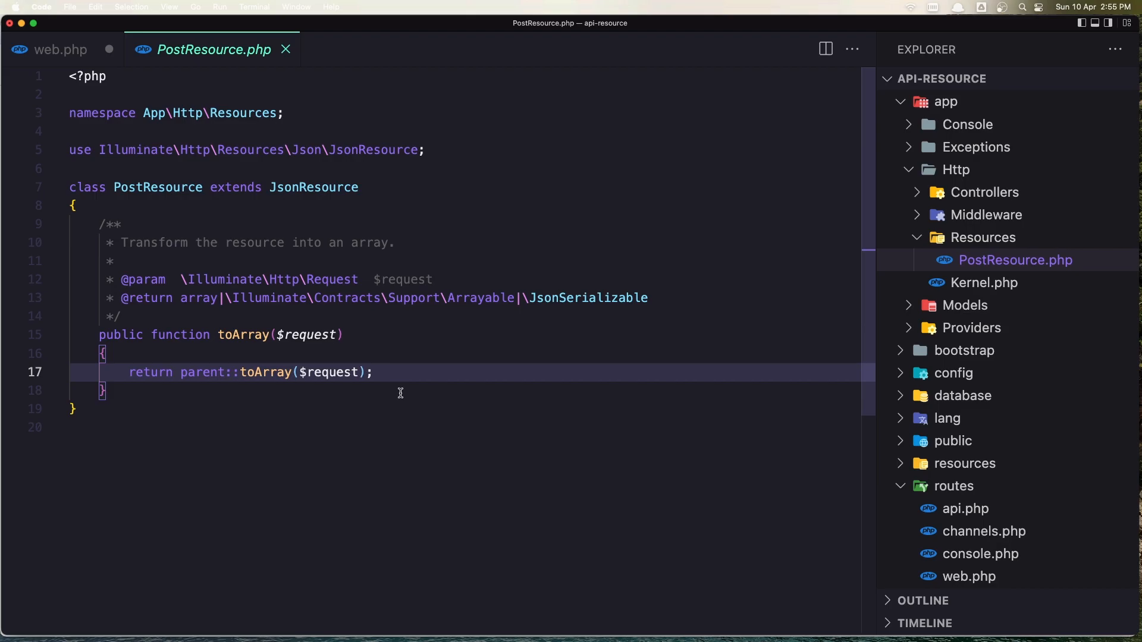
mouse_move(262, 392)
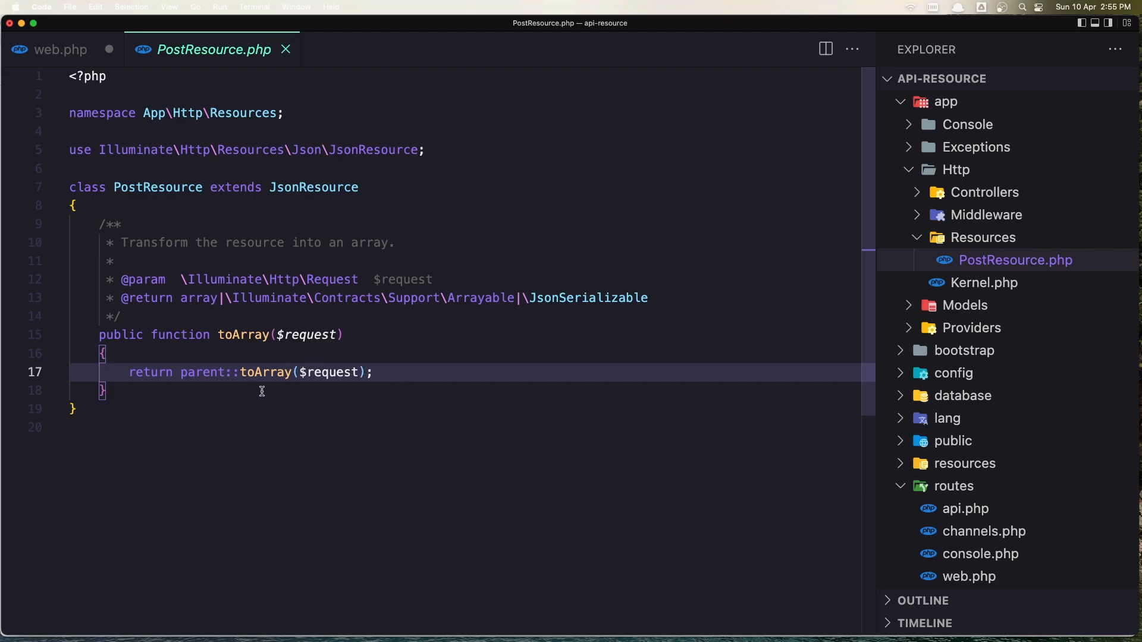
mouse_move(54, 50)
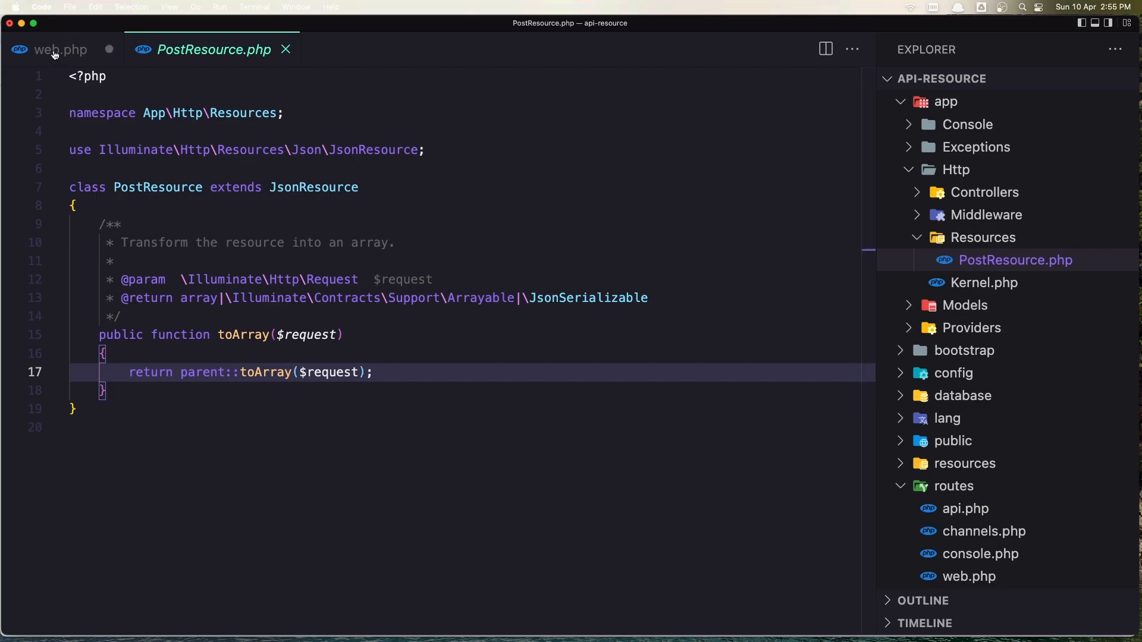
- Make the home route in web.php return new PostResource($post)
click(60, 50)
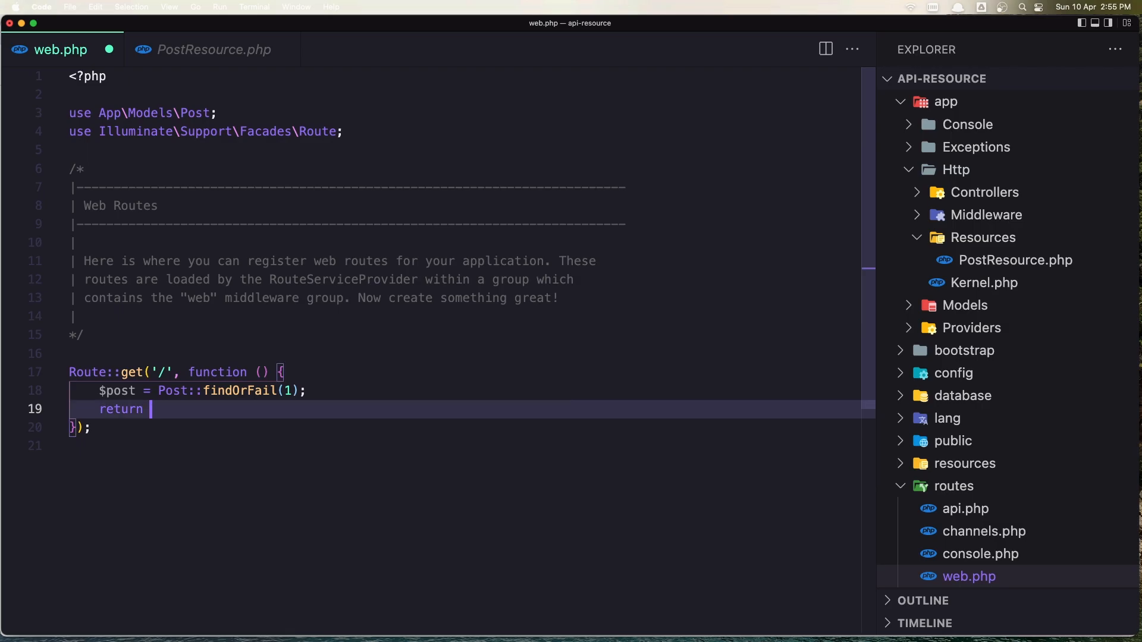
text(new)
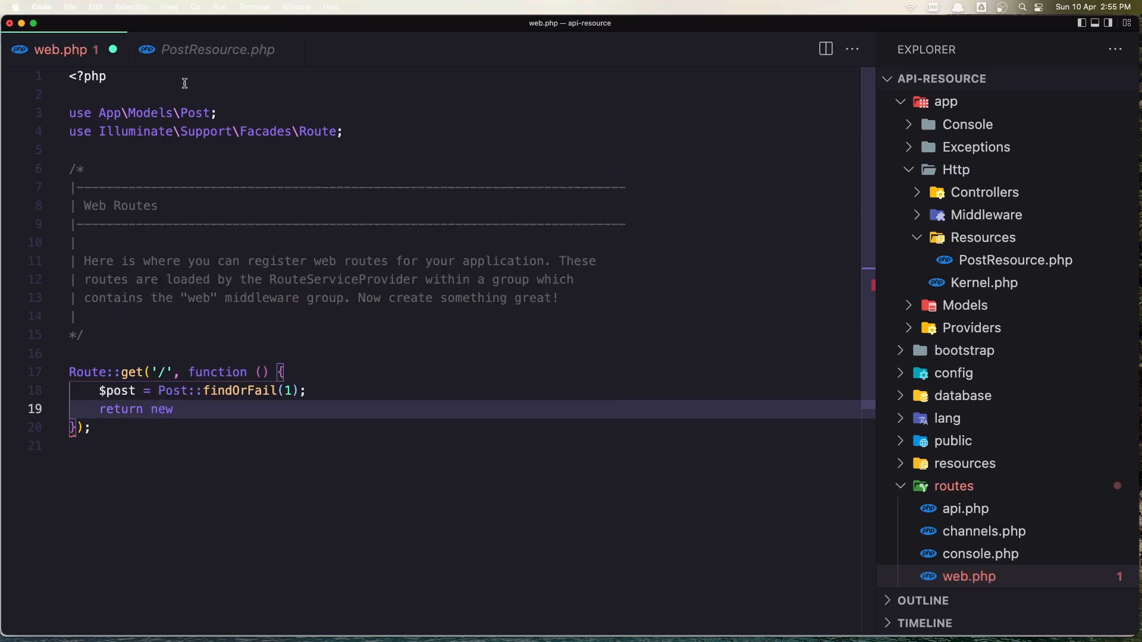
text(PostResource()
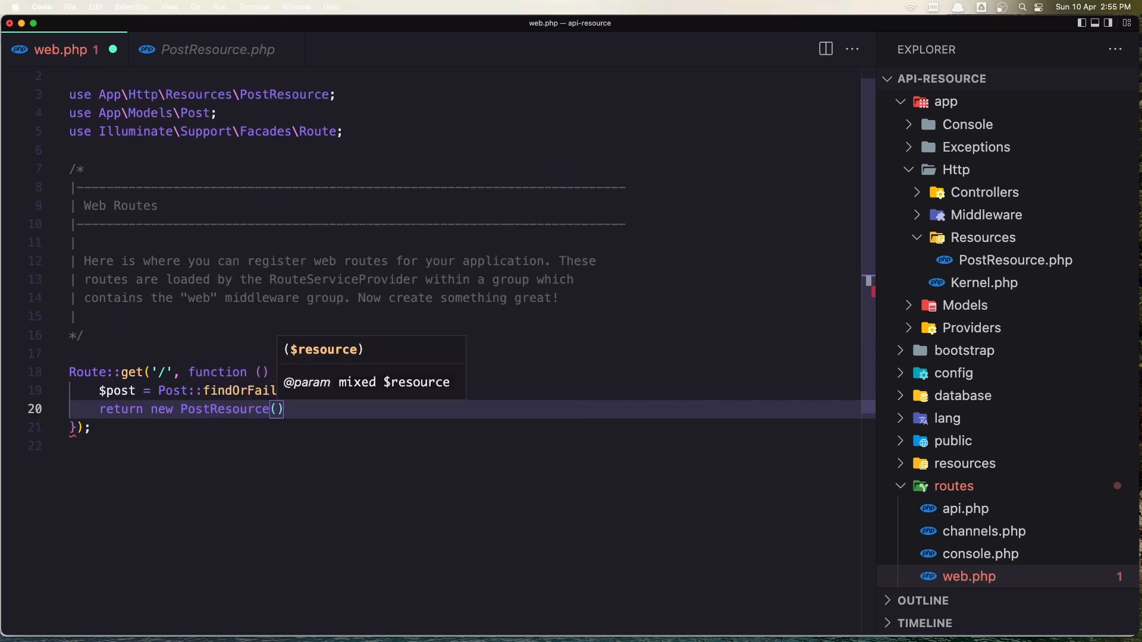
text($po)
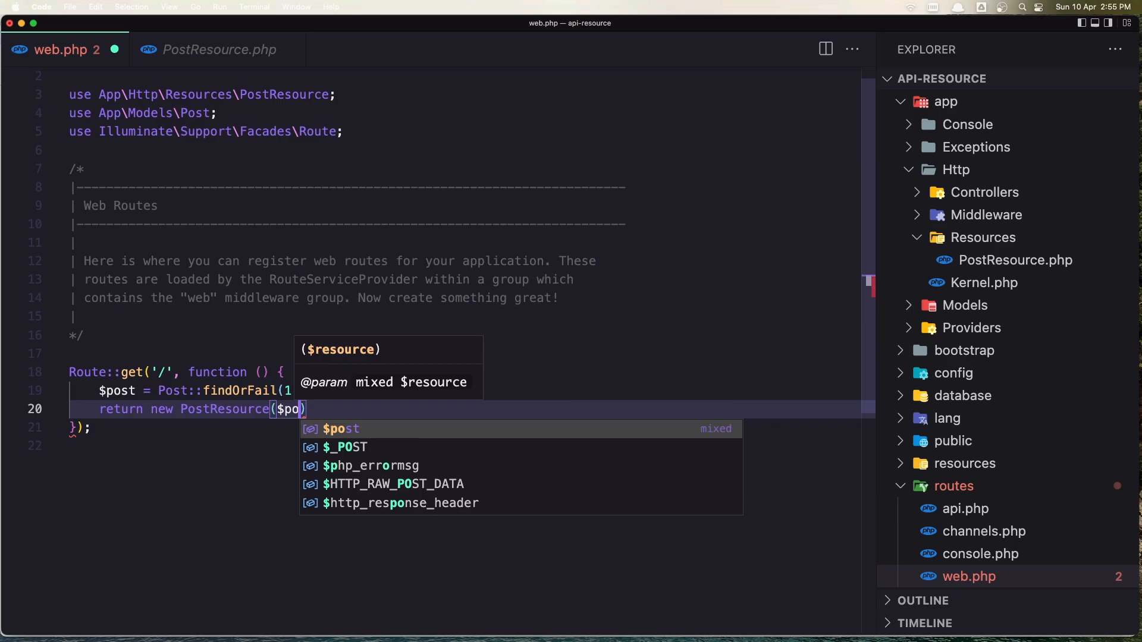
click(212, 50)
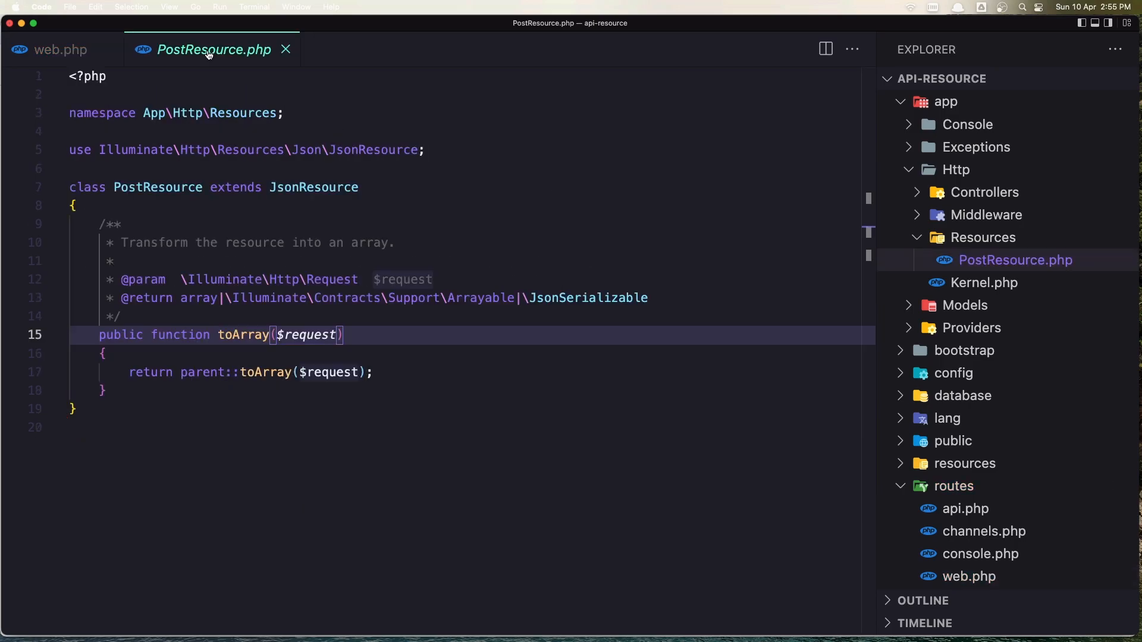
mouse_move(103, 40)
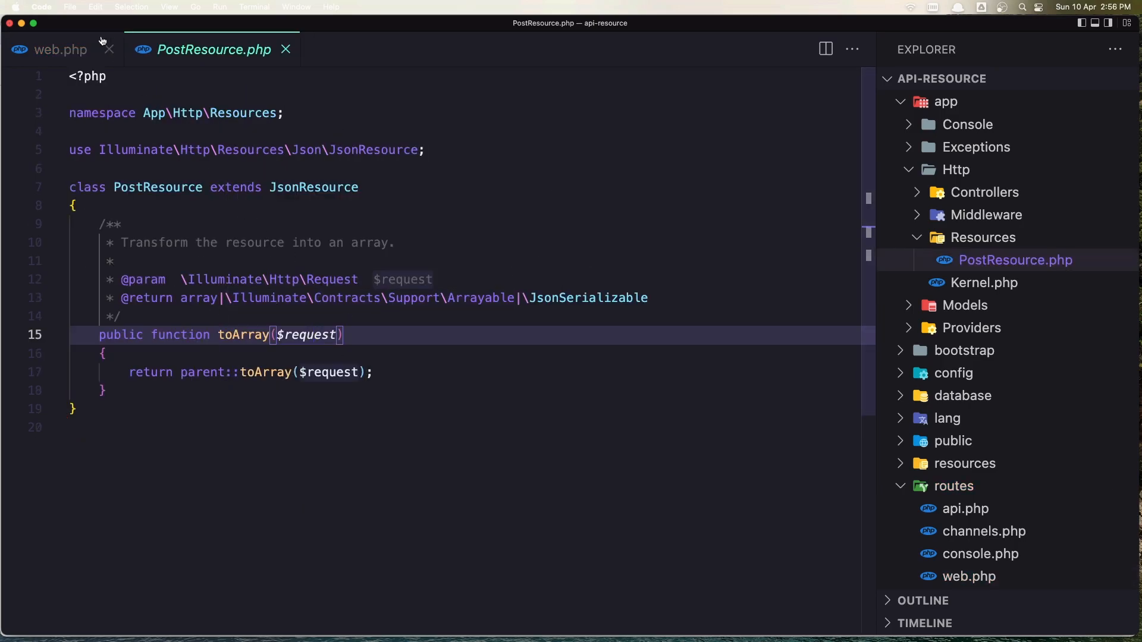
- View the post returned as JSON on the api-resource.test home page in Chrome
click(60, 50)
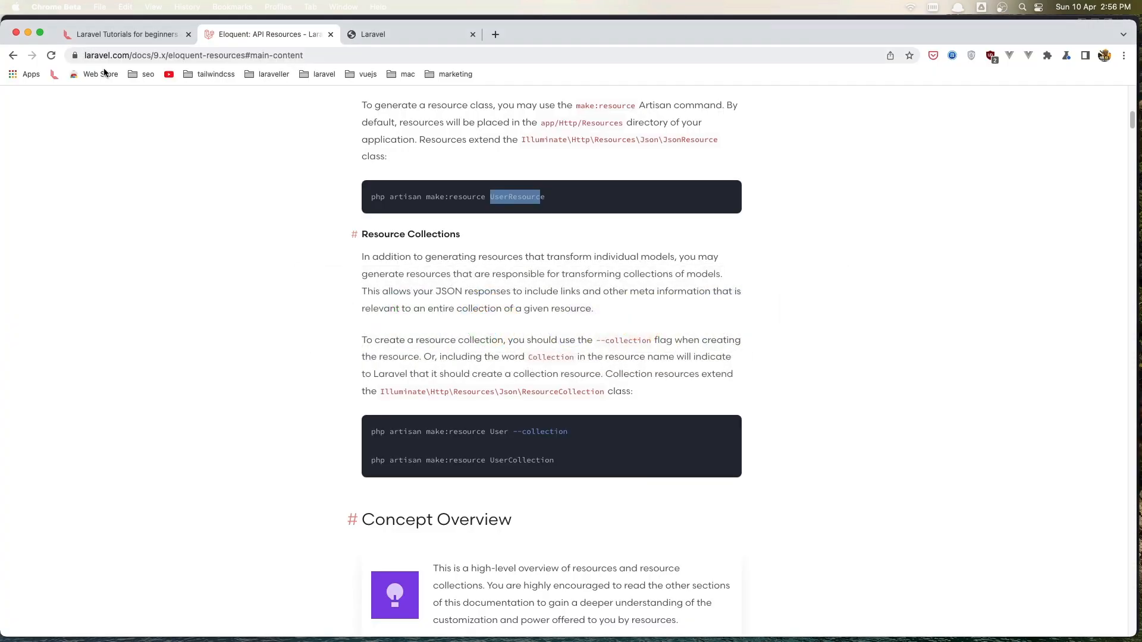
click(408, 34)
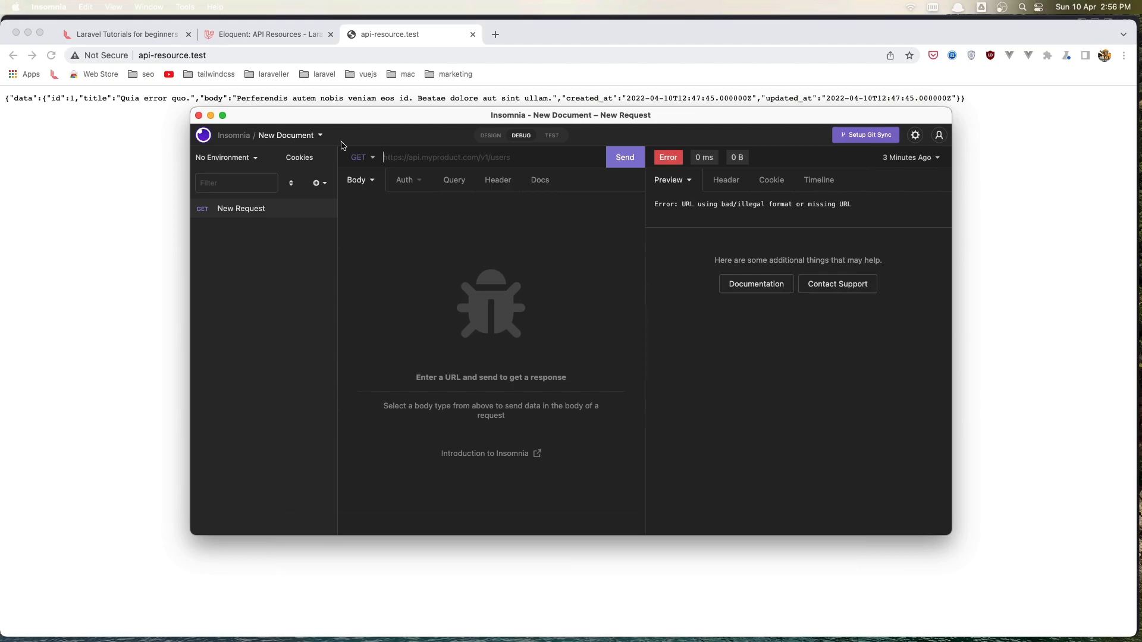
mouse_move(280, 59)
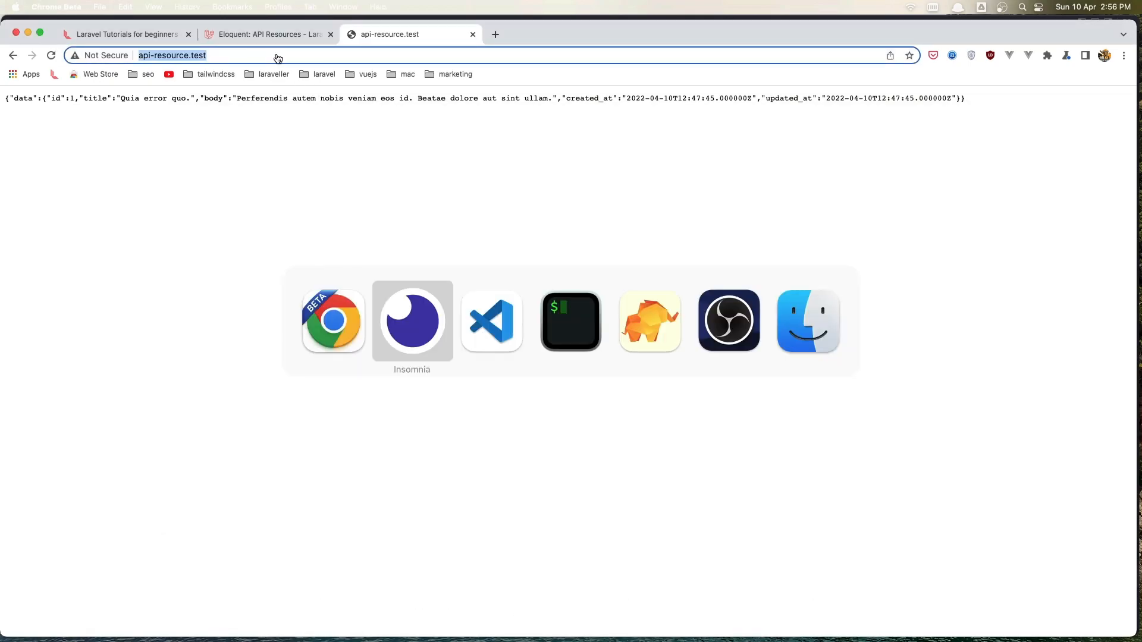
click(412, 320)
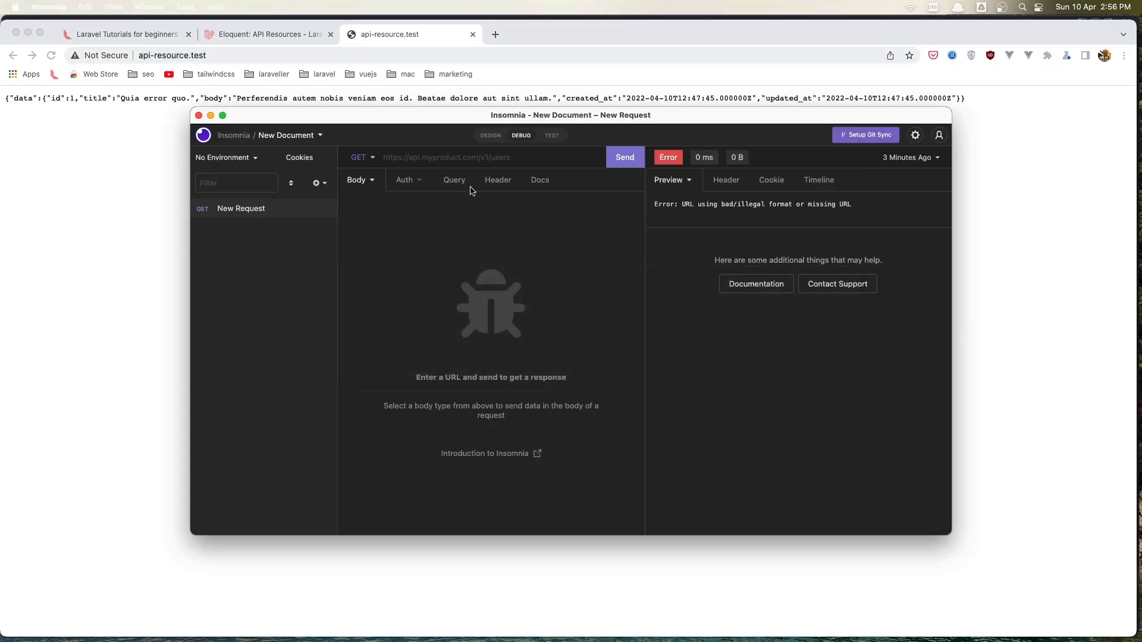
text(http://api-resource.test/)
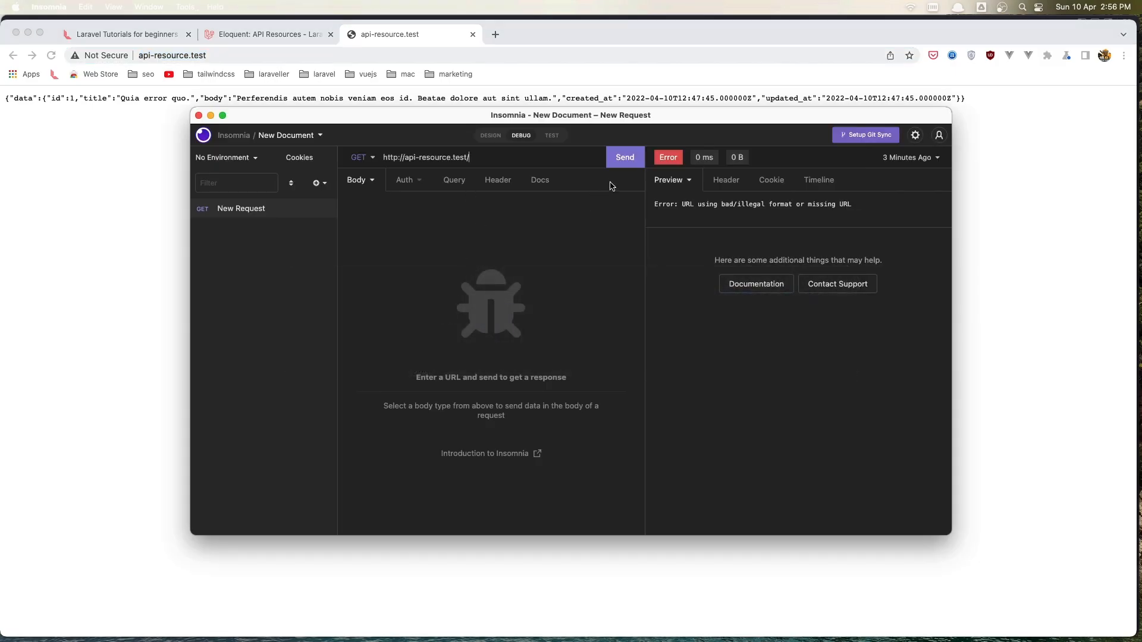
click(624, 158)
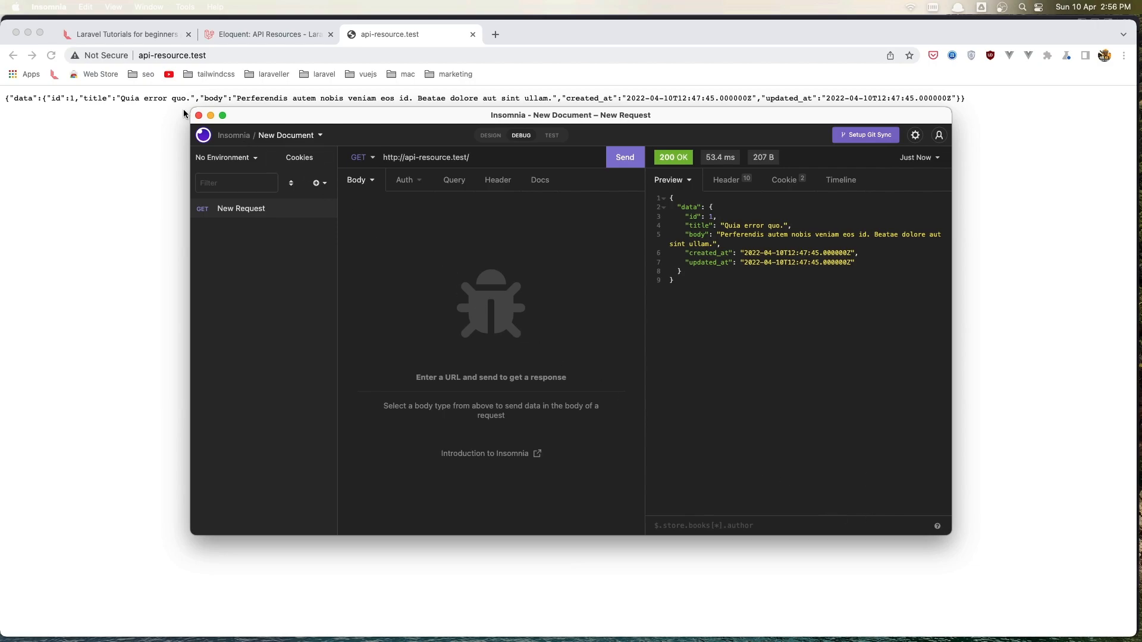
- Enlarge the Insomnia window and highlight the body field in the response data
click(113, 7)
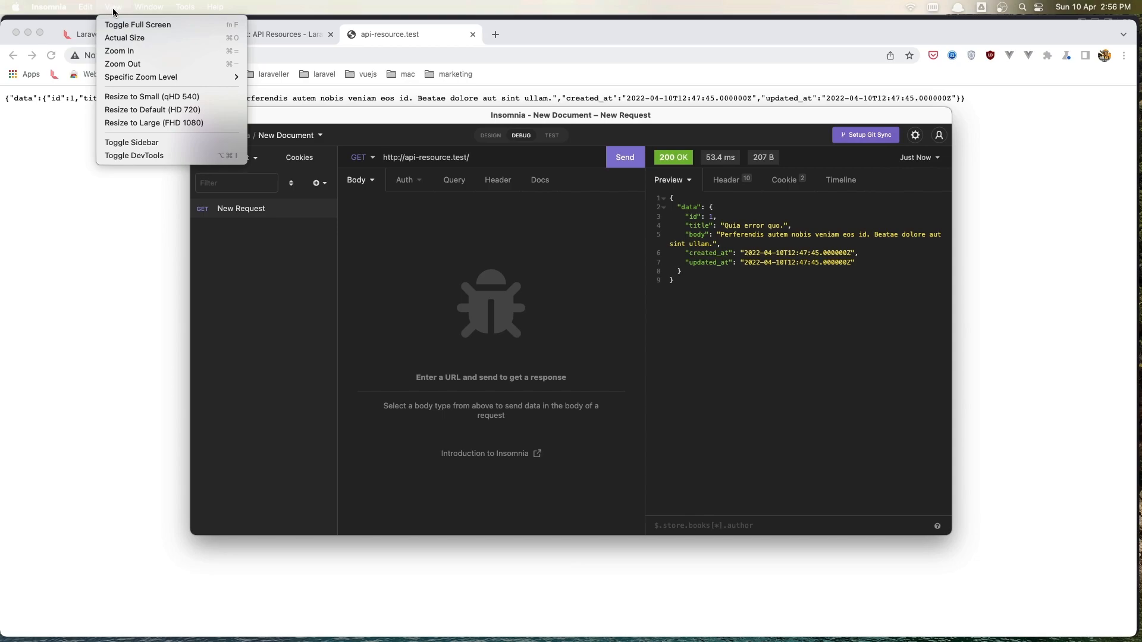
click(436, 336)
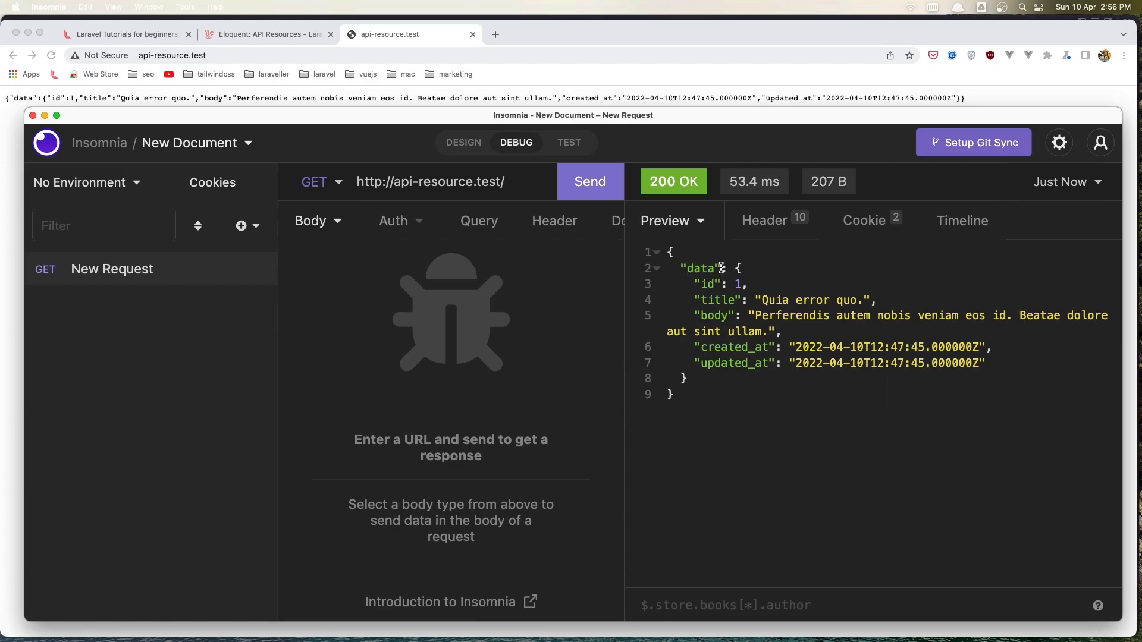
drag(721, 267, 751, 364)
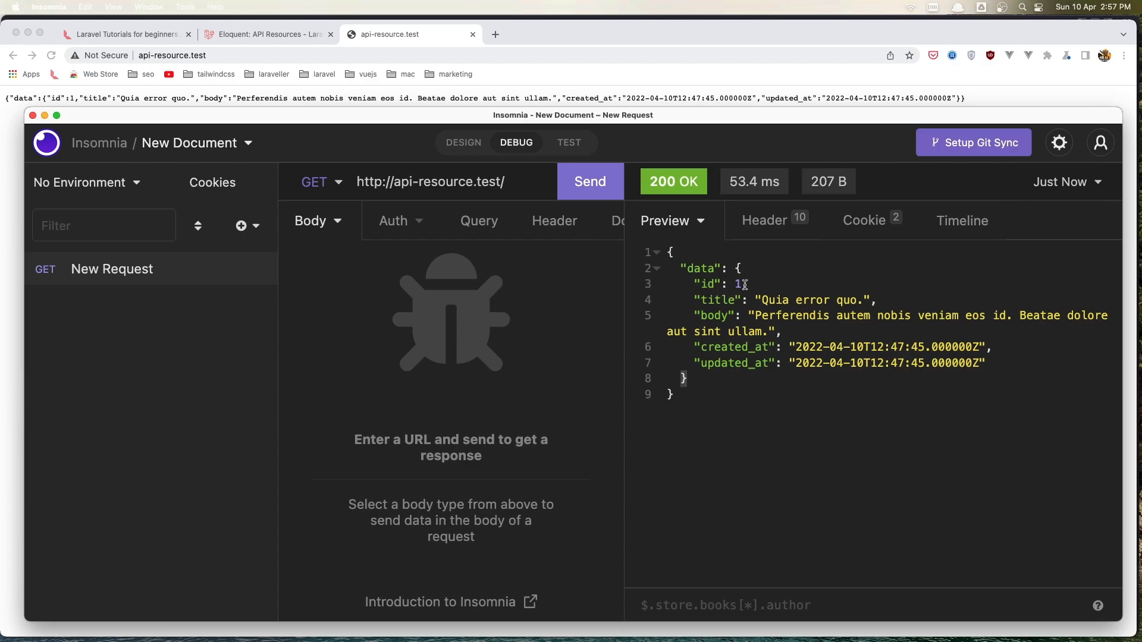
double_click(783, 300)
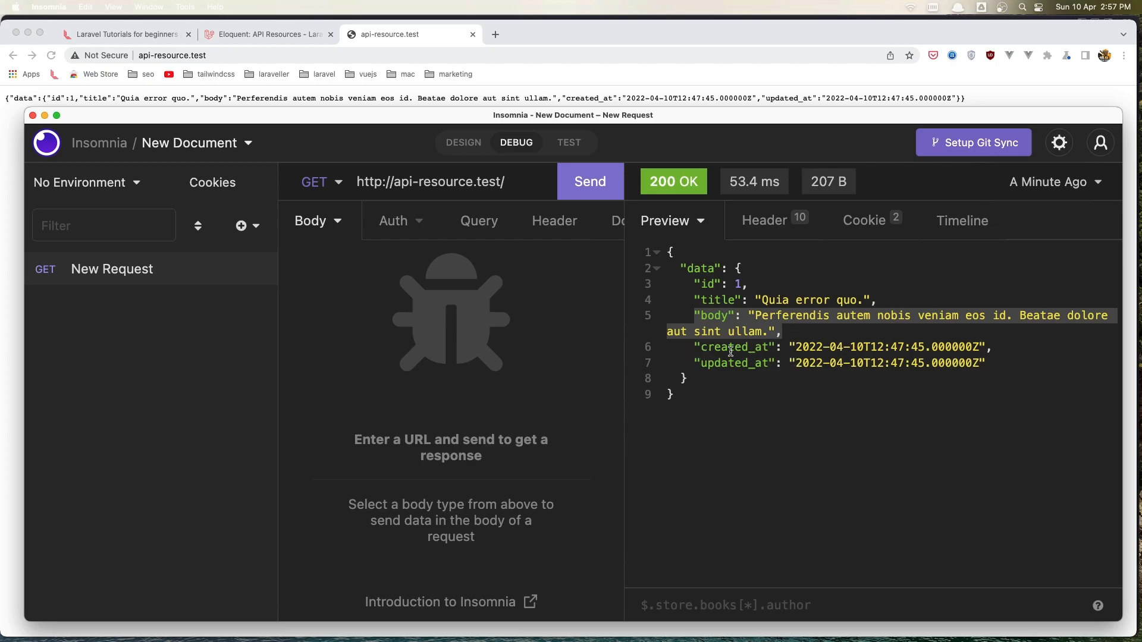
mouse_move(753, 418)
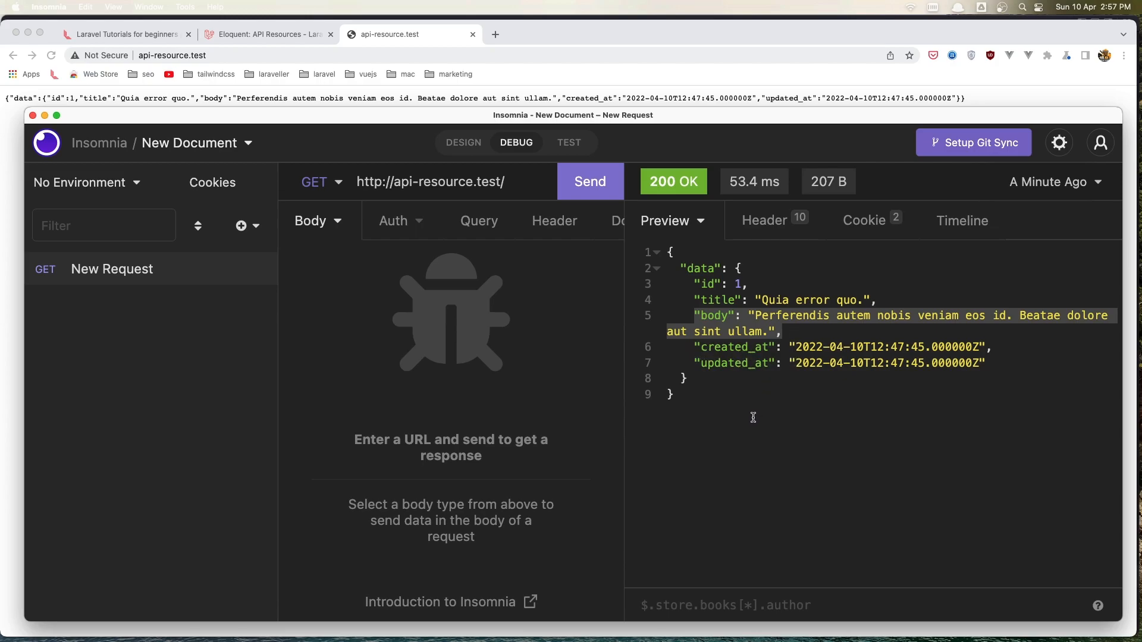
key(cmd+tab)
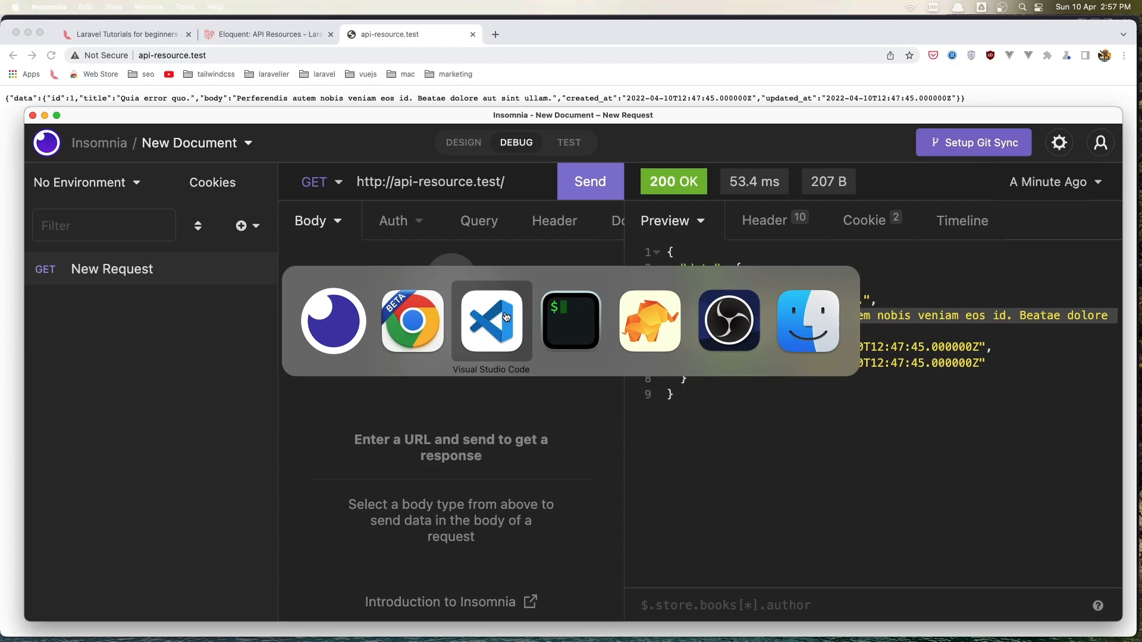
- Make PostResource's toArray return only 'id' => $this->id
click(491, 320)
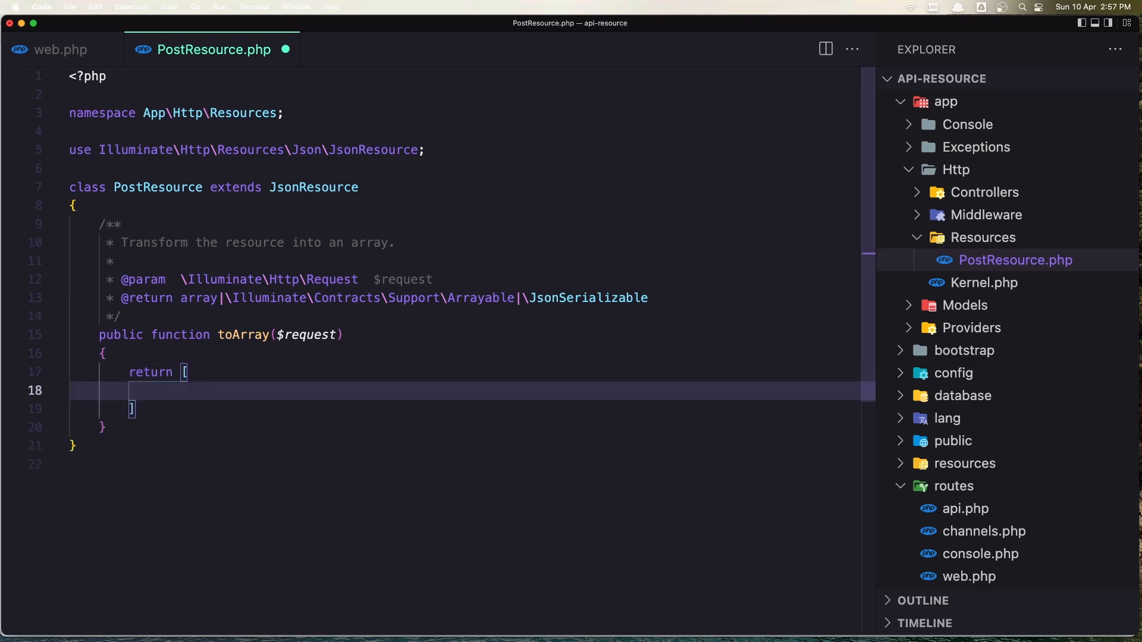
text('')
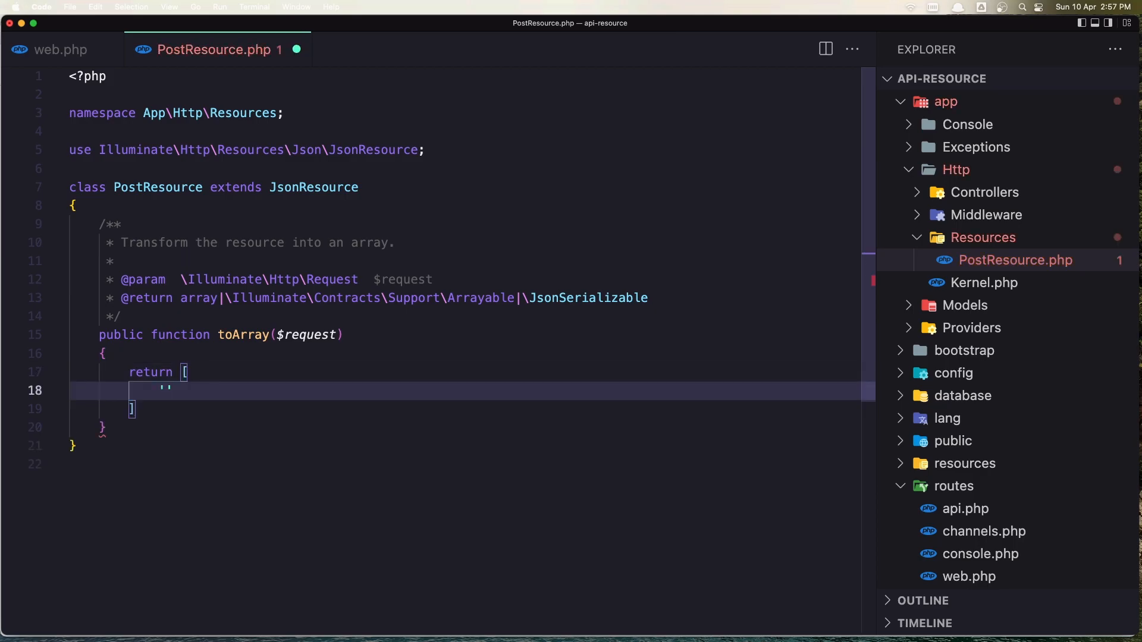
text(id)
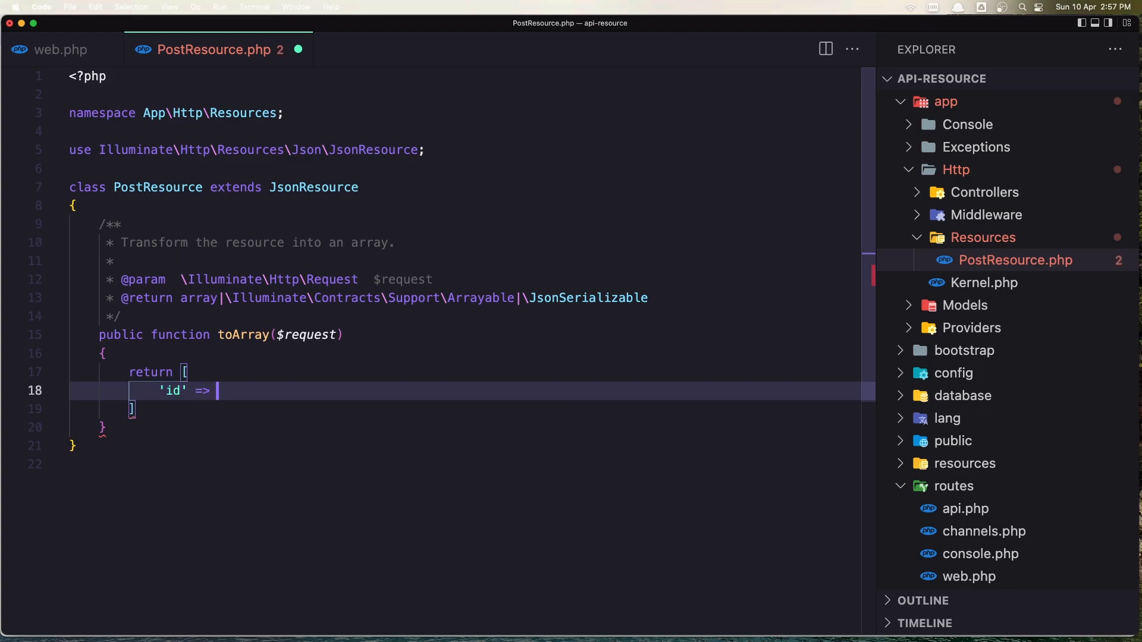
text($)
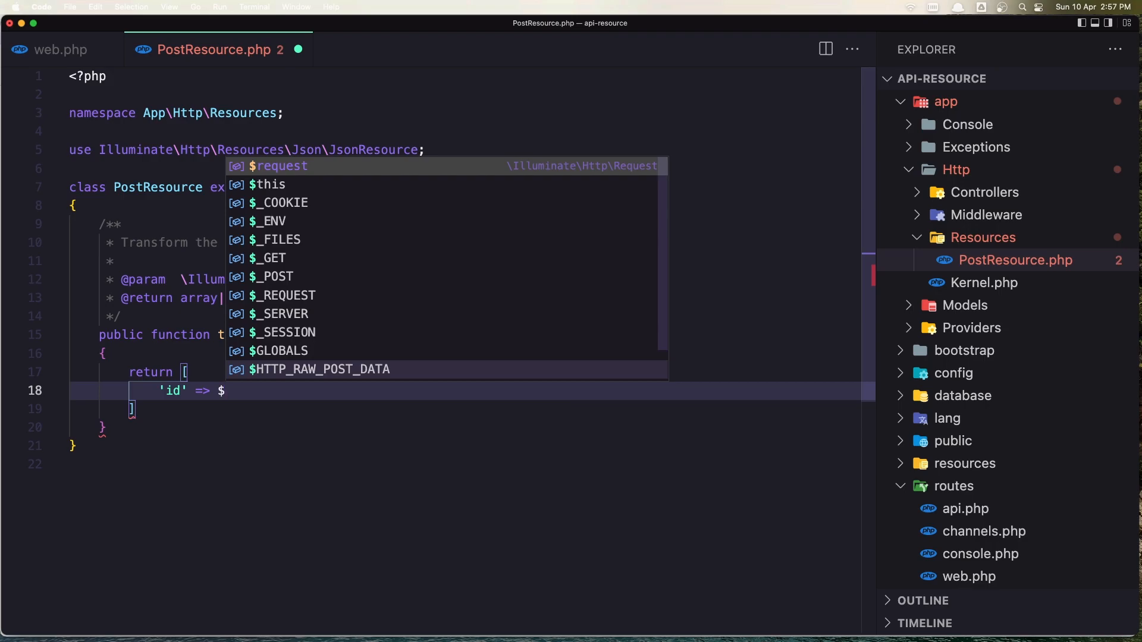
text(this-)
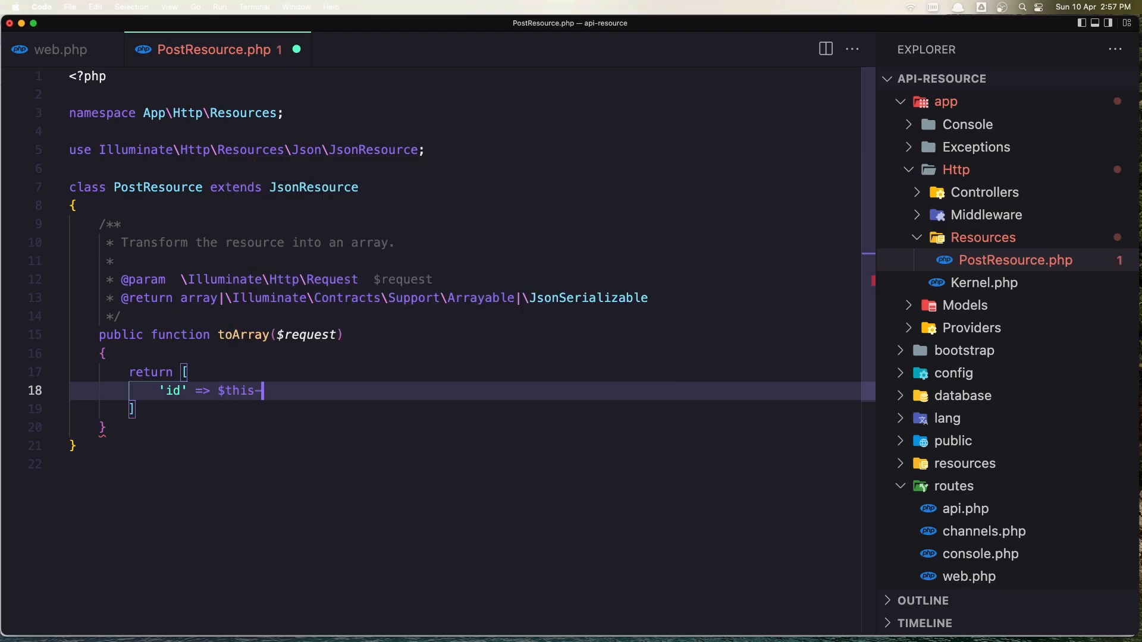
text(id)
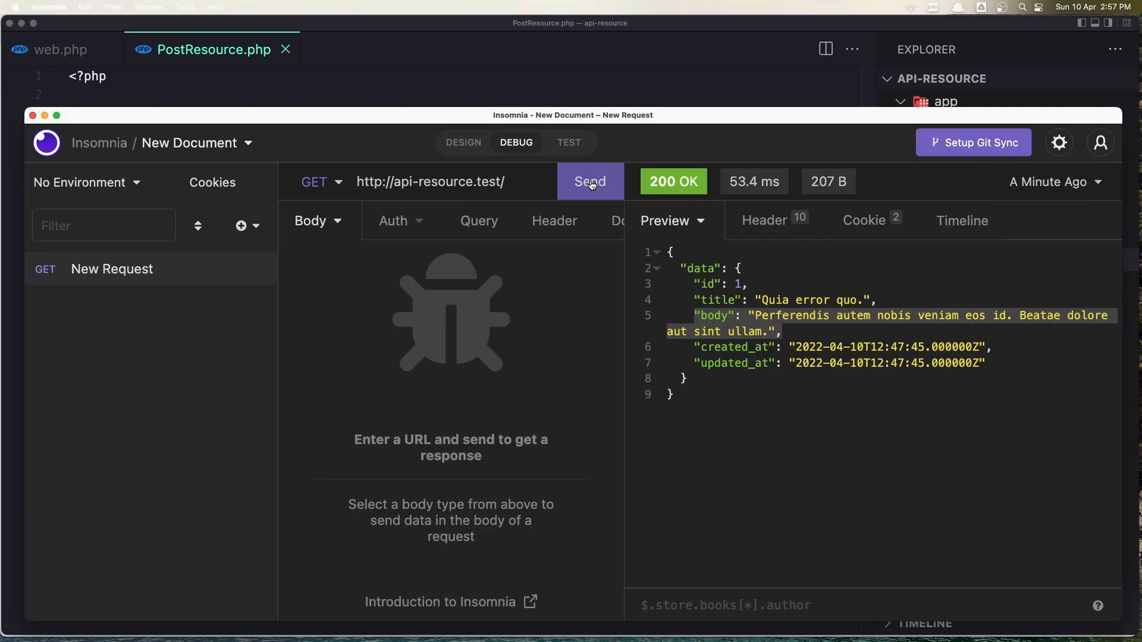
- Resend the Insomnia request, now returning data with only id 1
click(589, 181)
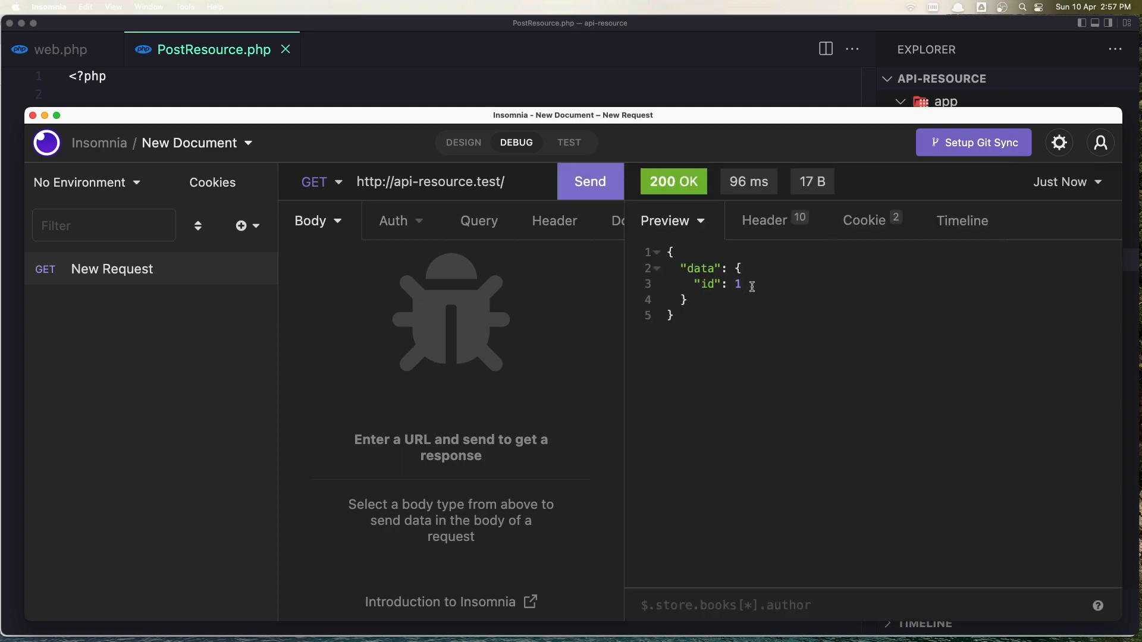
key(cmd+tab)
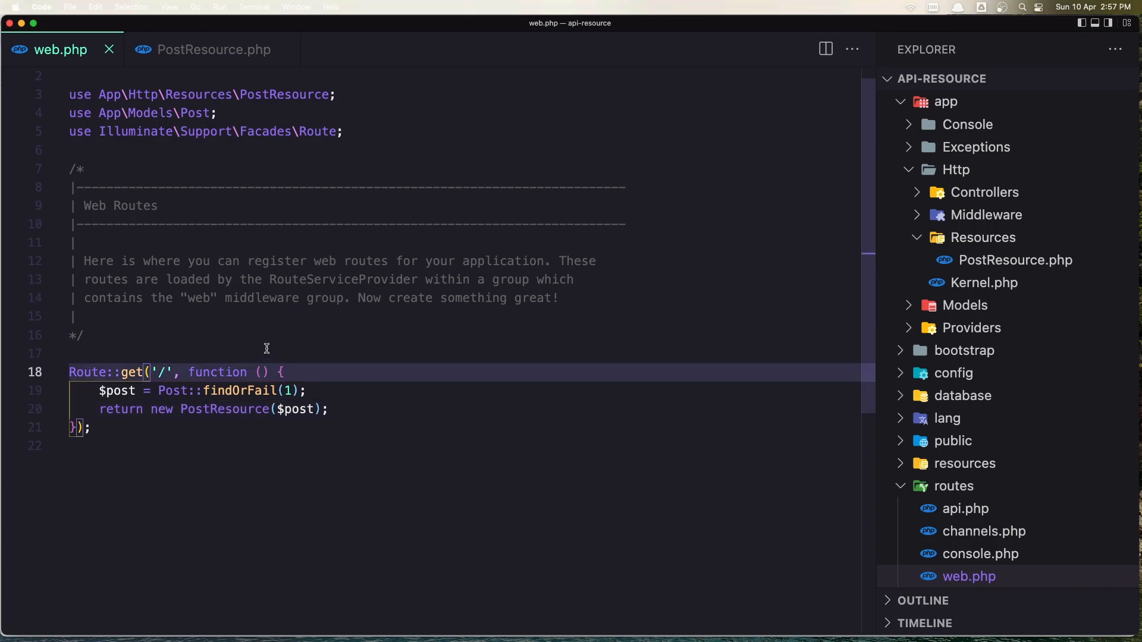
- Change the web.php route to '/{id}' with a closure taking $id passed to findOrFail
text({id})
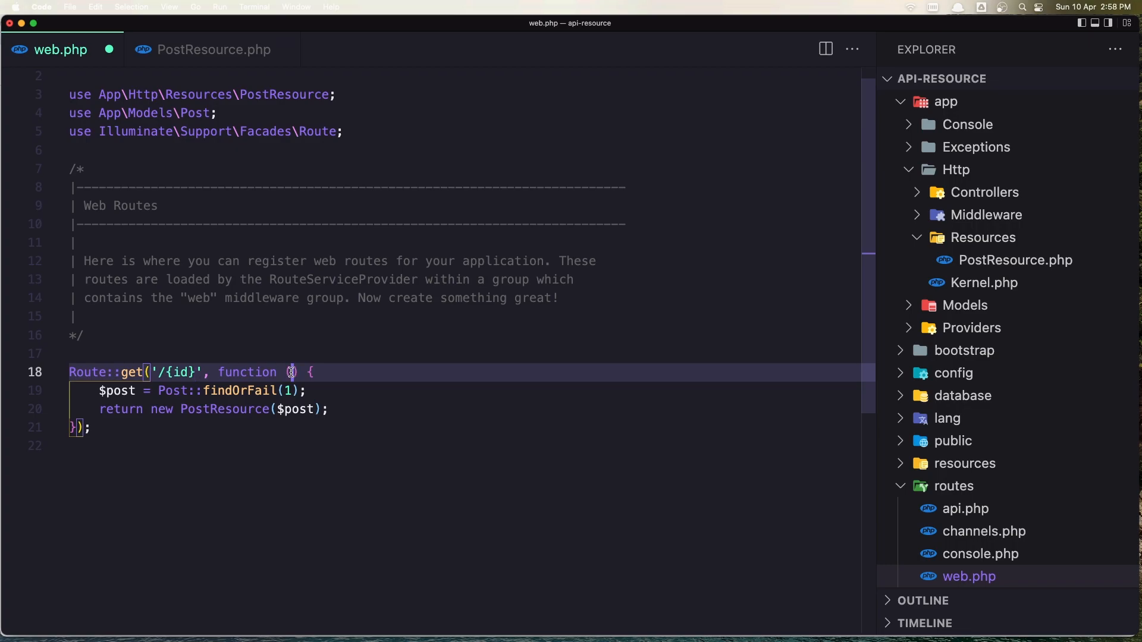
text($i)
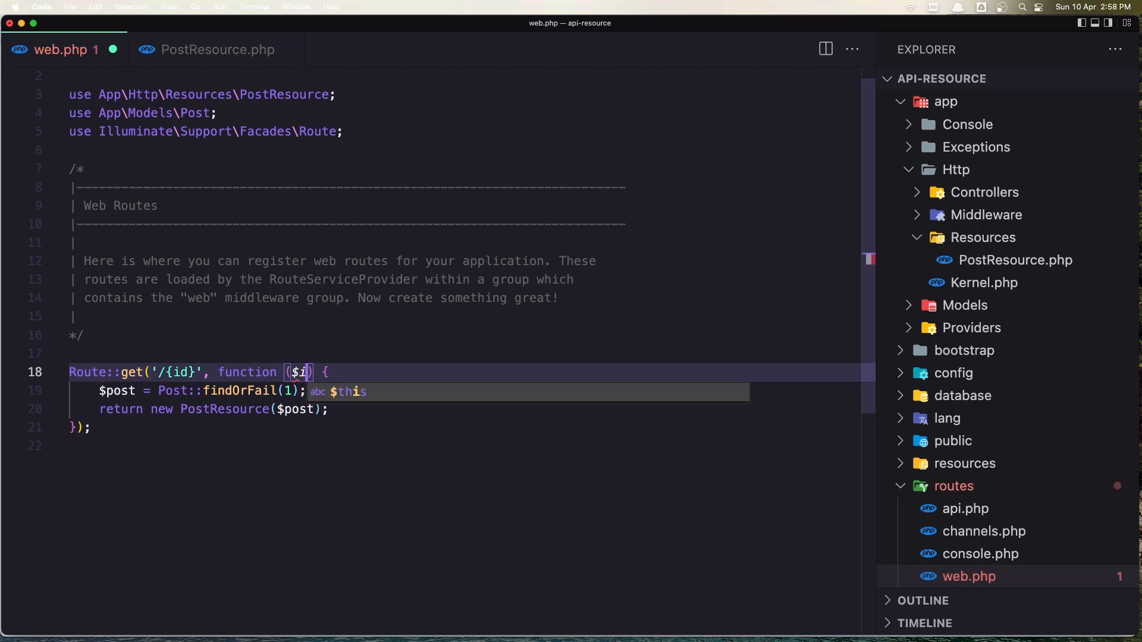
text(d)
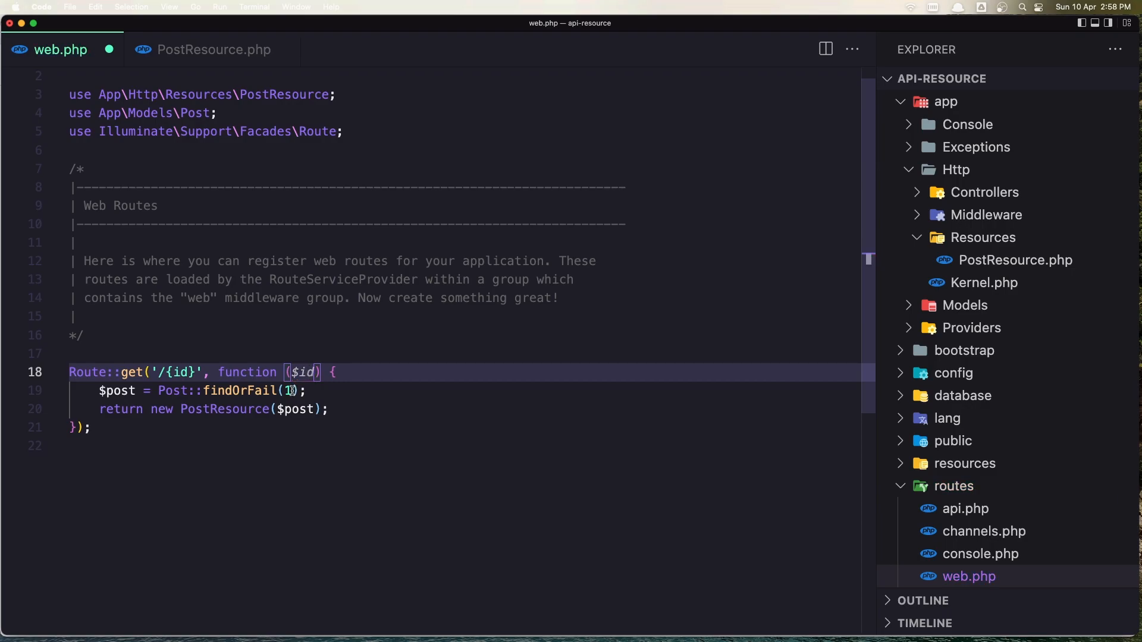
text($)
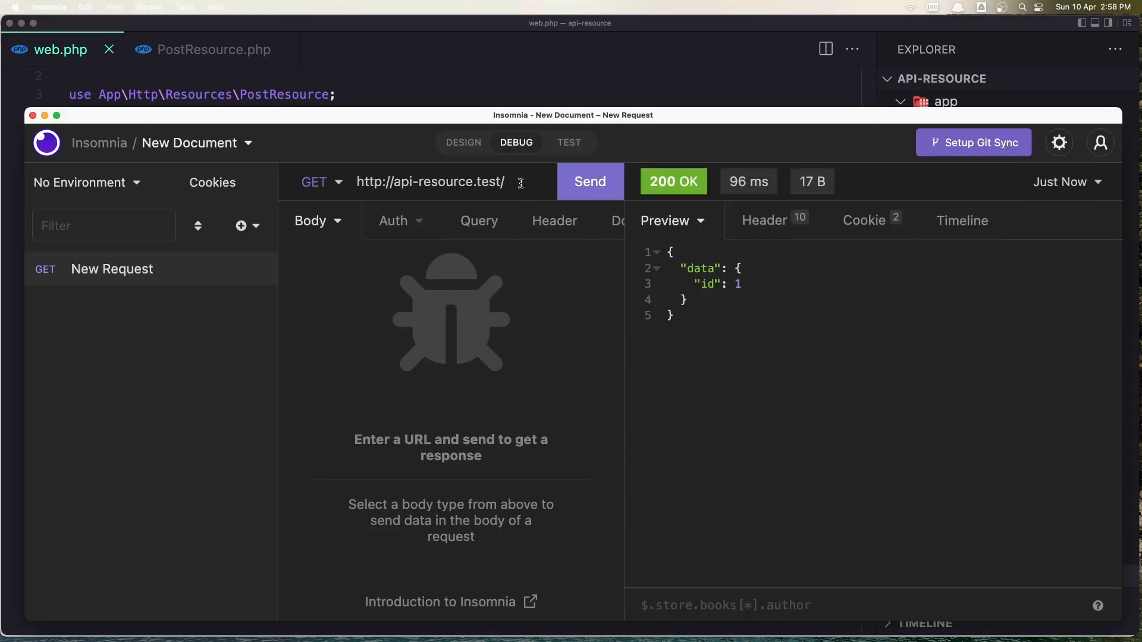
- Send the GET request for post 2 in Insomnia and pick out the returned id field
text(2)
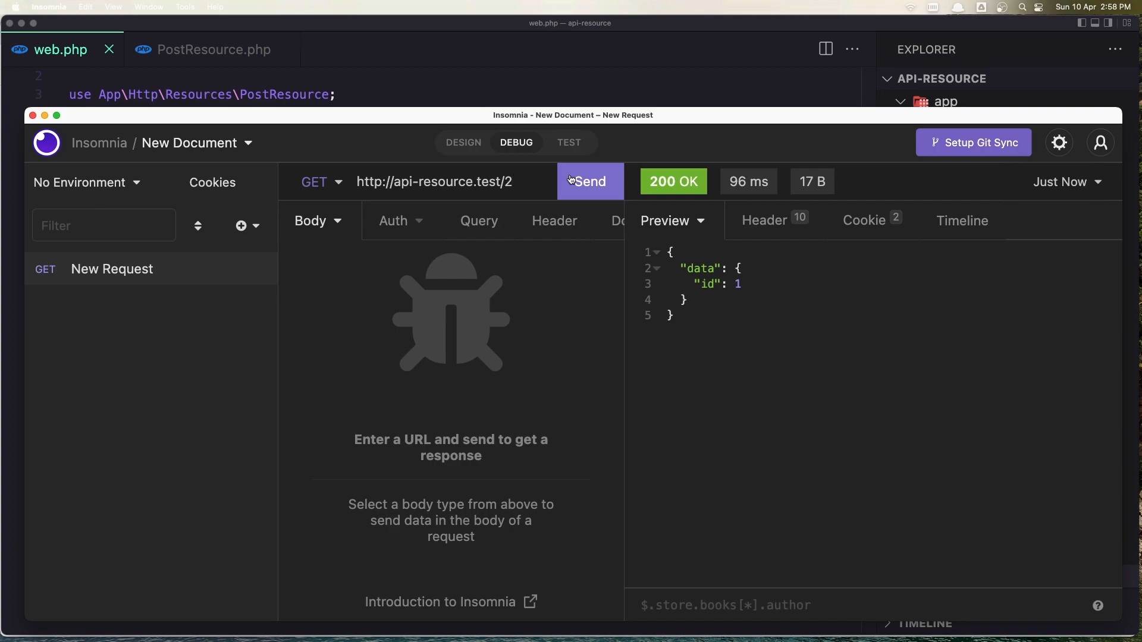
click(590, 181)
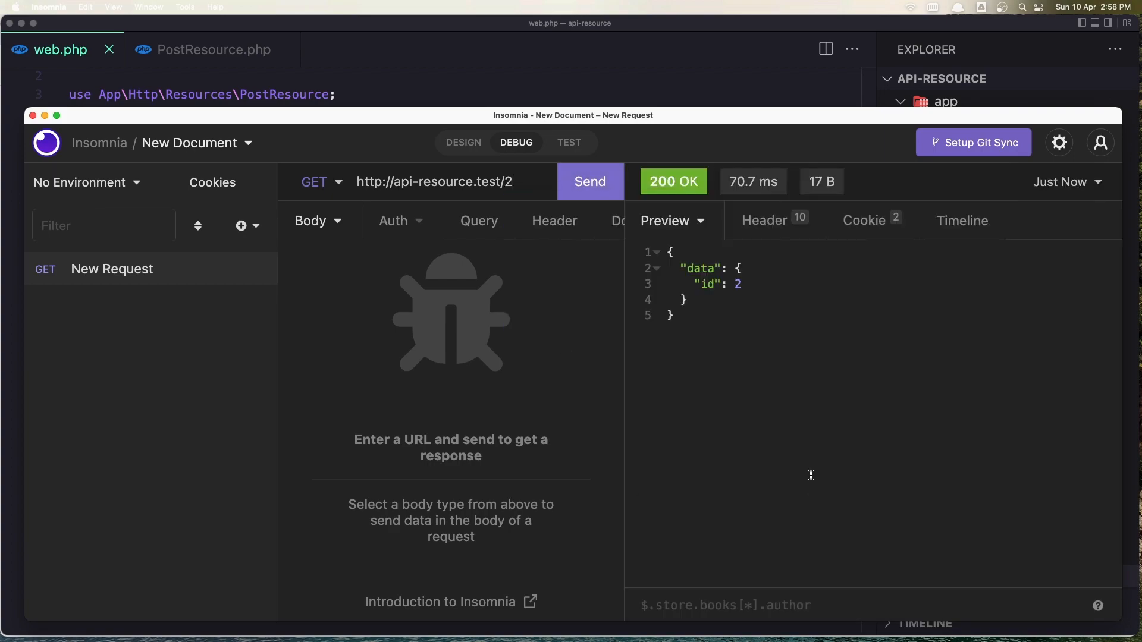
double_click(716, 283)
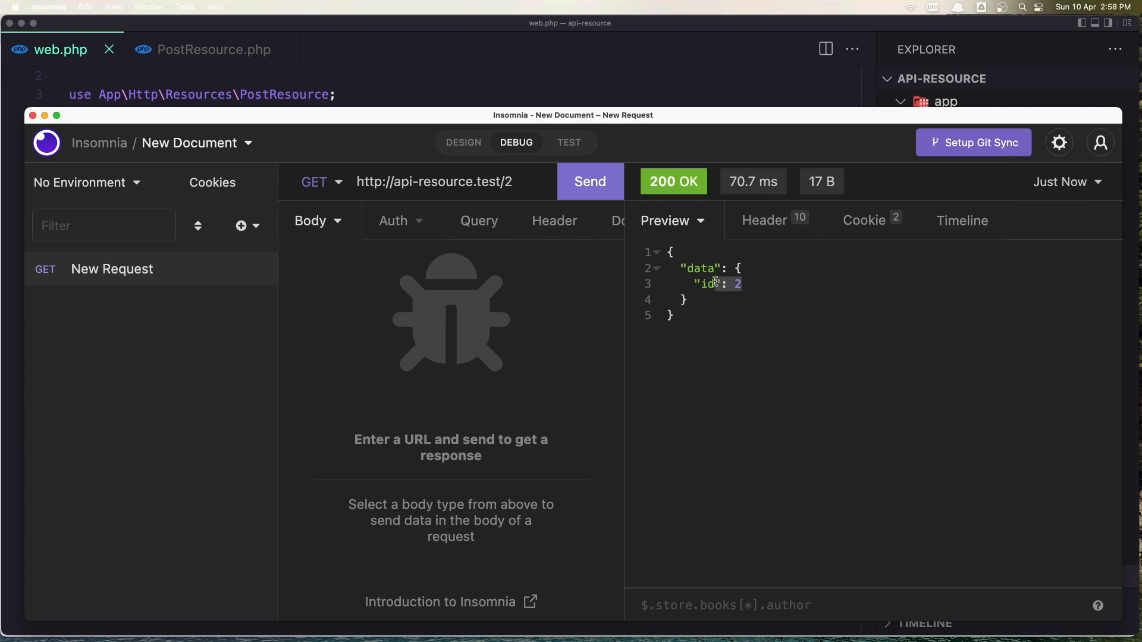
mouse_move(583, 240)
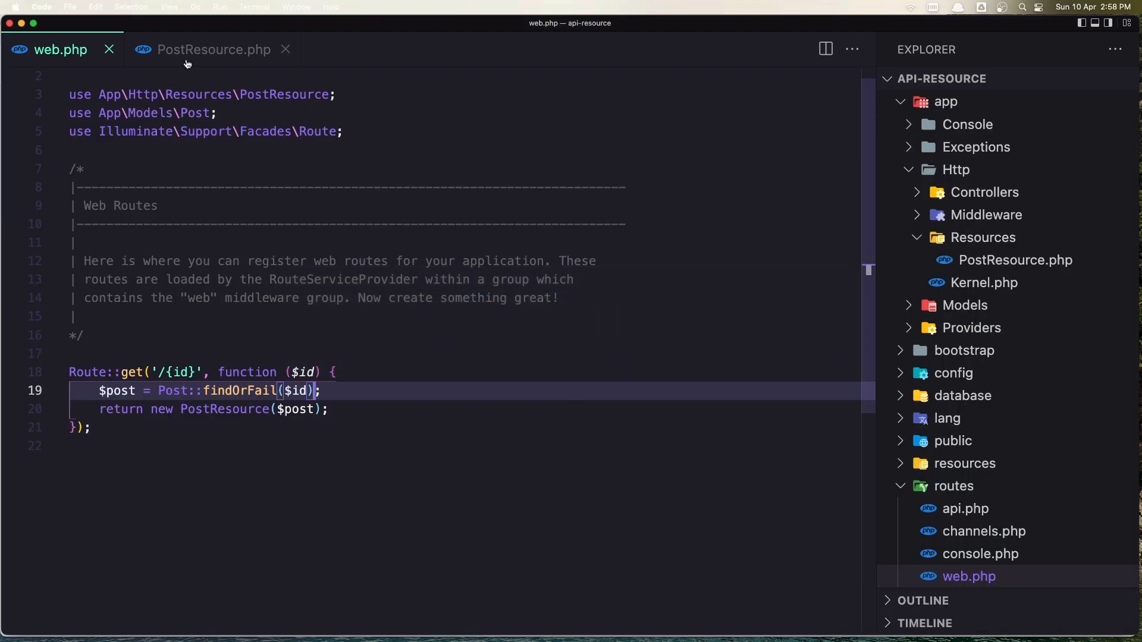
- Add 'title' => $this->title to PostResource's returned array
click(214, 50)
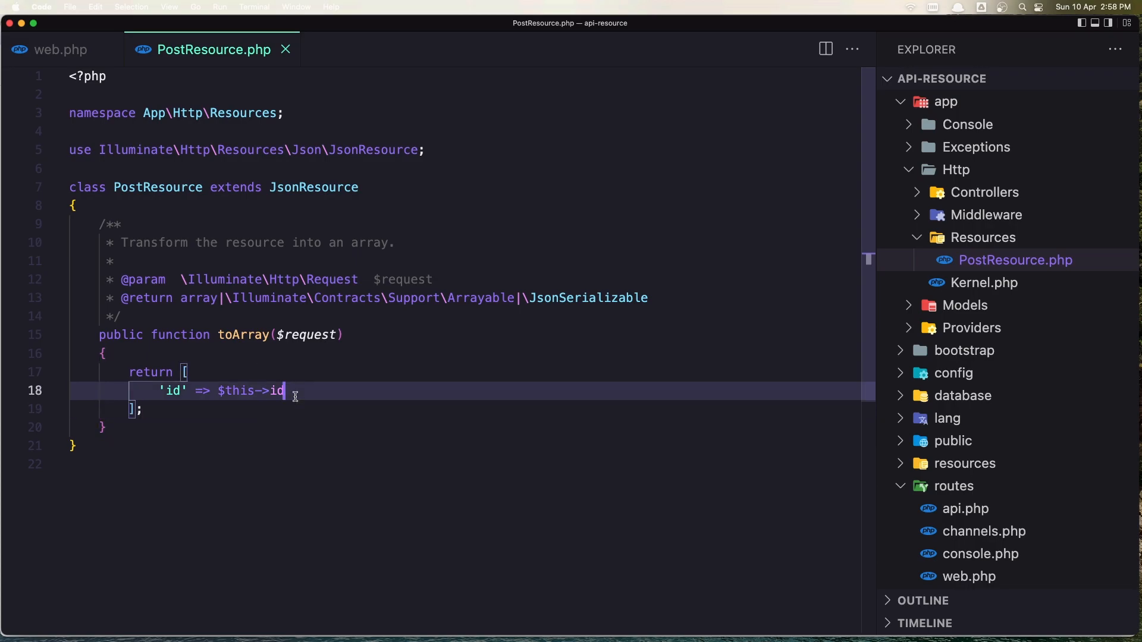
text(,)
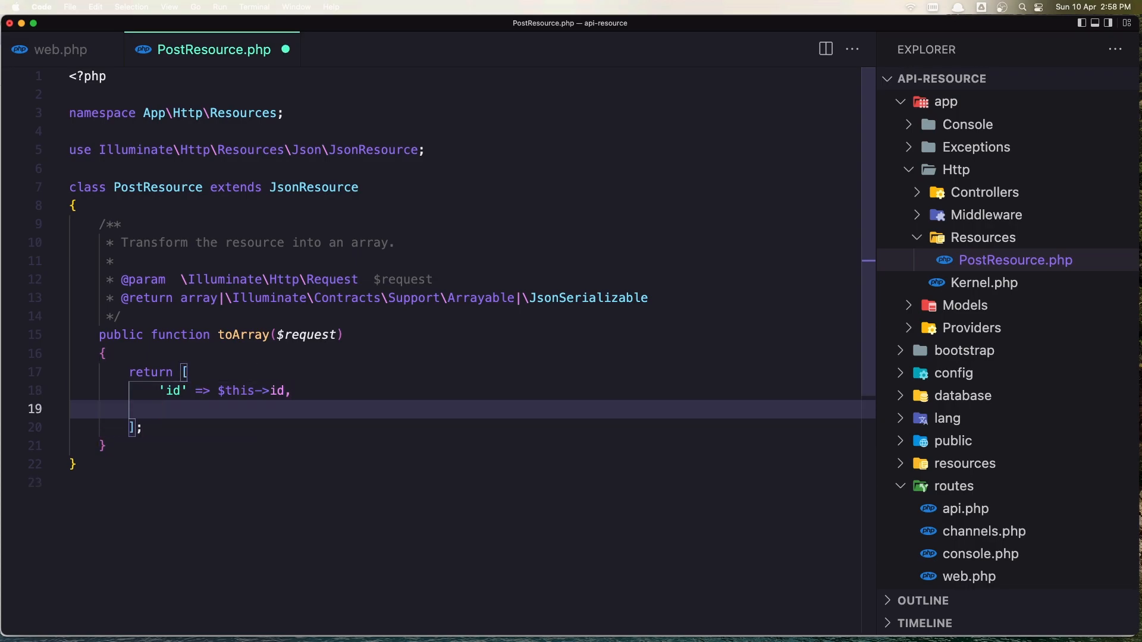
text('tit)
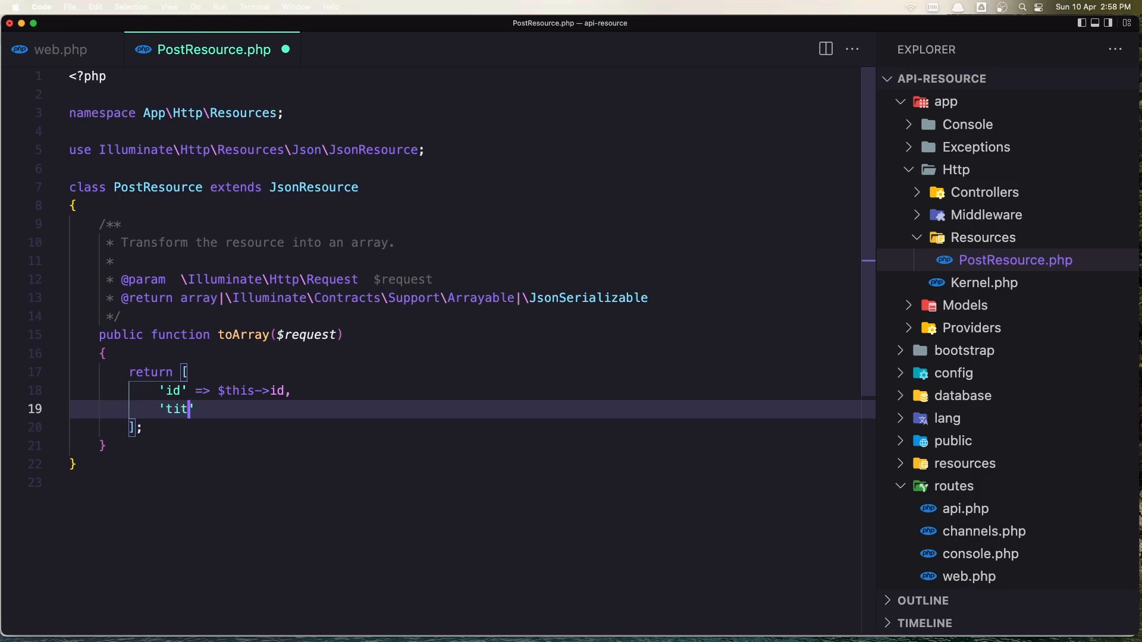
text(le' =>)
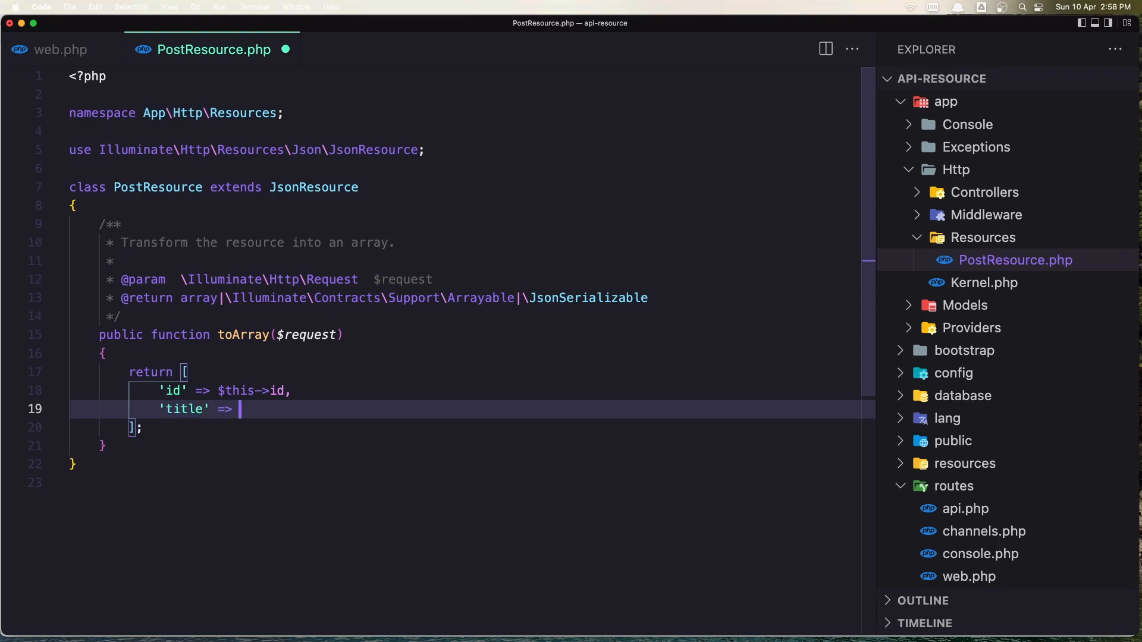
text($this)
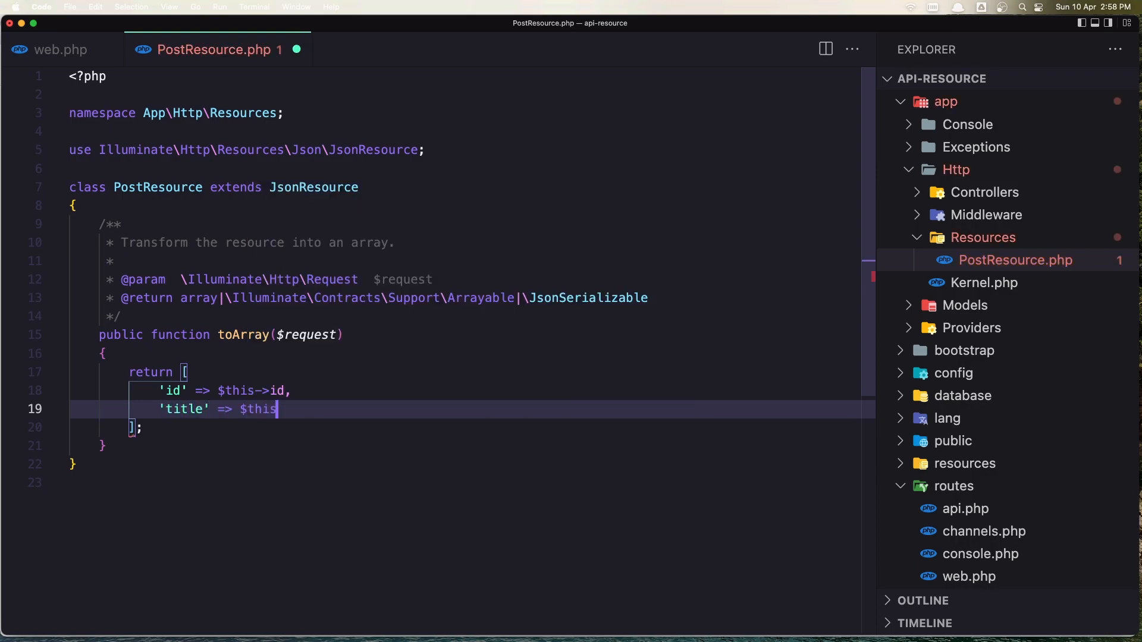
text(->ti)
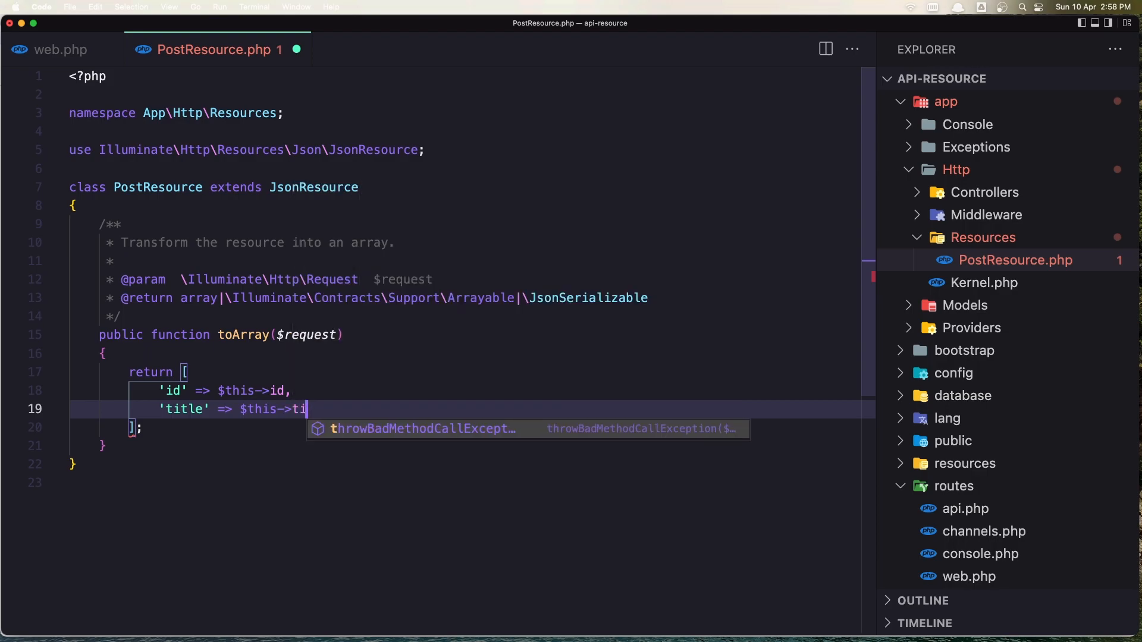
text(tle)
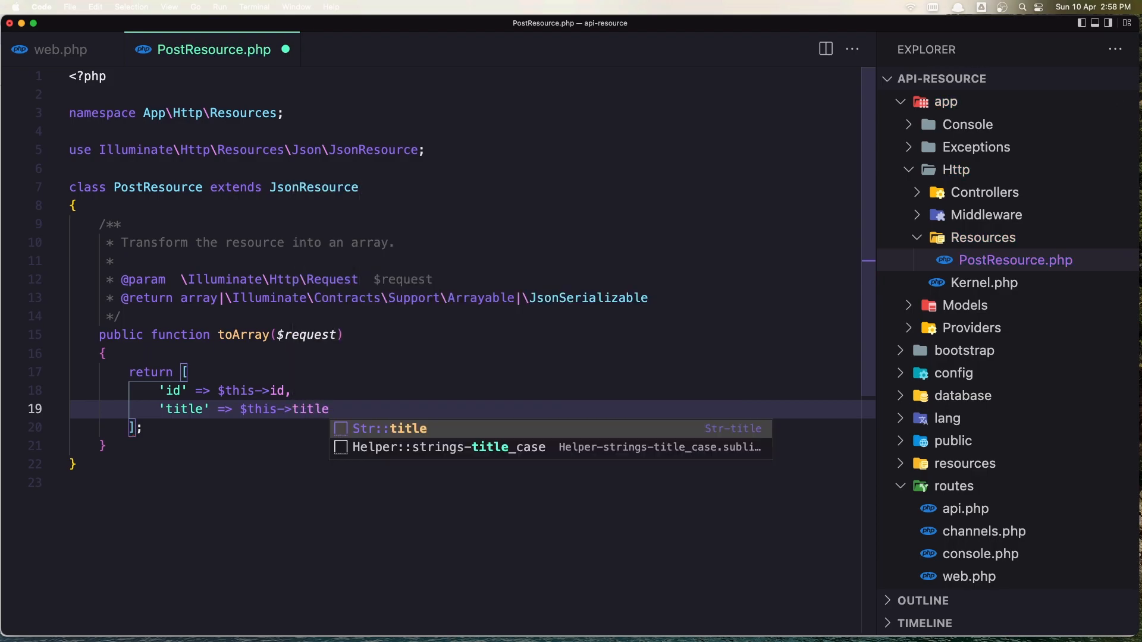
text(,)
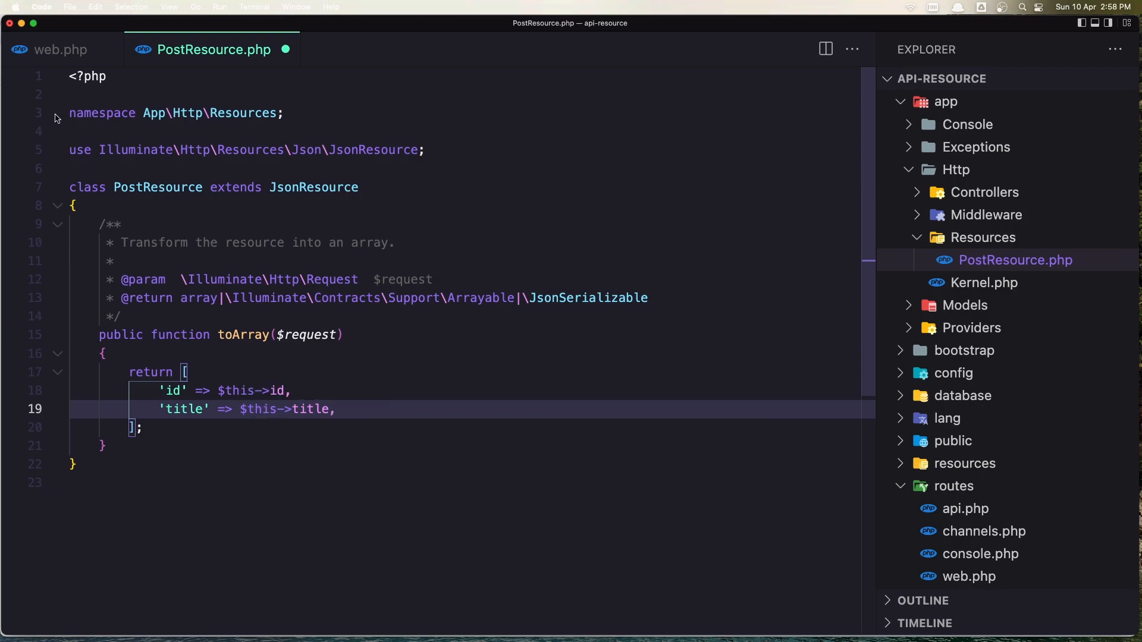
- Check the route using PostResource, then save the updated resource
click(60, 50)
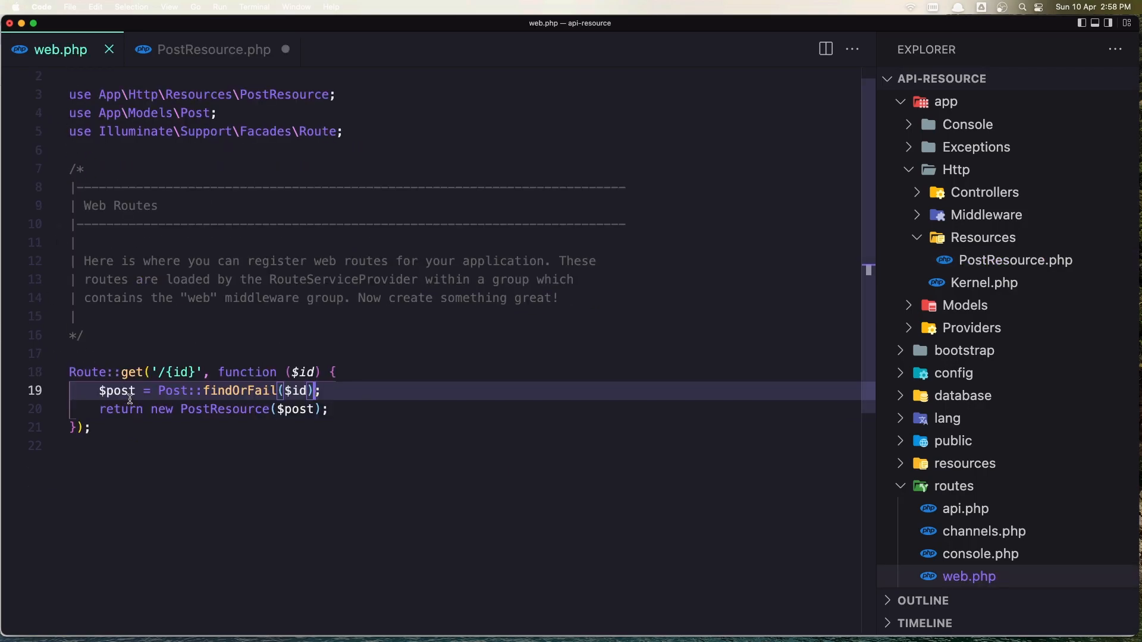
click(213, 50)
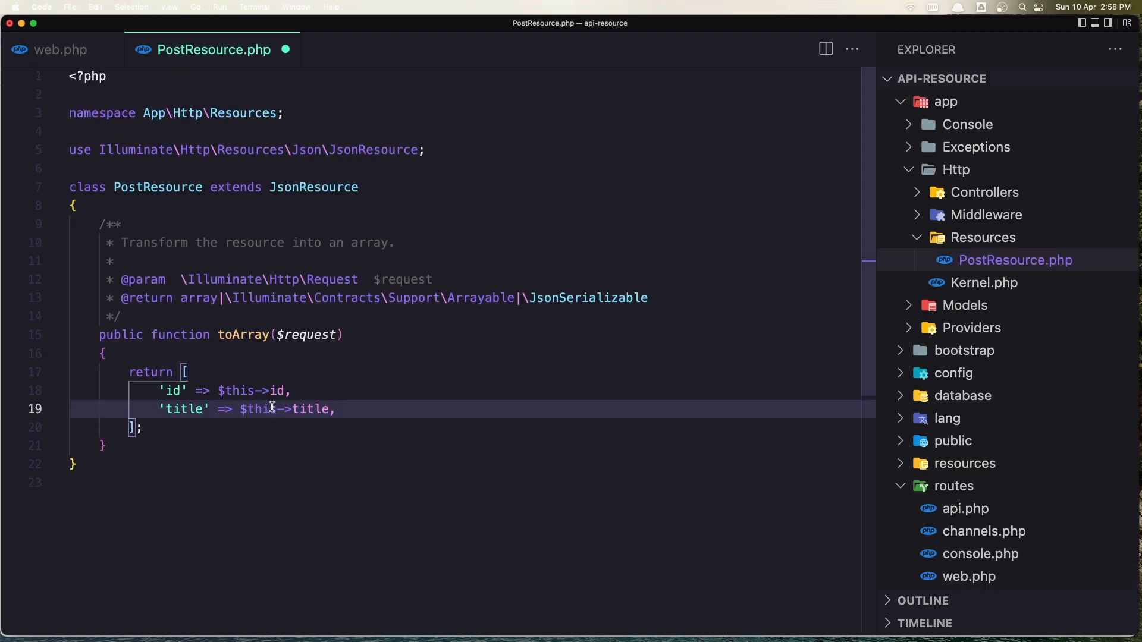
click(226, 391)
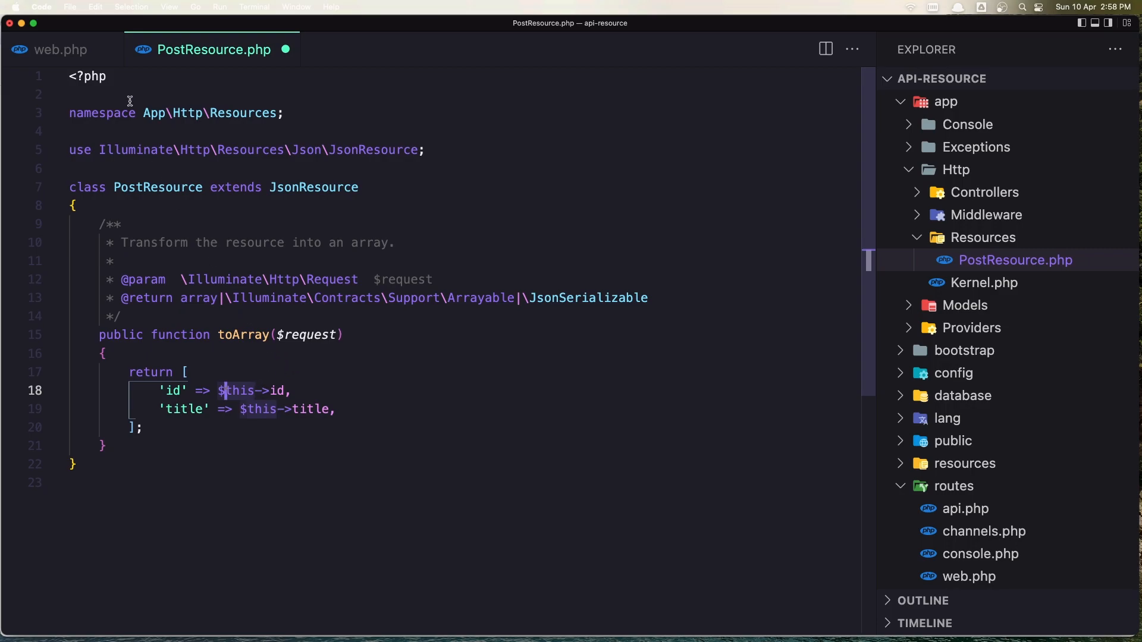
key(cmd+tab)
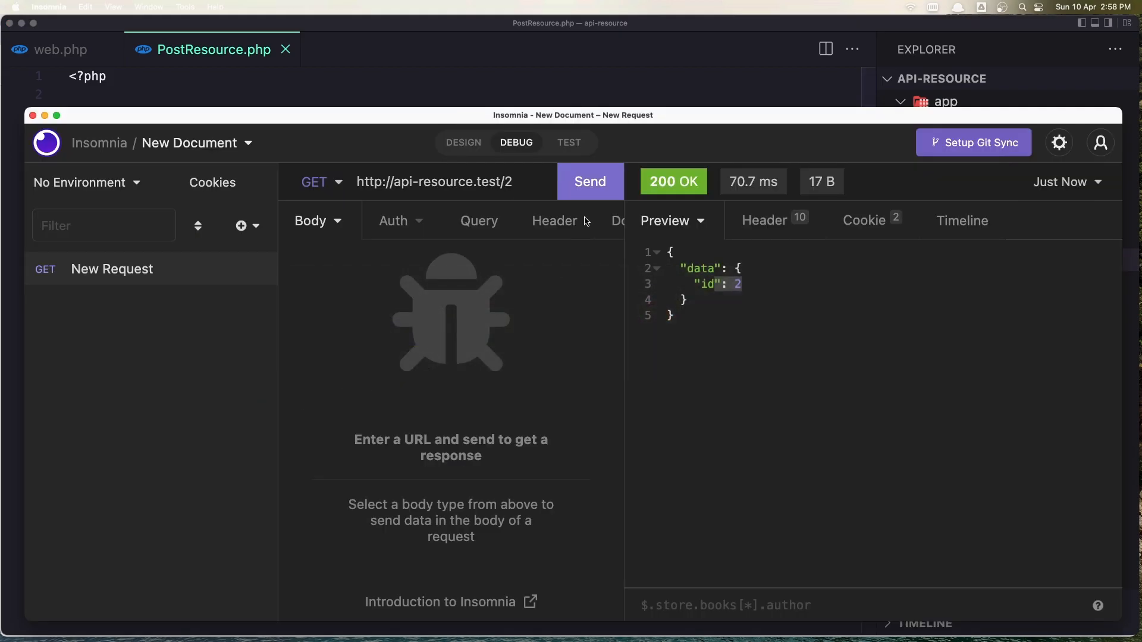
- Resend post 2 to see its title, then request post 3 and highlight its id and title
click(589, 181)
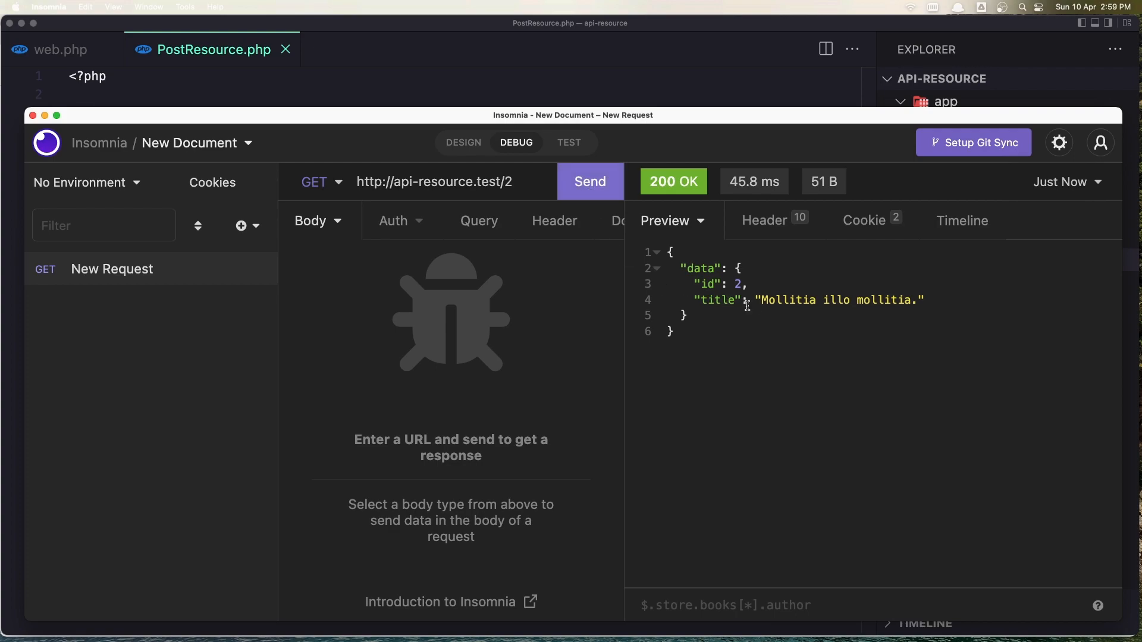
double_click(717, 285)
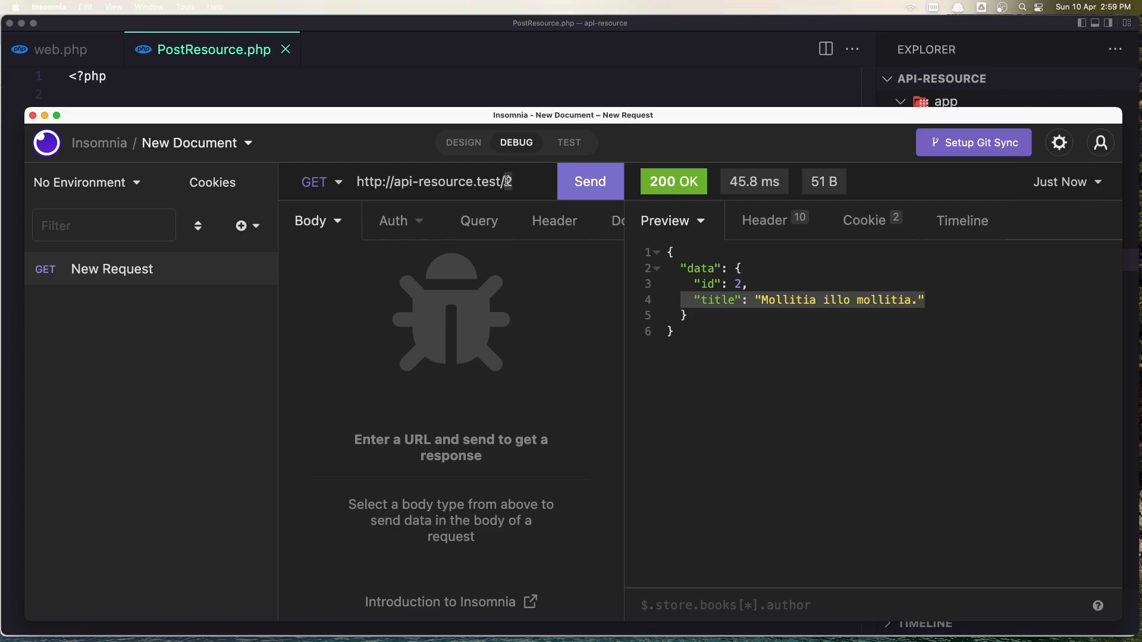
click(589, 181)
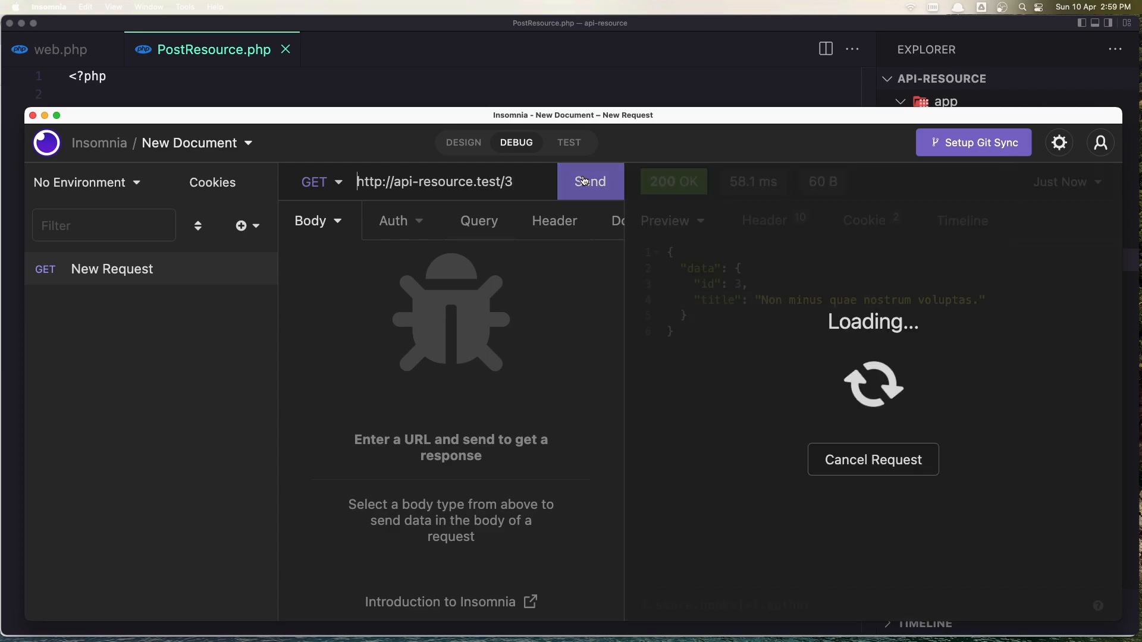
click(590, 181)
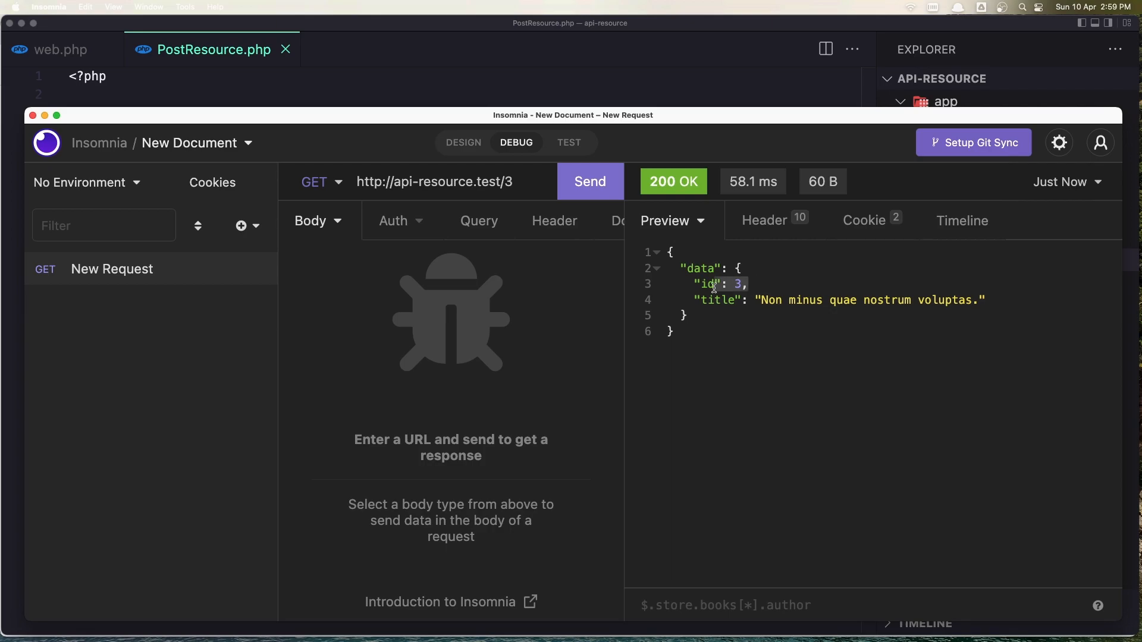
drag(714, 284, 988, 300)
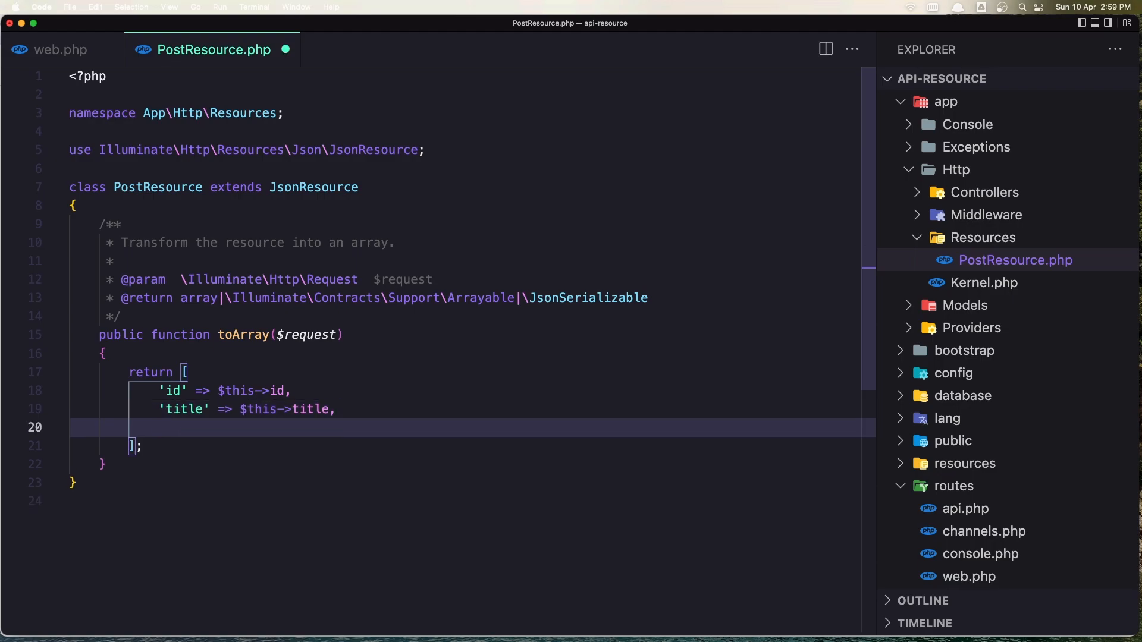
- Add 'body' => $this->body to the returned array and check the response in Insomnia
text('body')
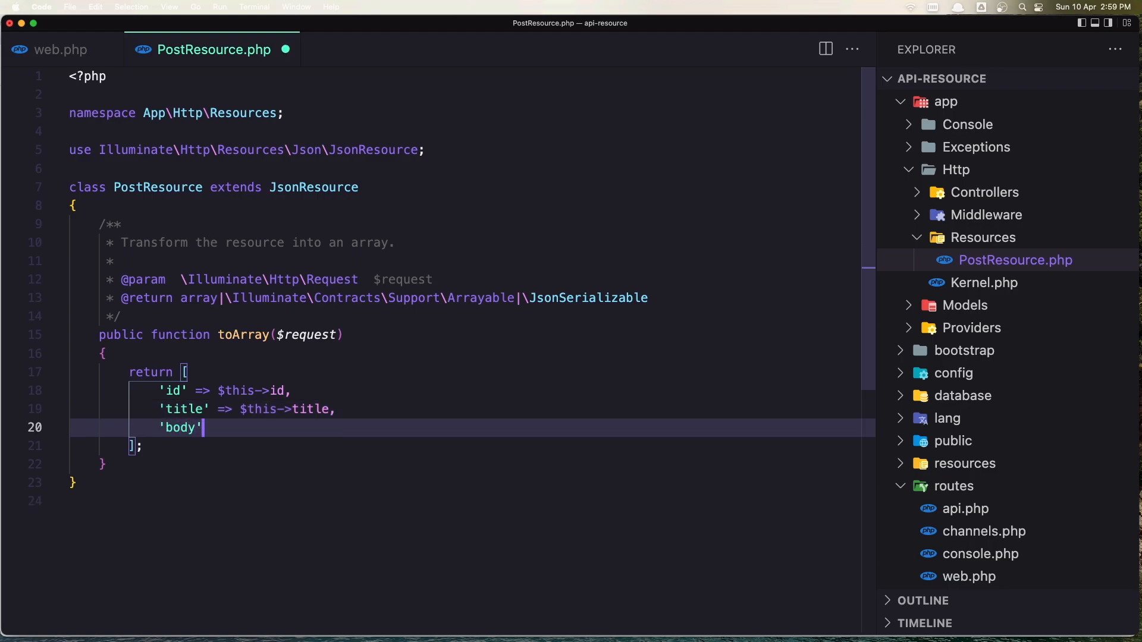
text(=>)
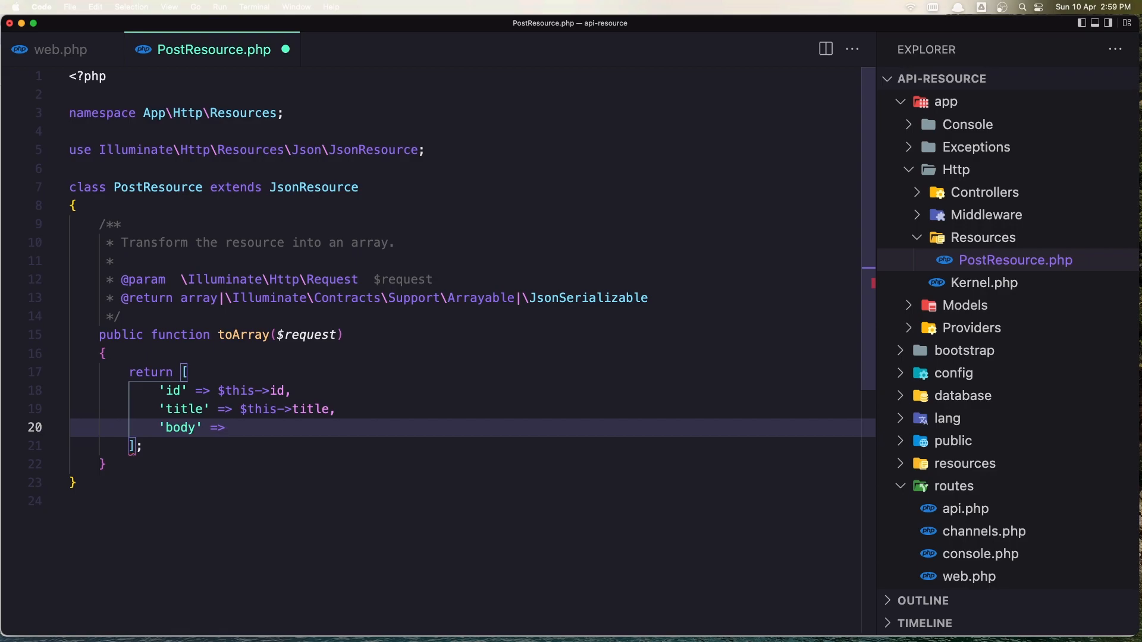
text($this)
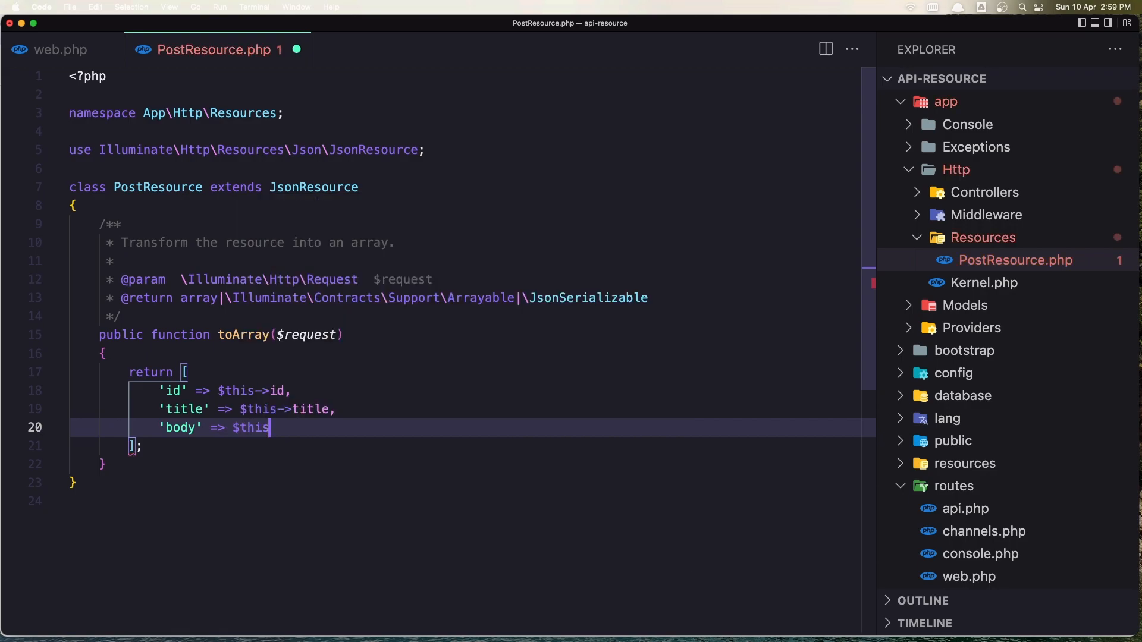
text(->body)
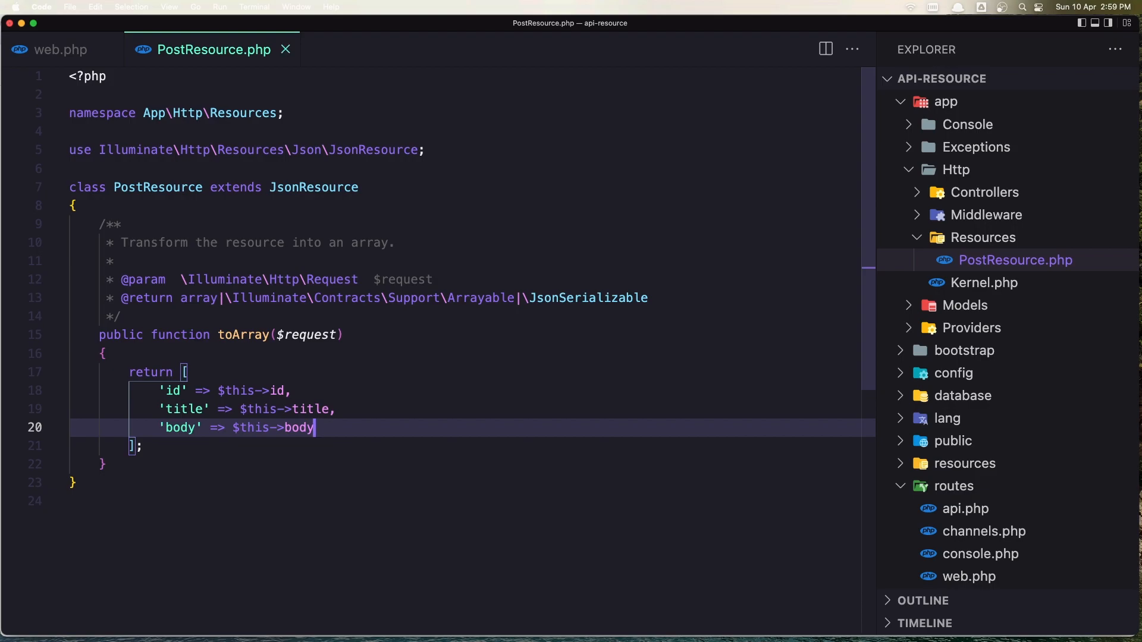
click(590, 181)
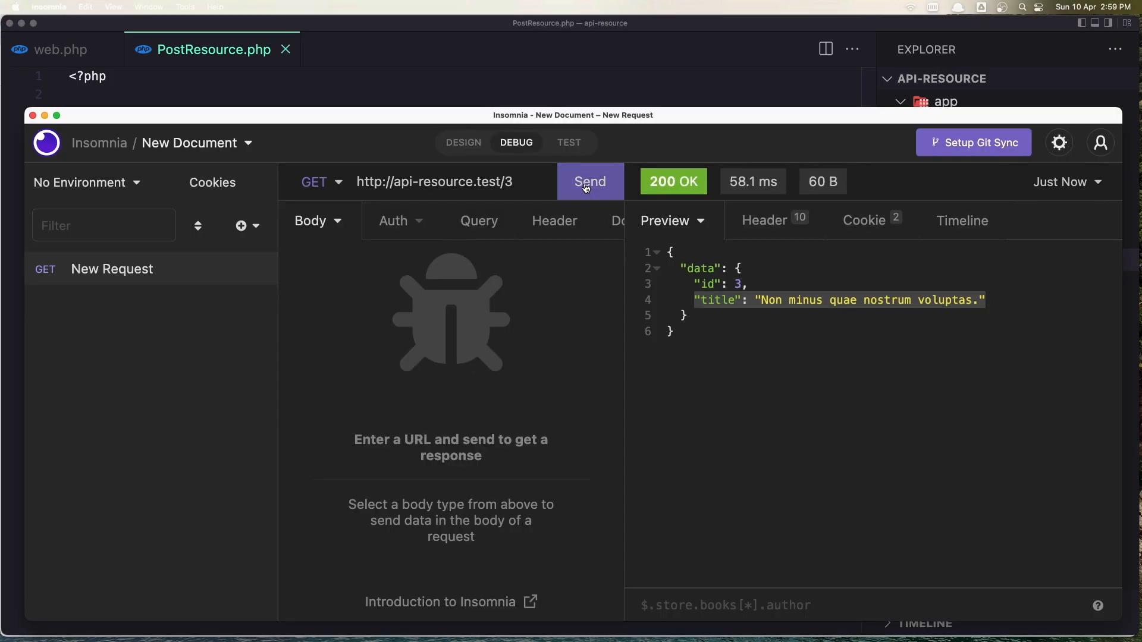
click(589, 181)
text('body' => $this->body,)
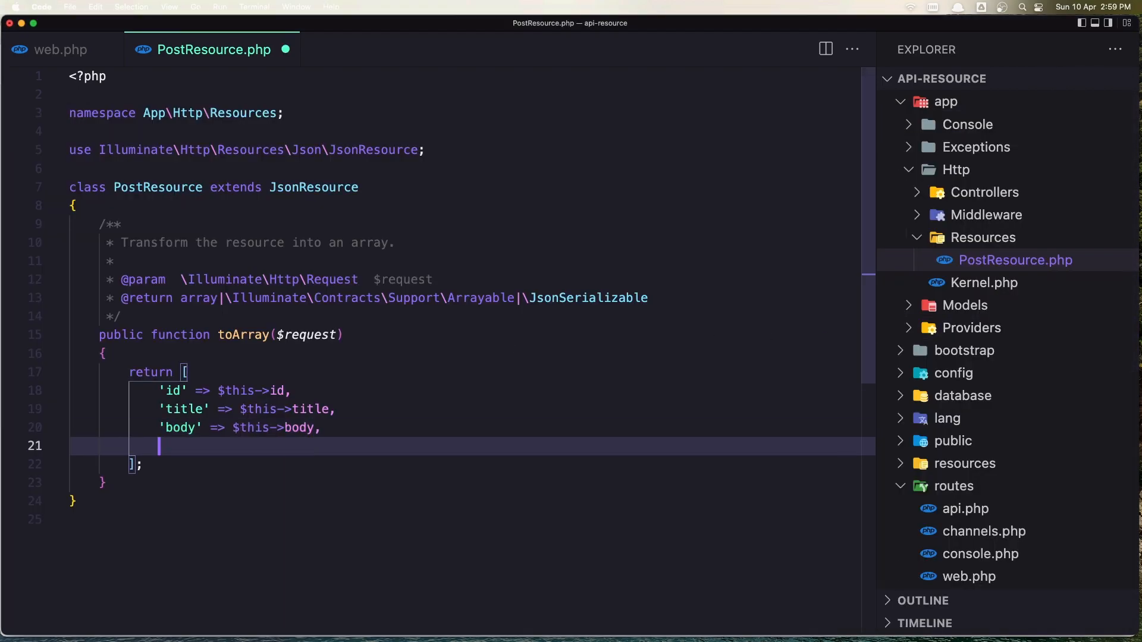
- Add 'created_at' => $this->created_at to PostResource's returned array
text('create')
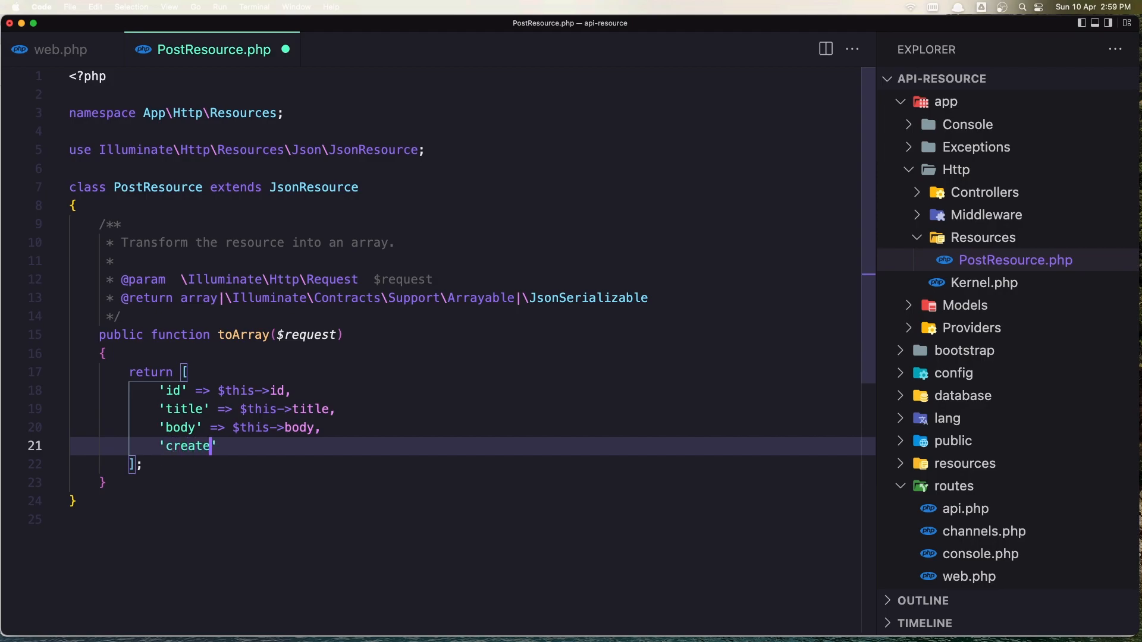
text(d_a)
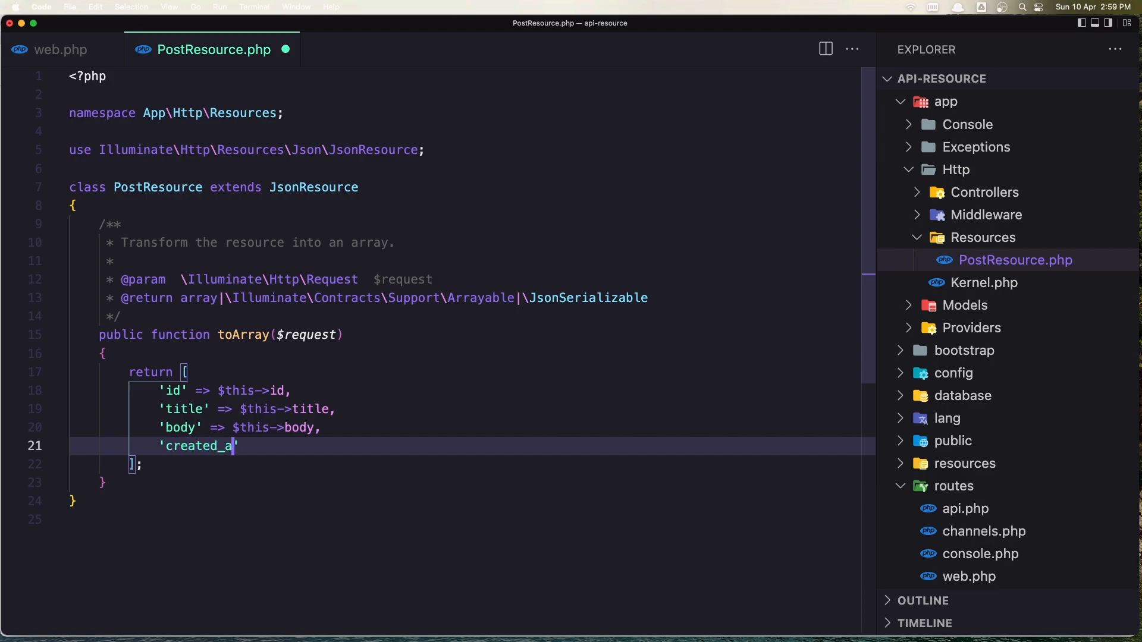
text(t' =>)
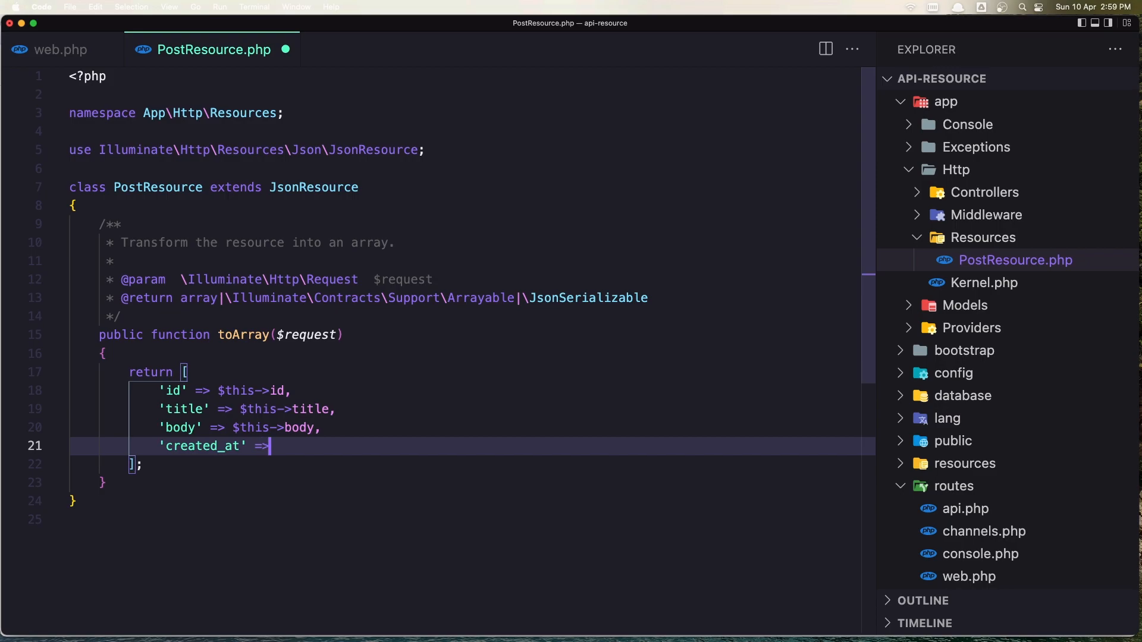
text($this)
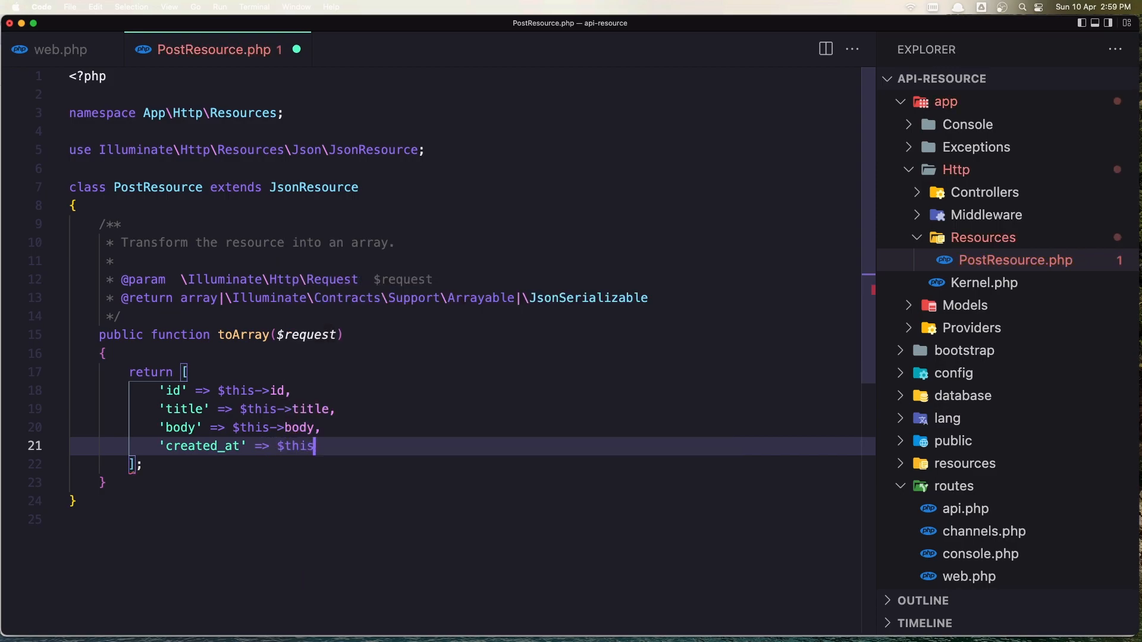
text(->c)
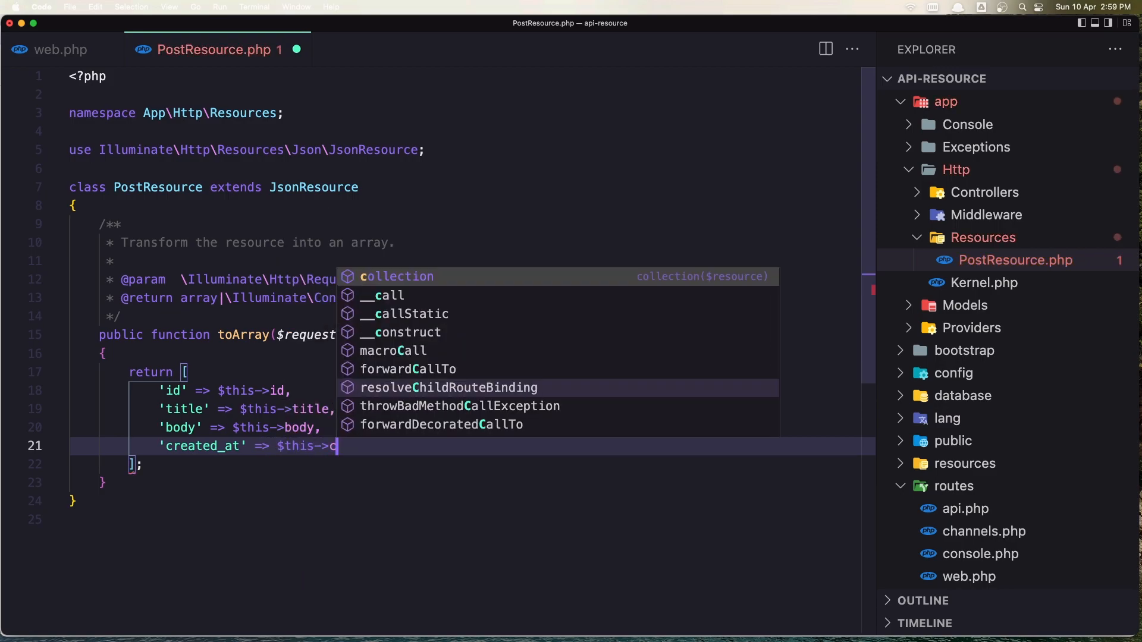
text(reated)
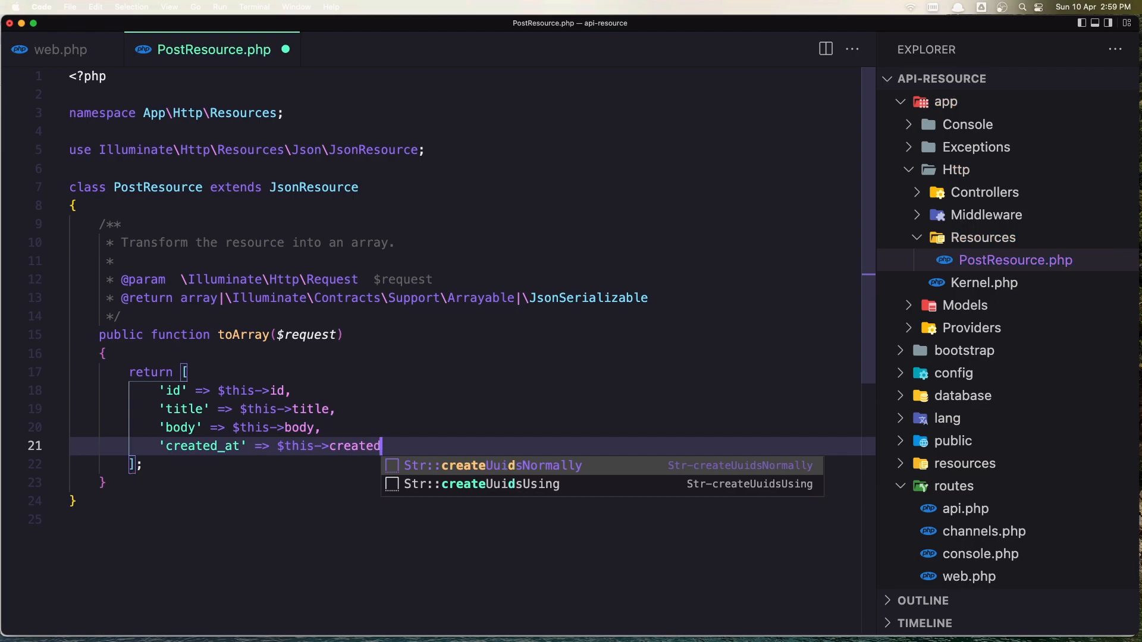
text(_at)
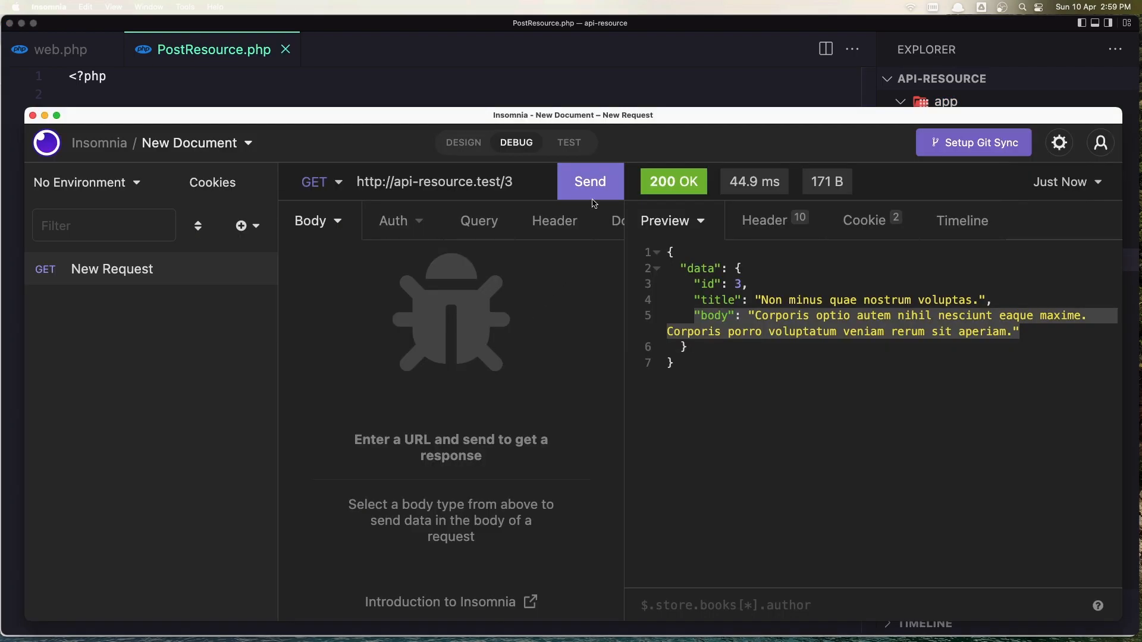
- Resend the GET request for post 3 to see the new created_at field
click(589, 181)
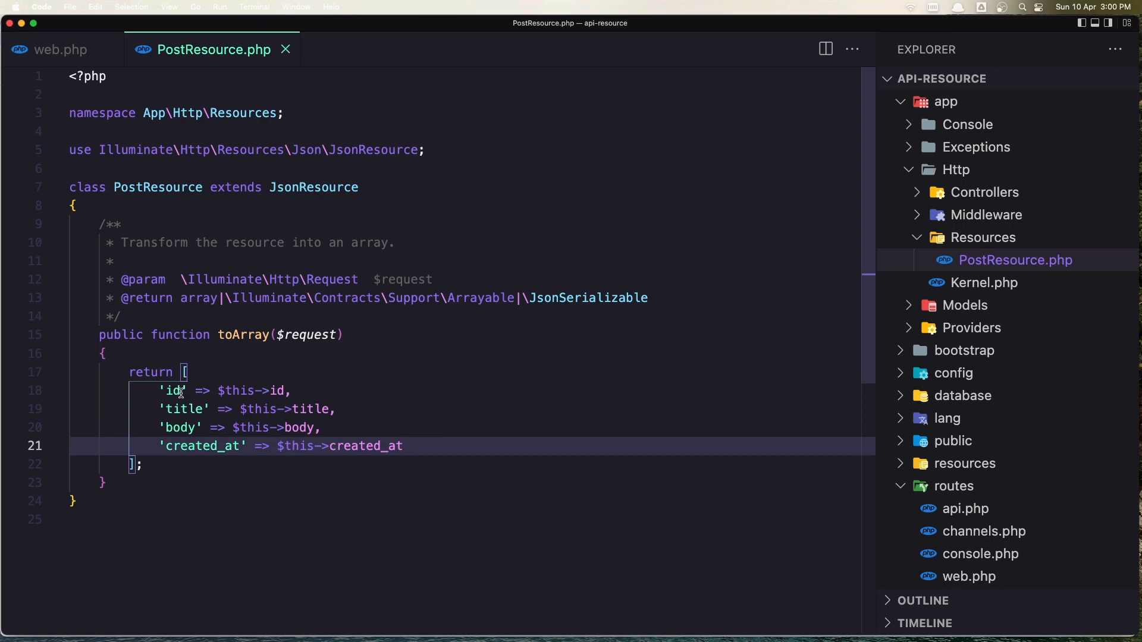
- Rename the 'id' key in PostResource's array to 'post_id'
click(165, 391)
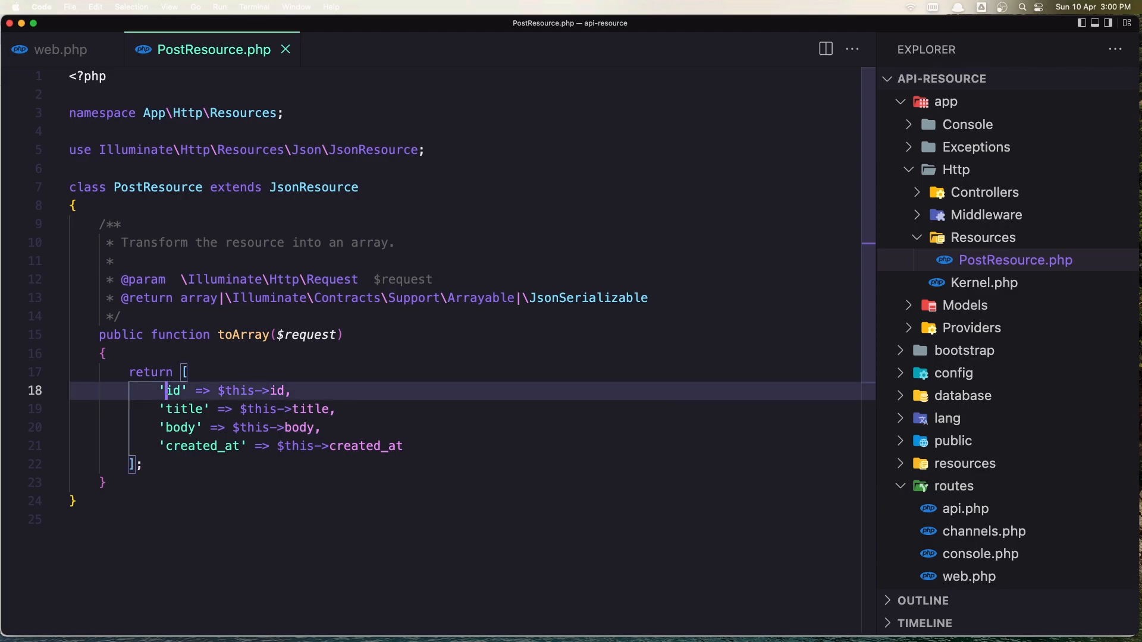
text(post_)
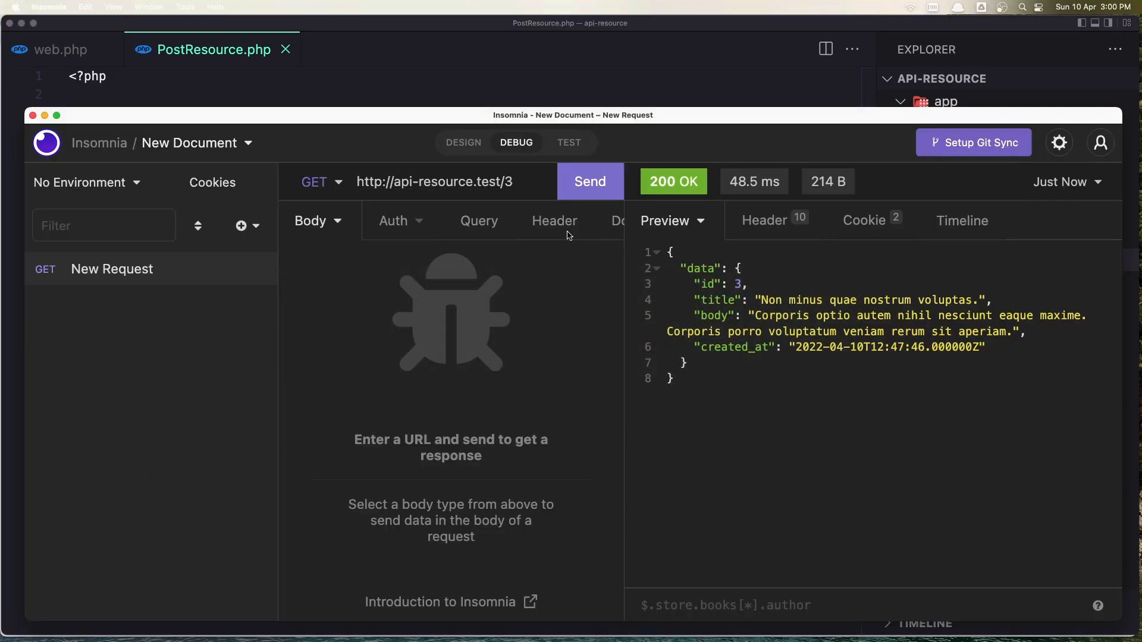
- Resend post 3 and pick out the data wrapper now showing post_id
click(588, 181)
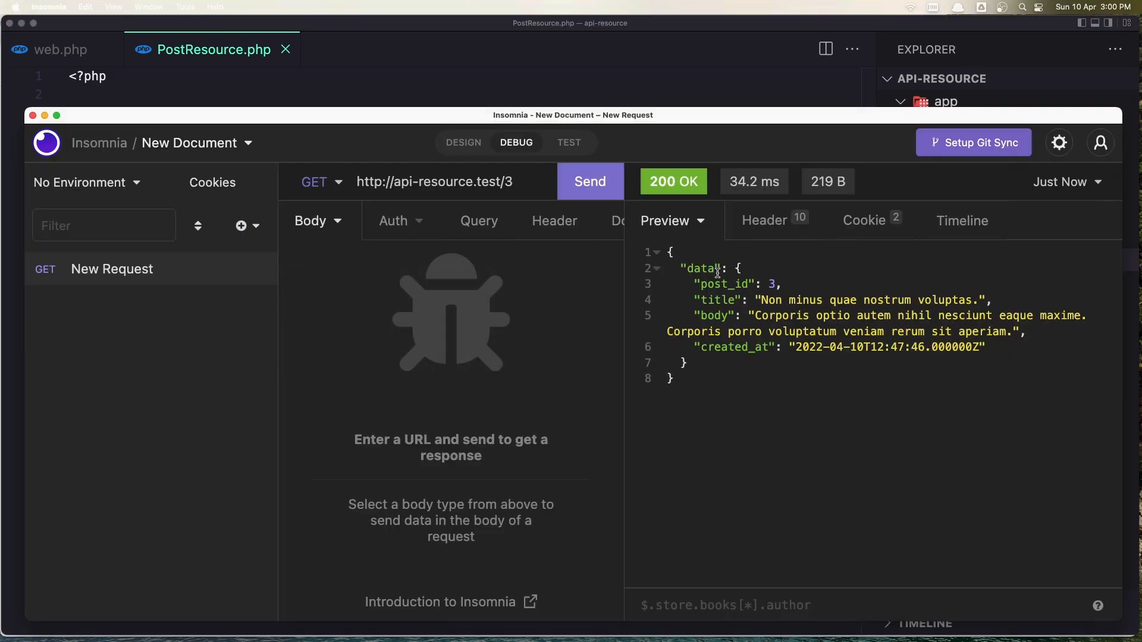
double_click(724, 285)
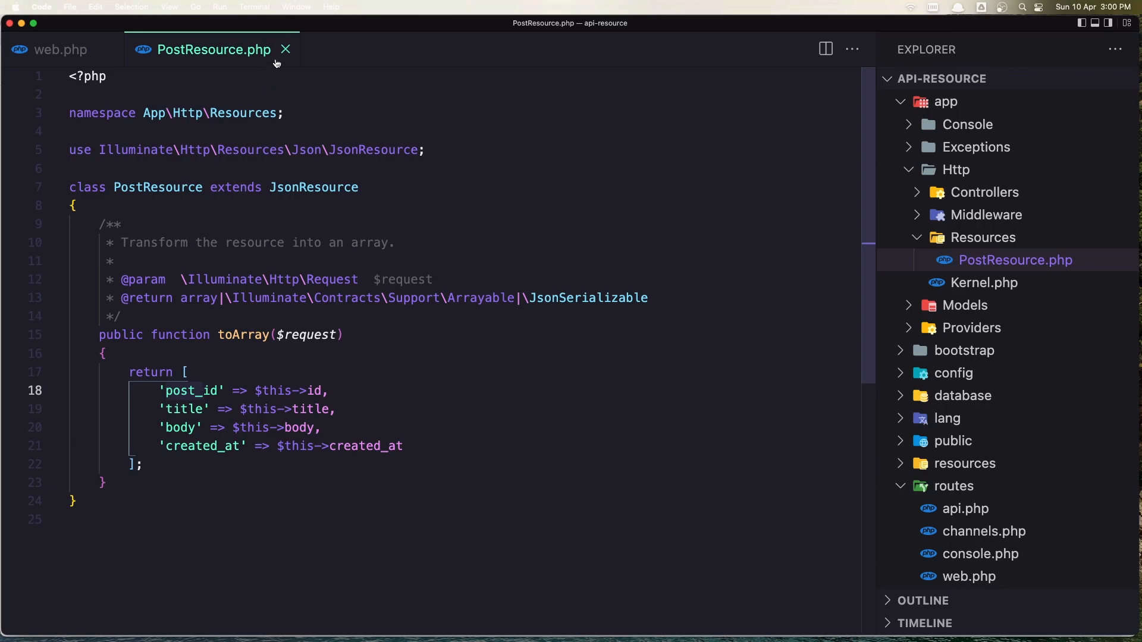
key(cmd+tab)
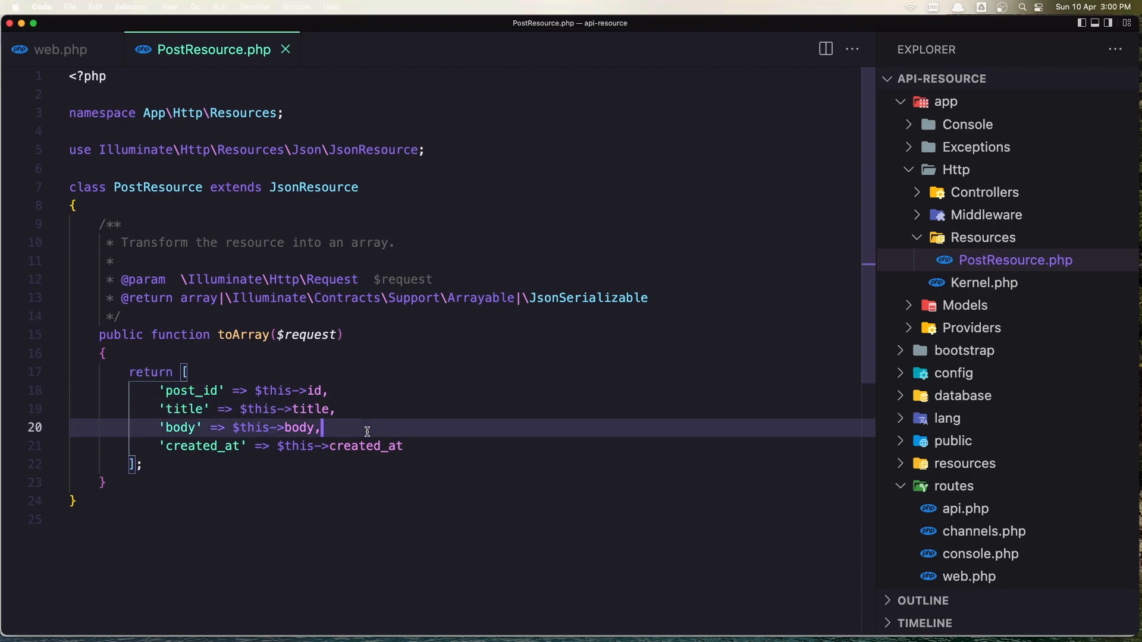
mouse_move(167, 375)
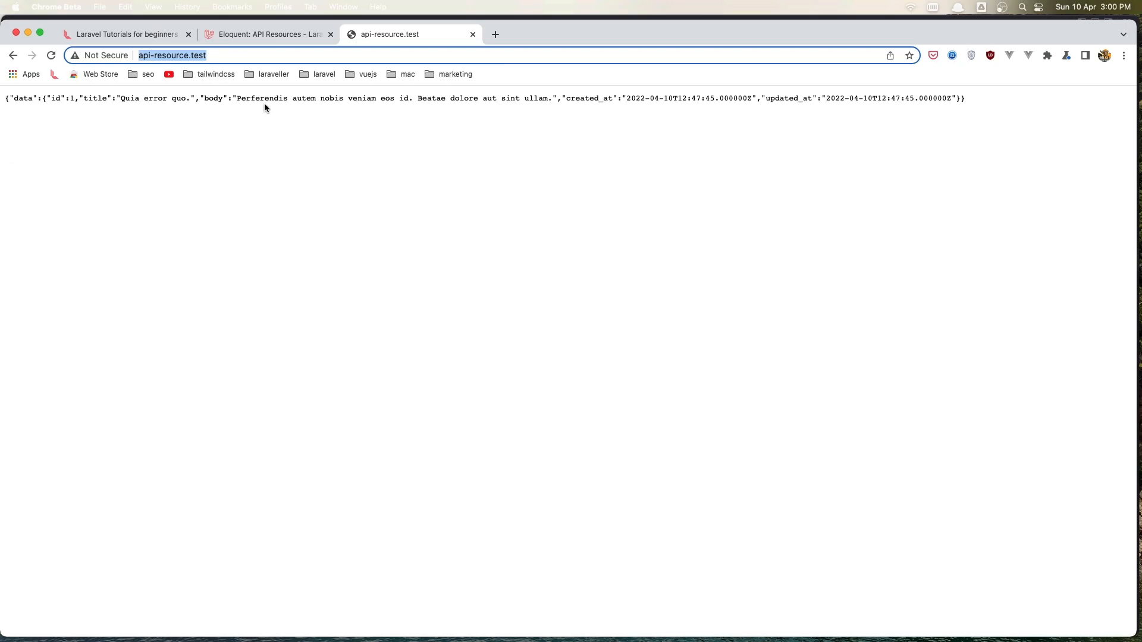
- Read the Laravel Eloquent API Resources docs through Concept Overview and Resource Collections
click(268, 35)
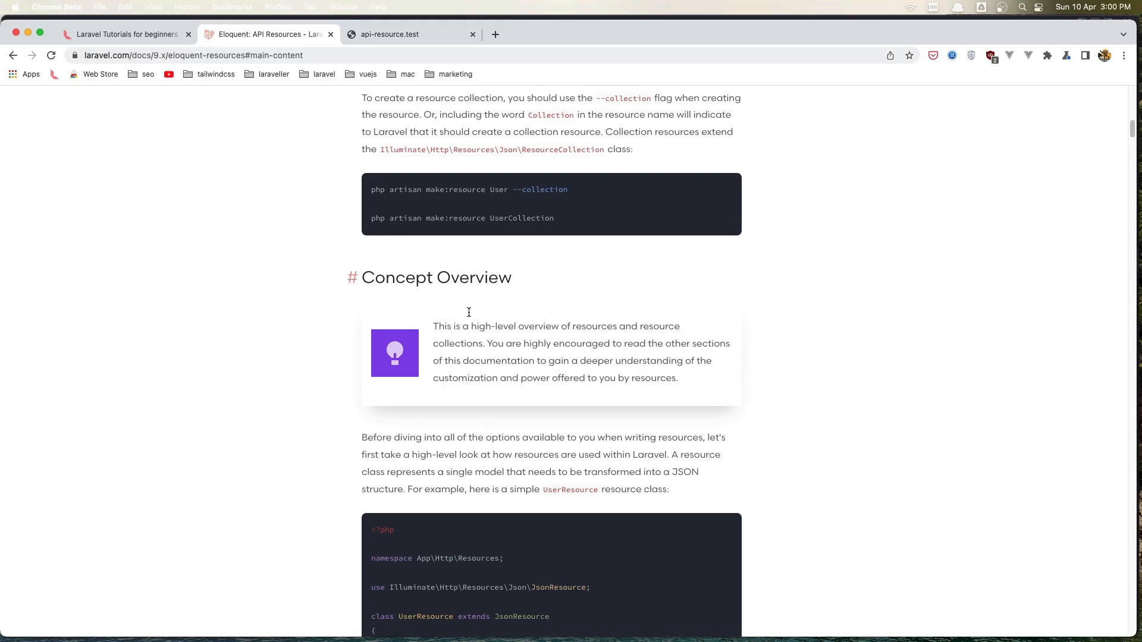
scroll(down, 3)
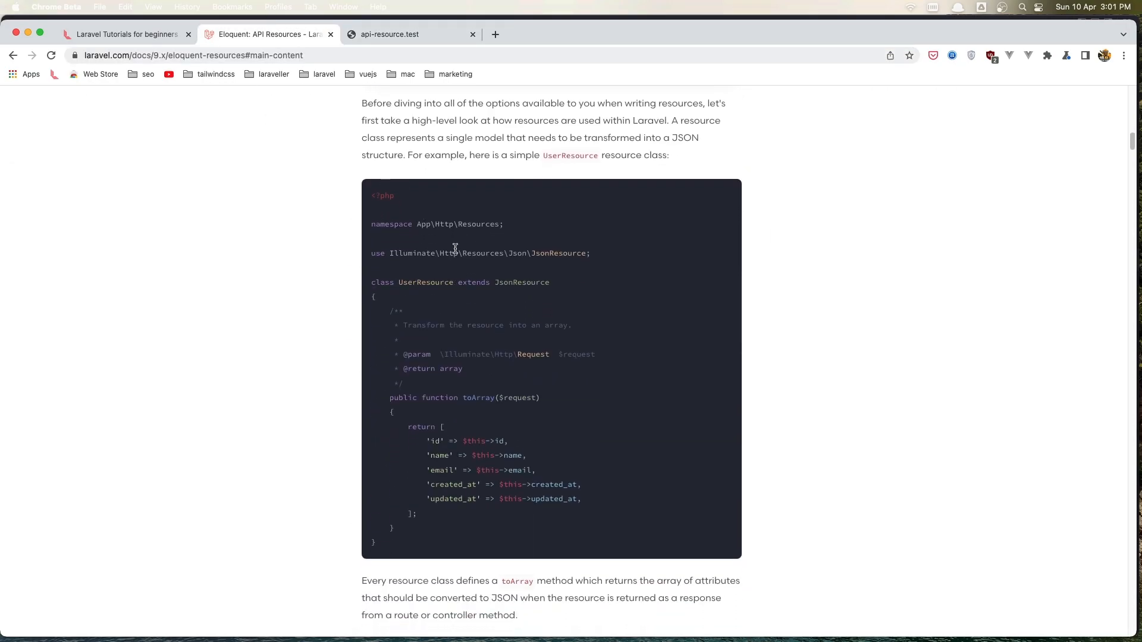
scroll(down, 3)
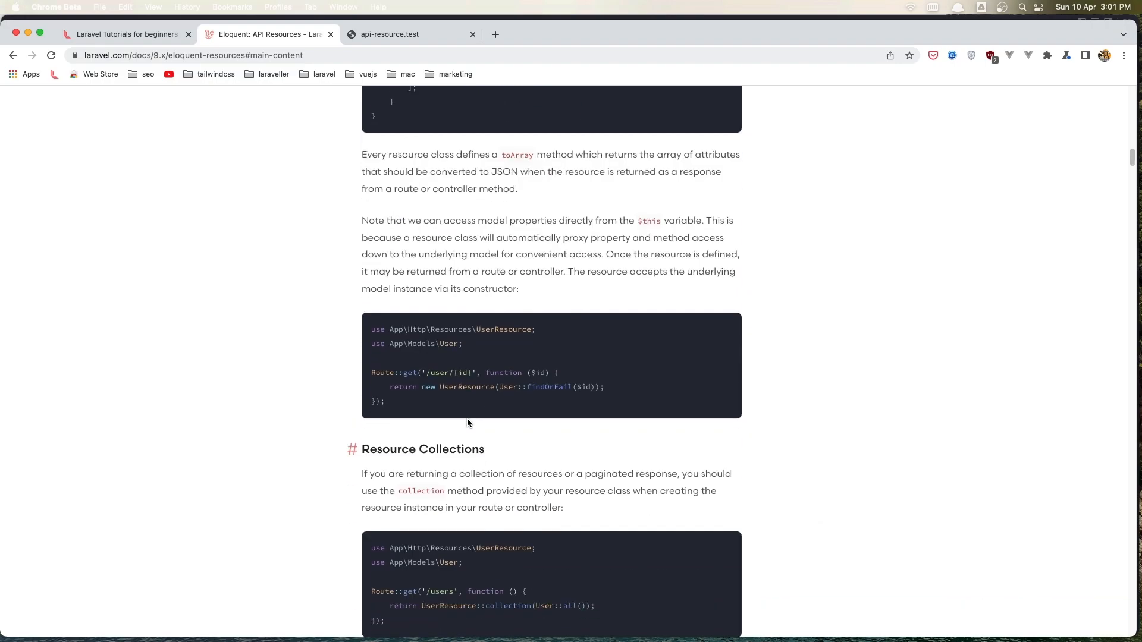
scroll(down, 3)
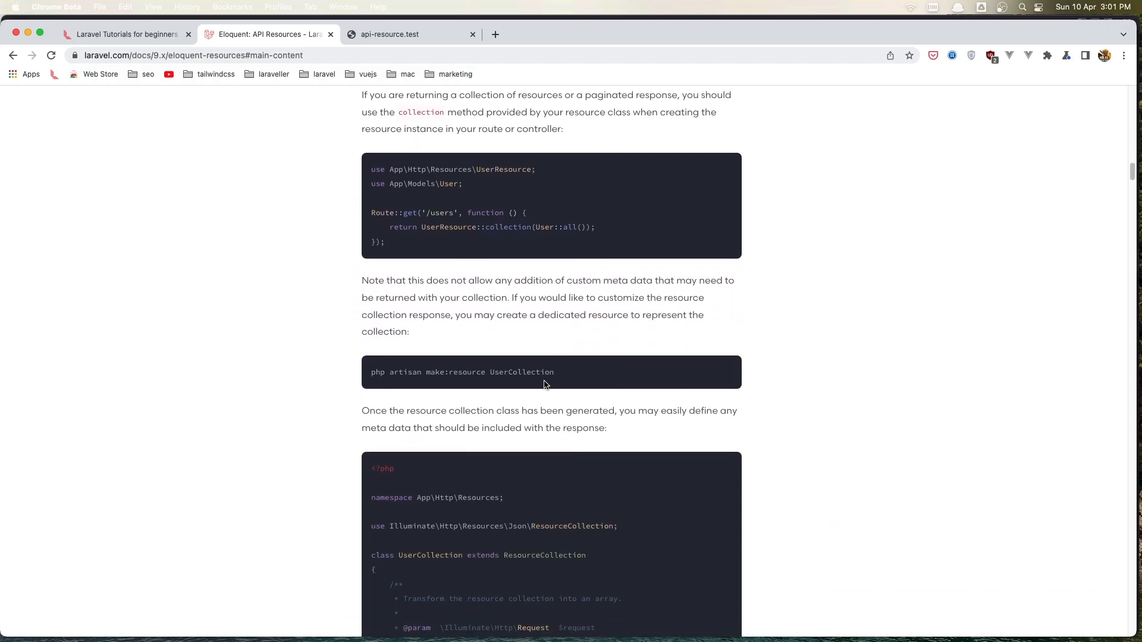
scroll(down, 3)
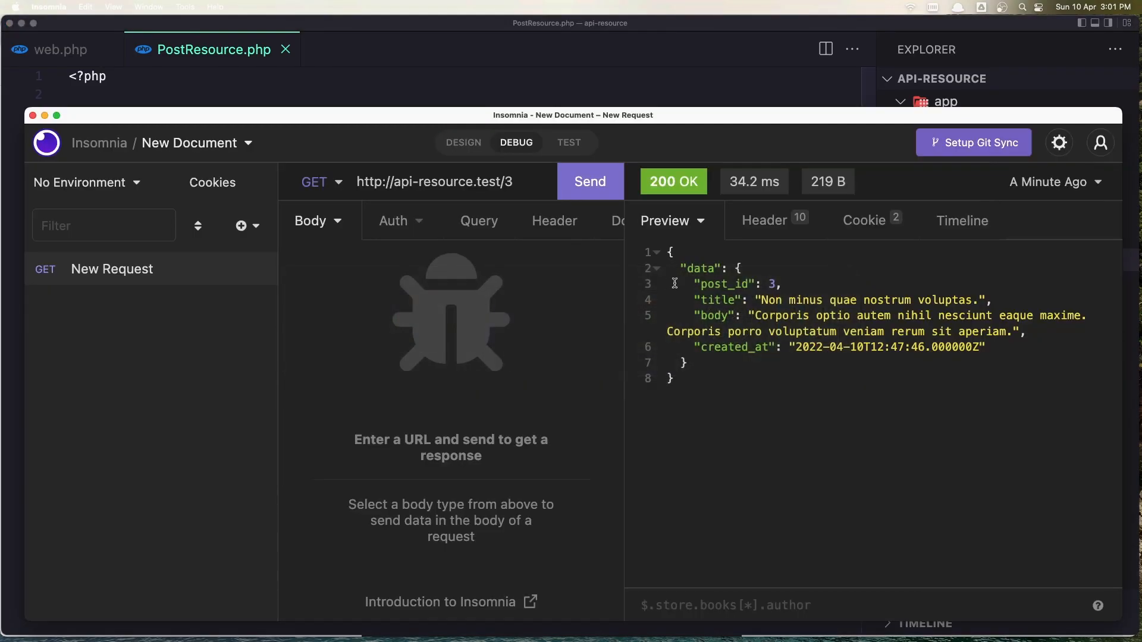
mouse_move(708, 356)
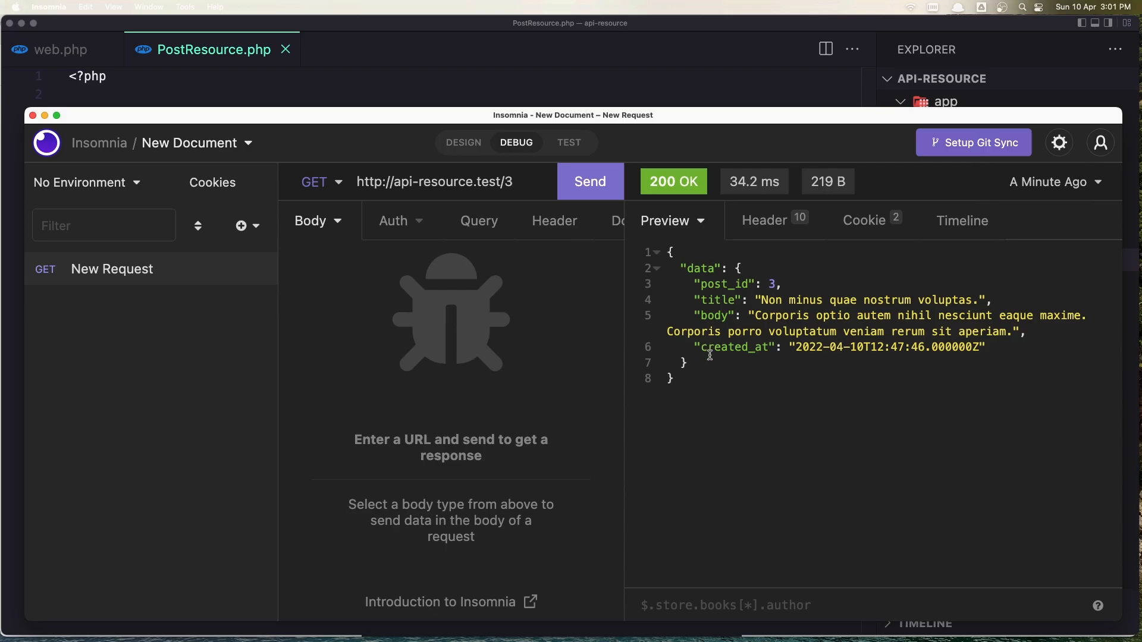
mouse_move(684, 364)
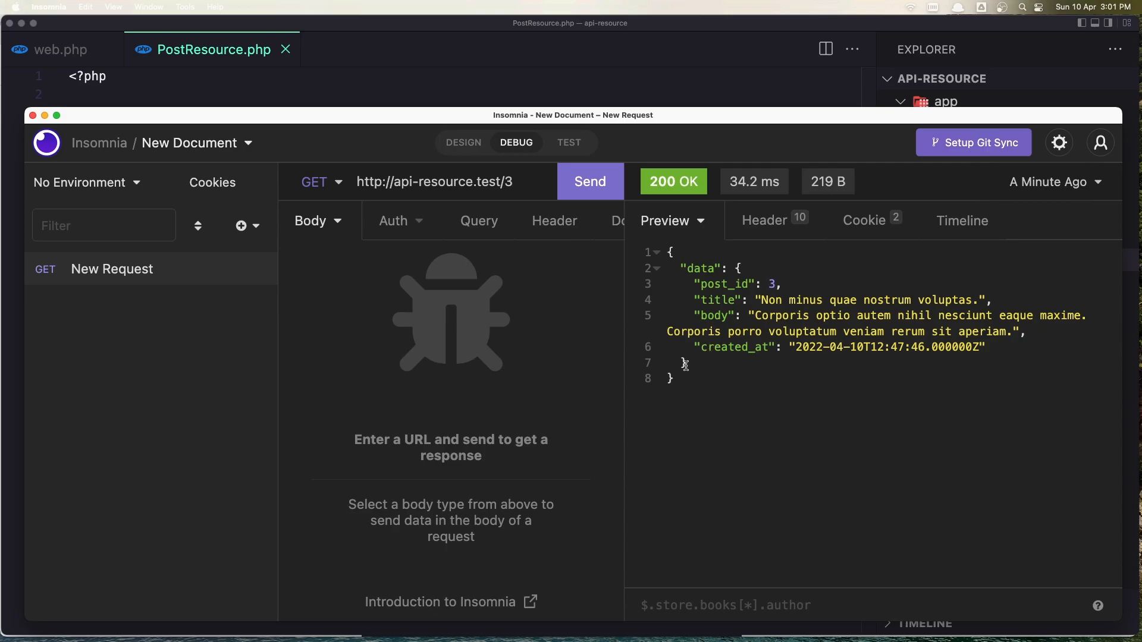
key(cmd+tab)
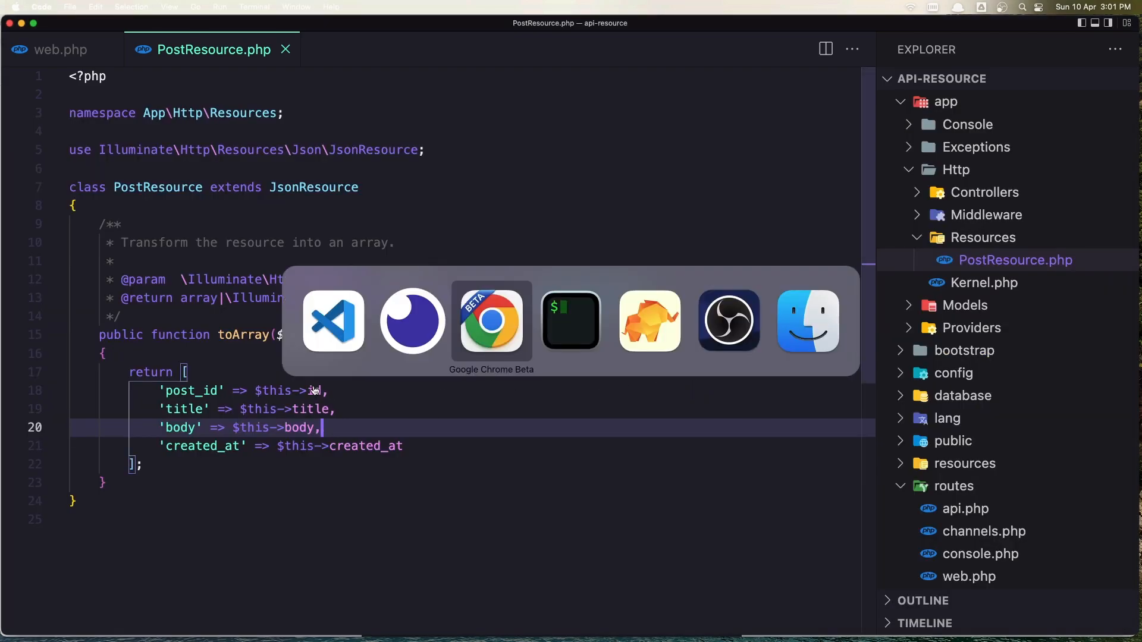
- Review the docs' Relationships example adding 'posts' => PostResource::collection($this->posts)
click(492, 320)
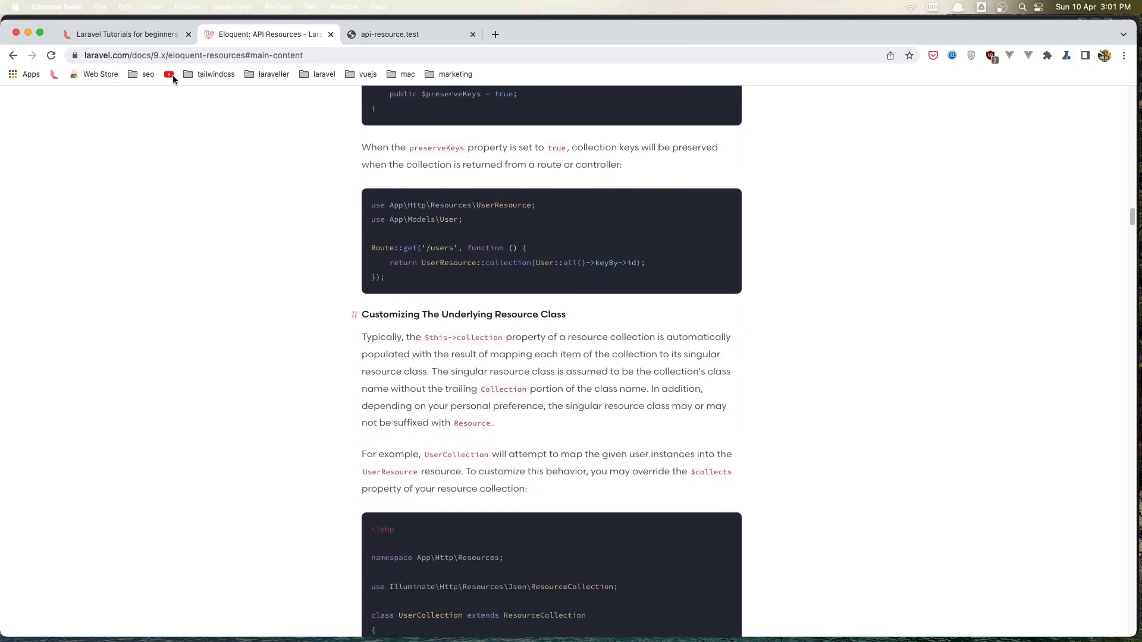
scroll(down, 3)
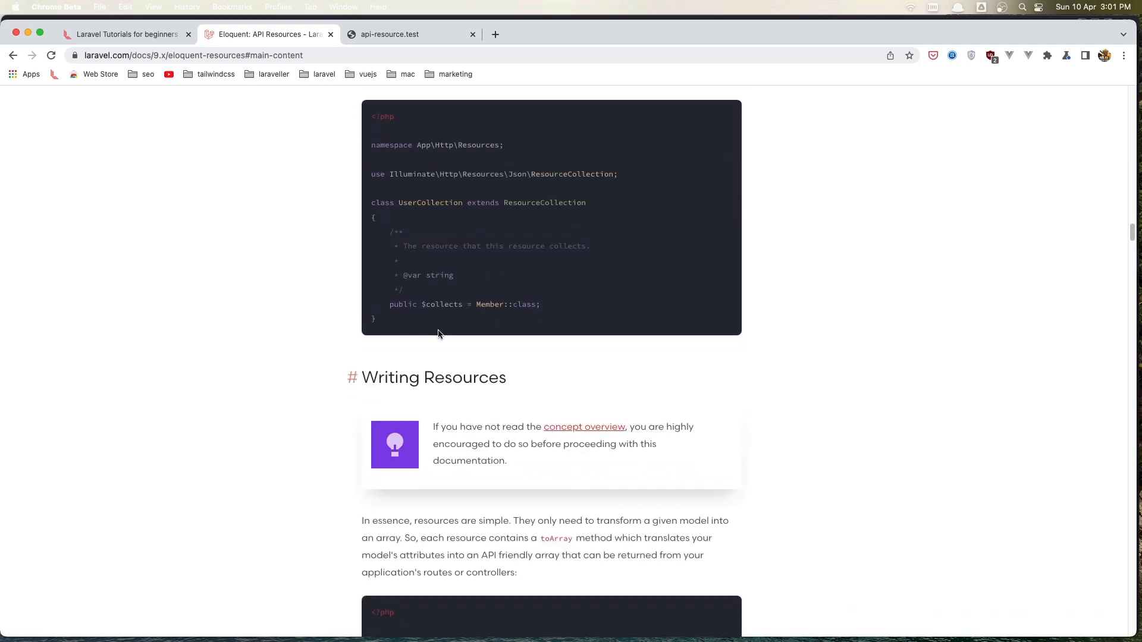
scroll(down, 3)
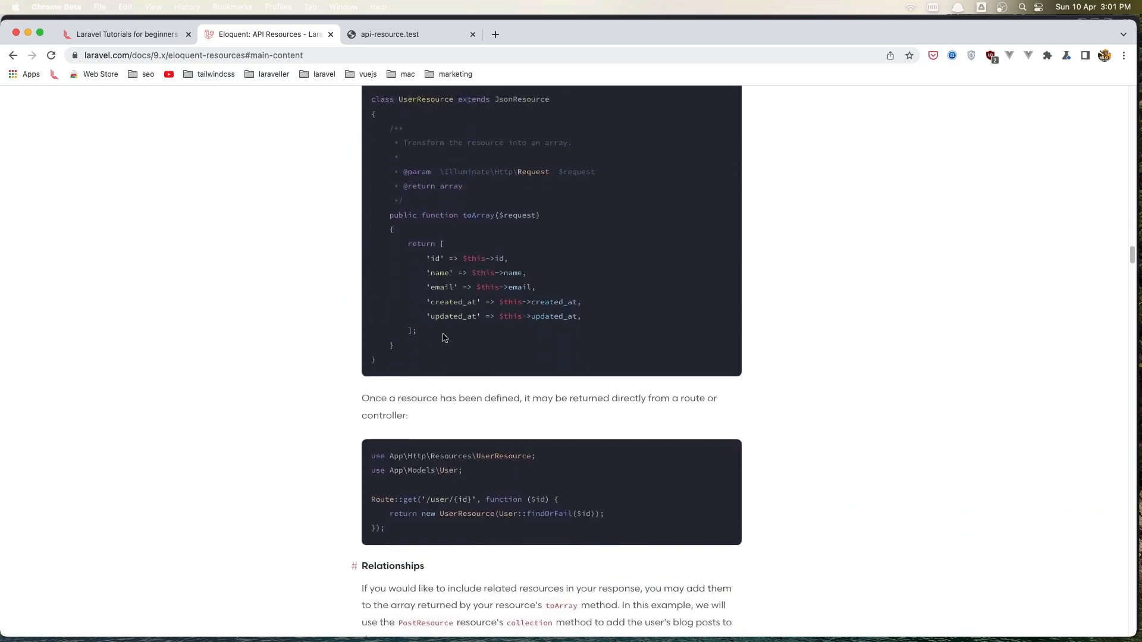
scroll(down, 3)
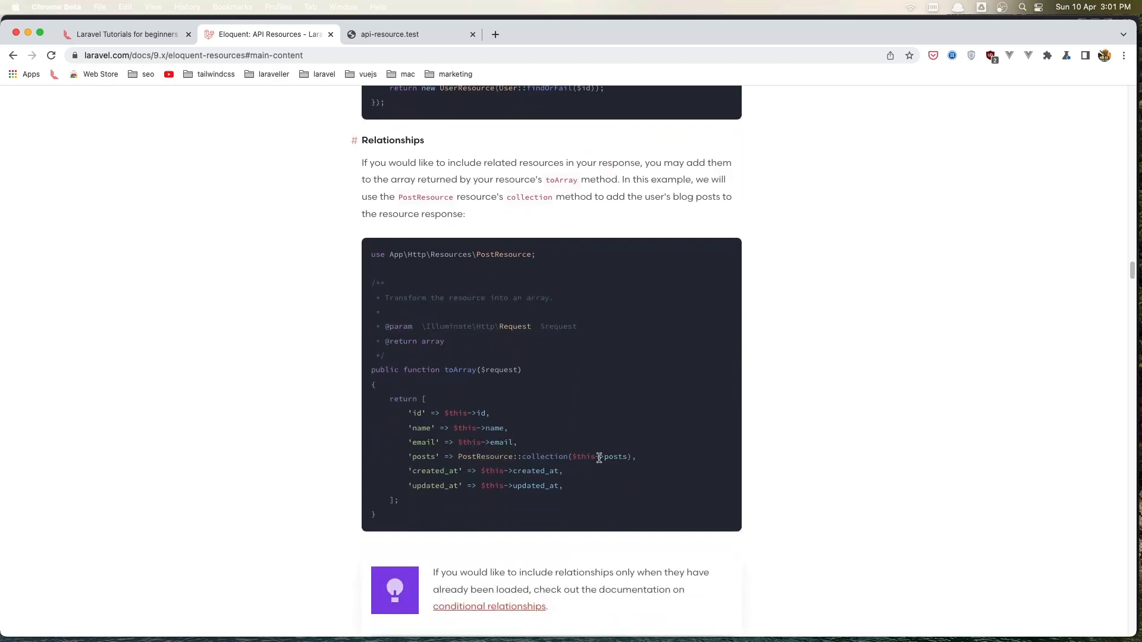
mouse_move(533, 394)
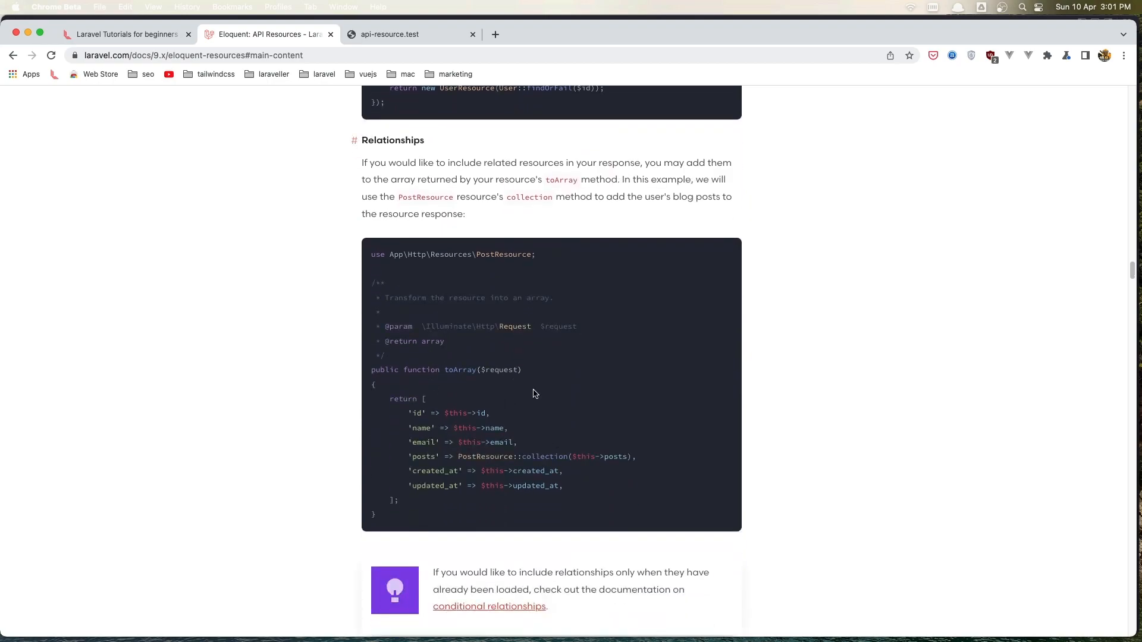
mouse_move(508, 422)
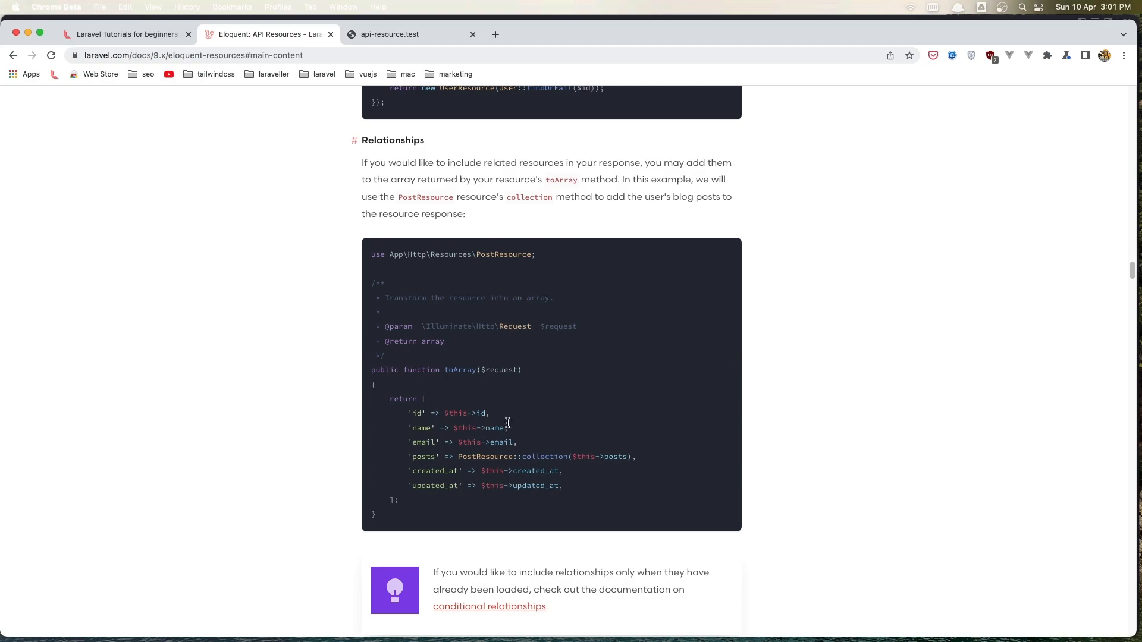
mouse_move(654, 443)
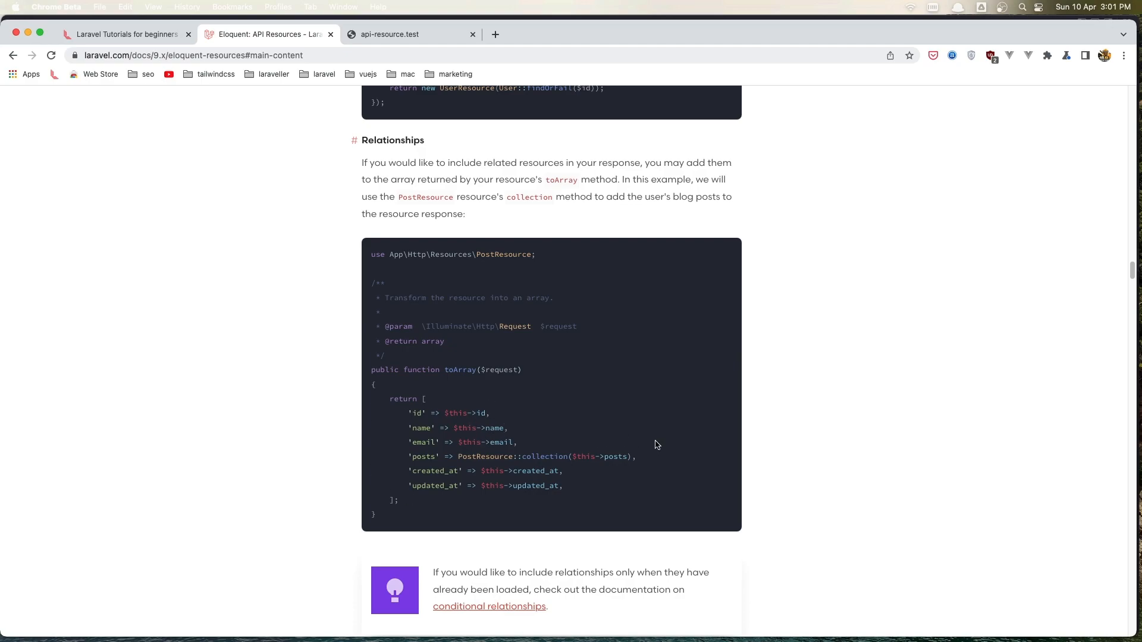
double_click(422, 457)
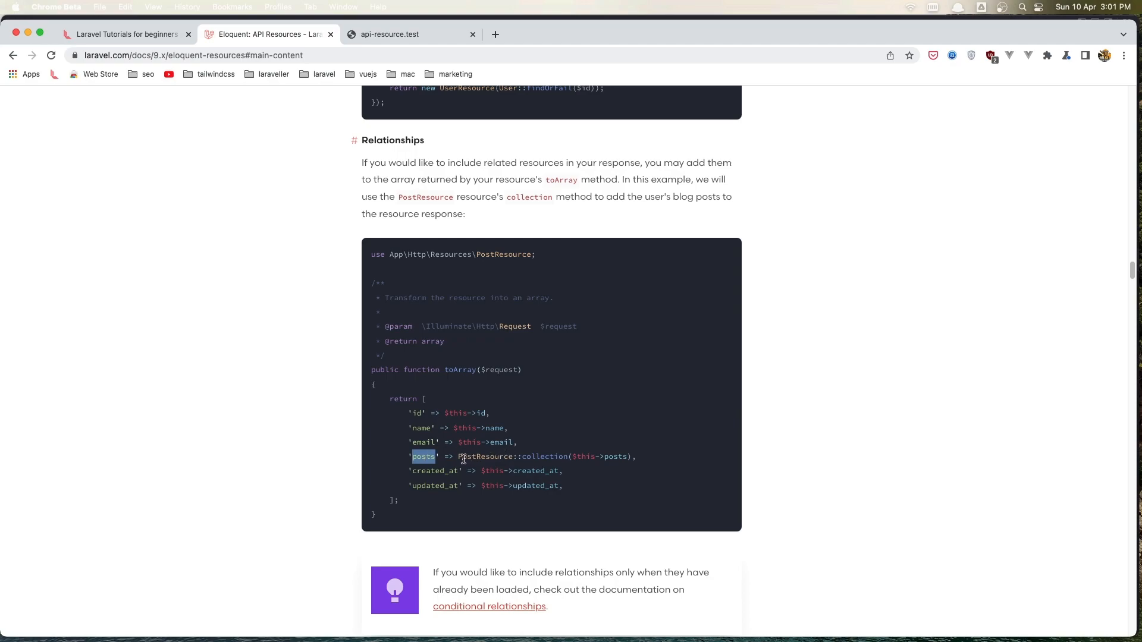
double_click(485, 457)
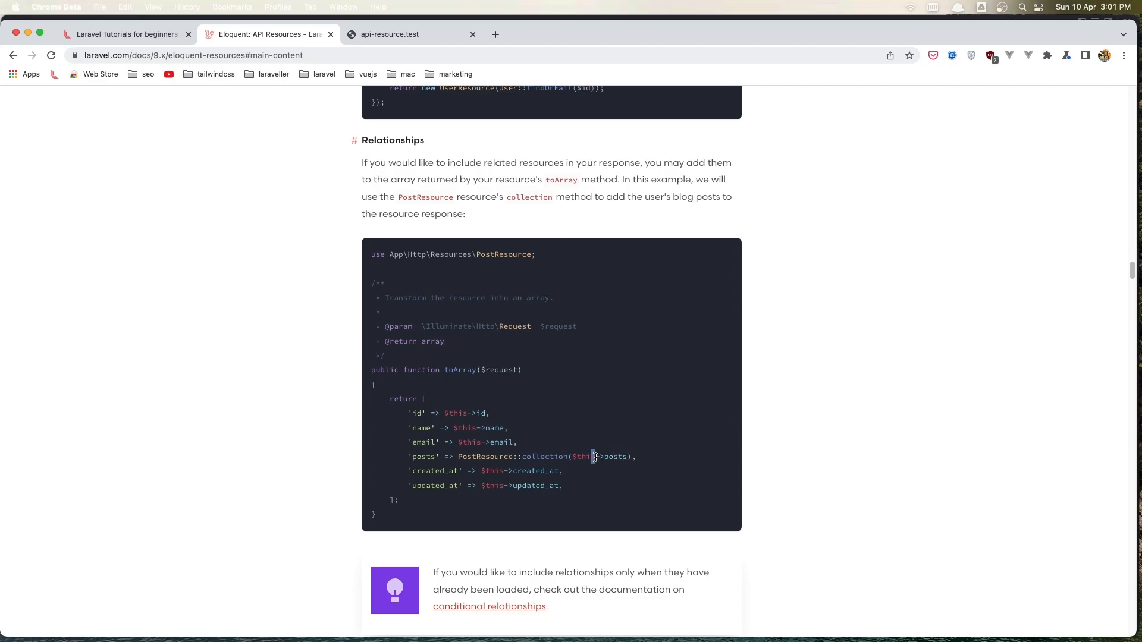
double_click(615, 457)
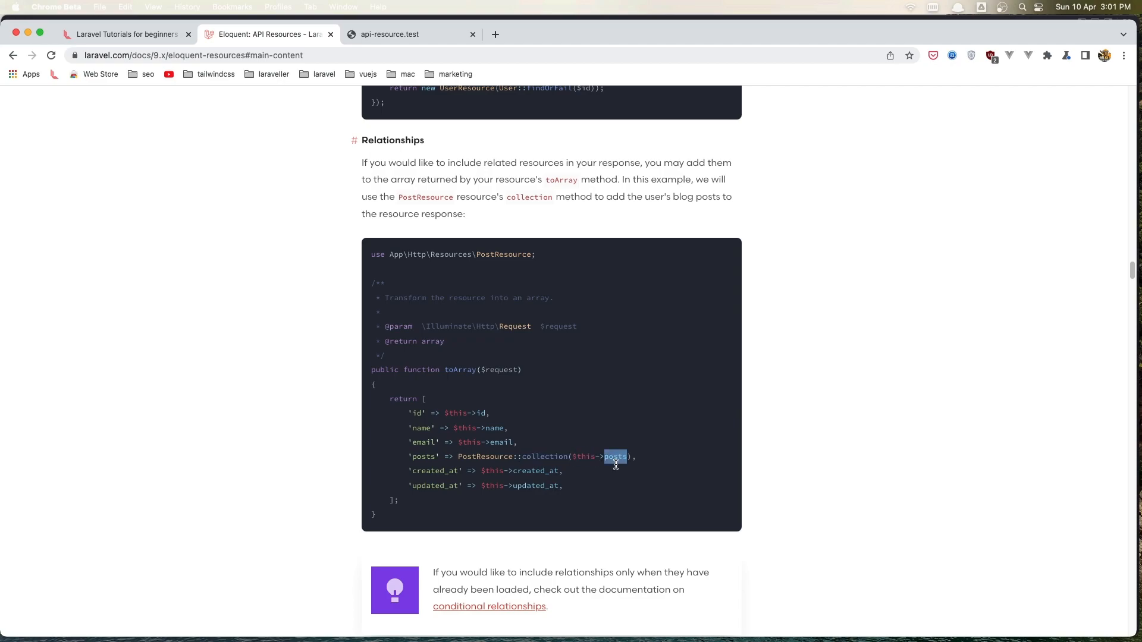